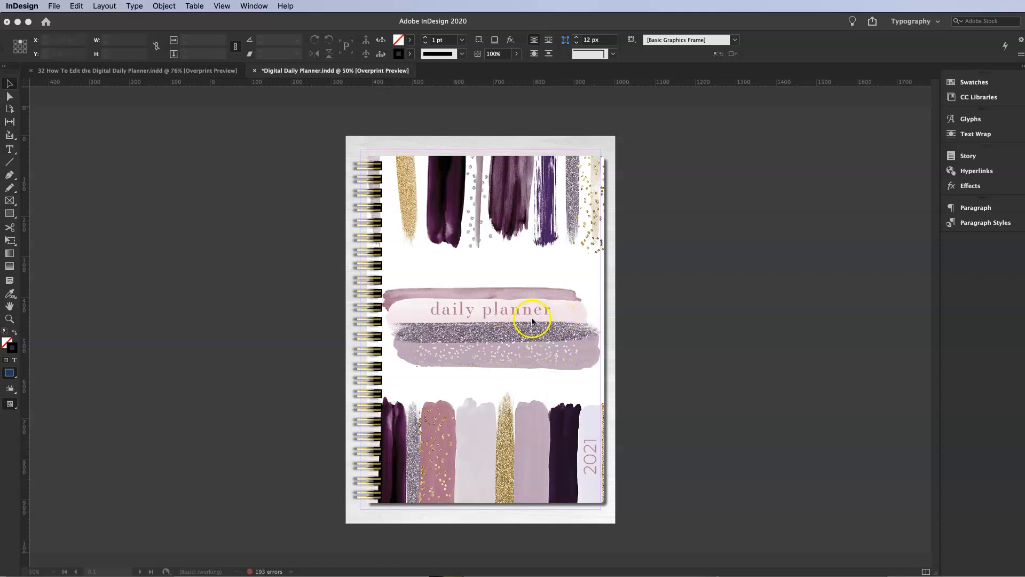
- Scroll down through the exported Digital Daily Planner PDF in Acrobat
scroll(down, 3)
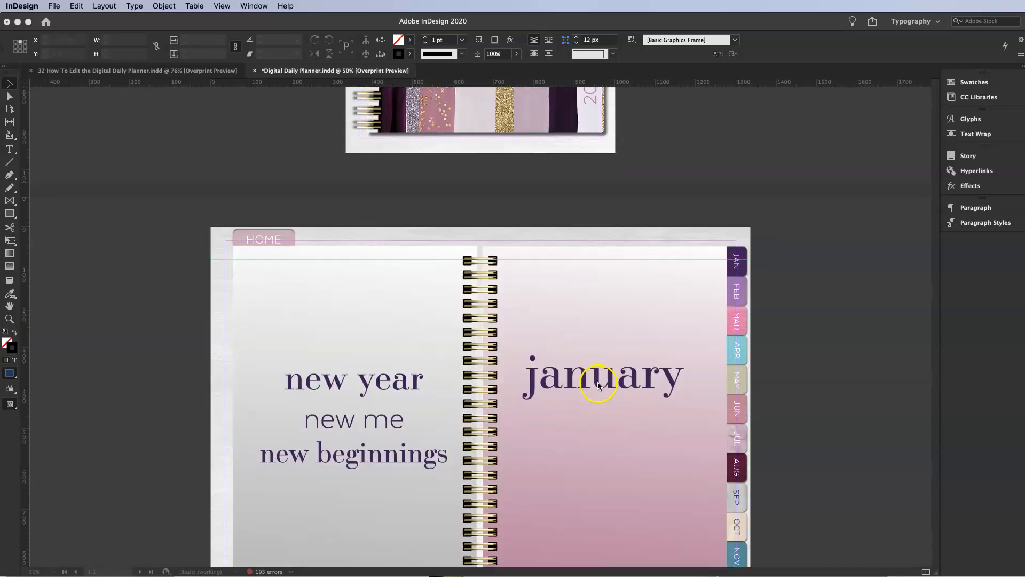
scroll(down, 3)
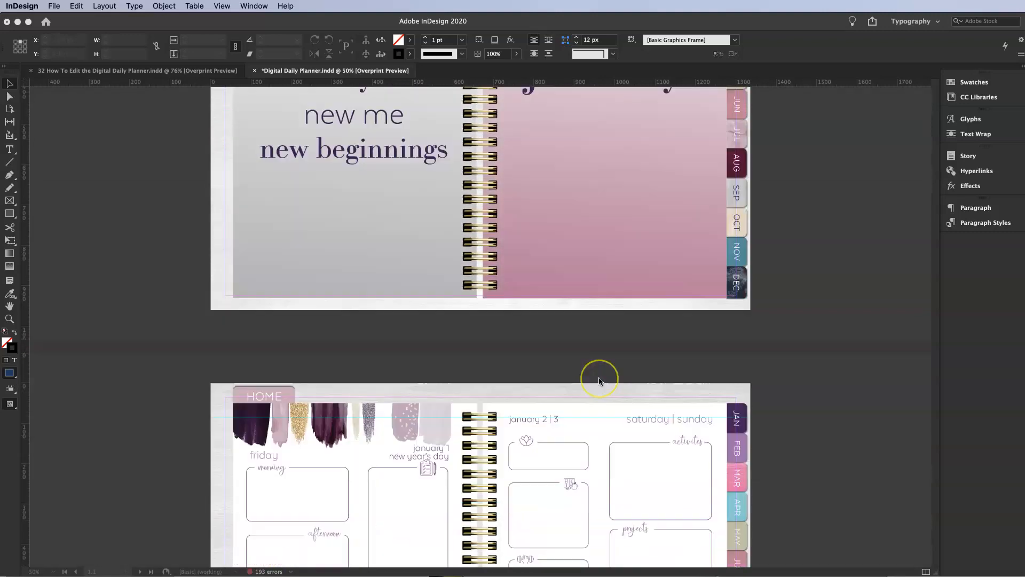
scroll(down, 3)
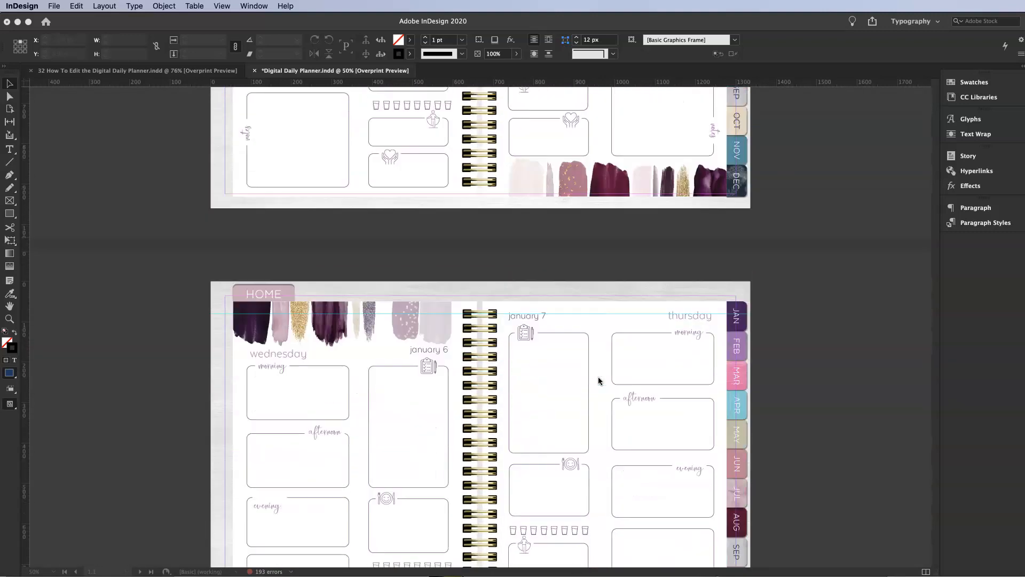
scroll(down, 3)
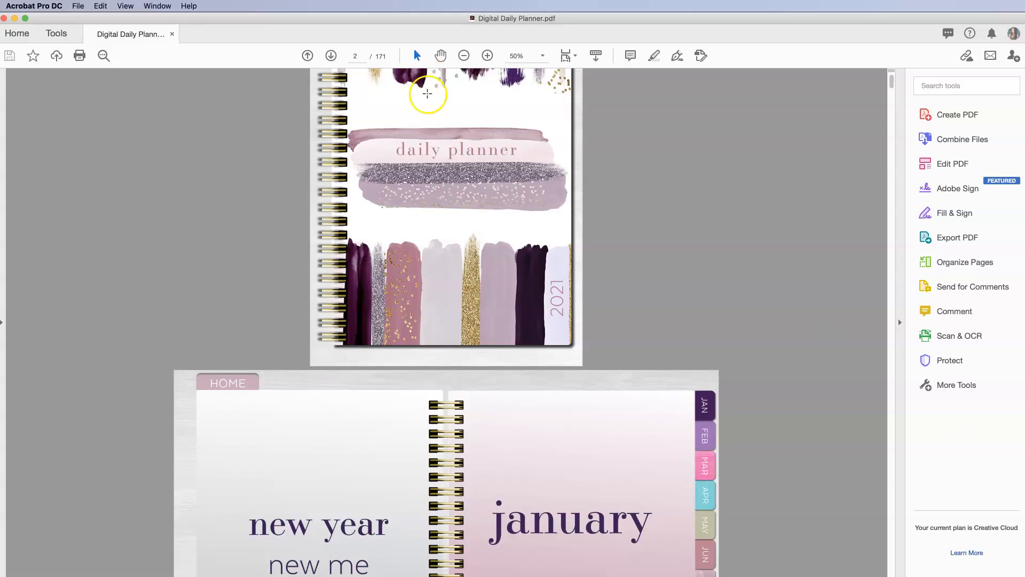
scroll(down, 3)
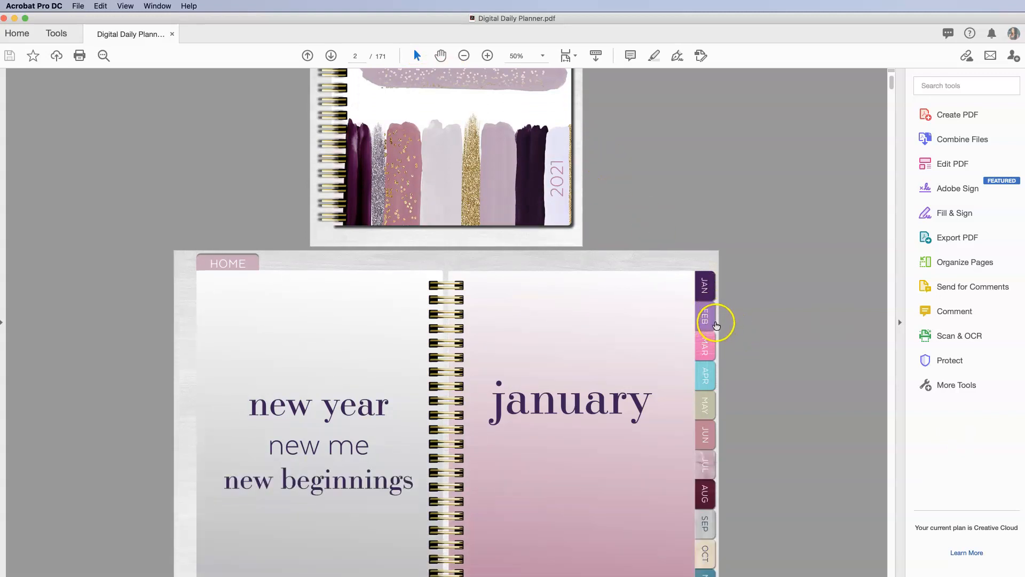
scroll(down, 3)
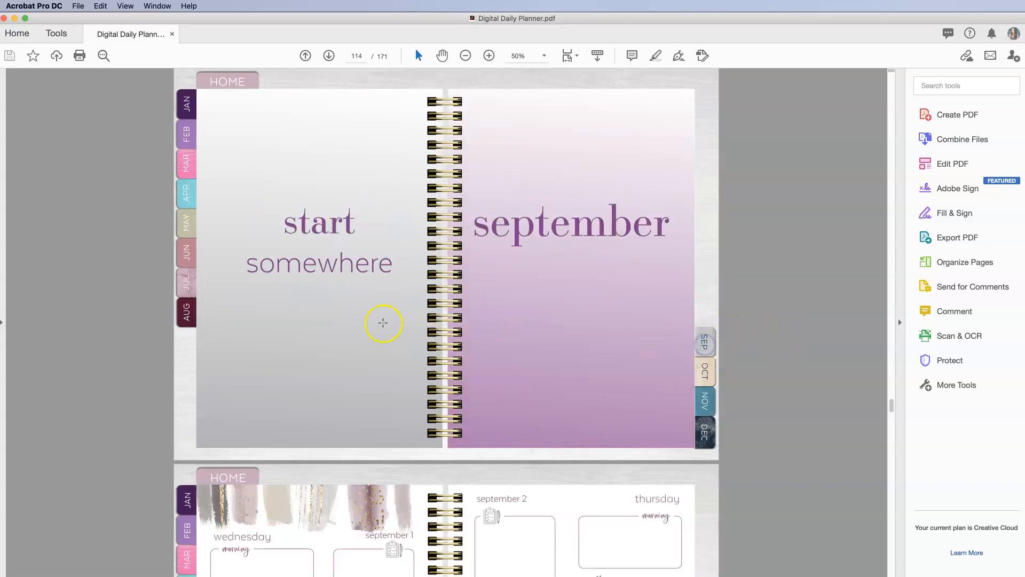
- Use the MAR, NOV and SEP side tabs to jump to their month divider pages
click(186, 193)
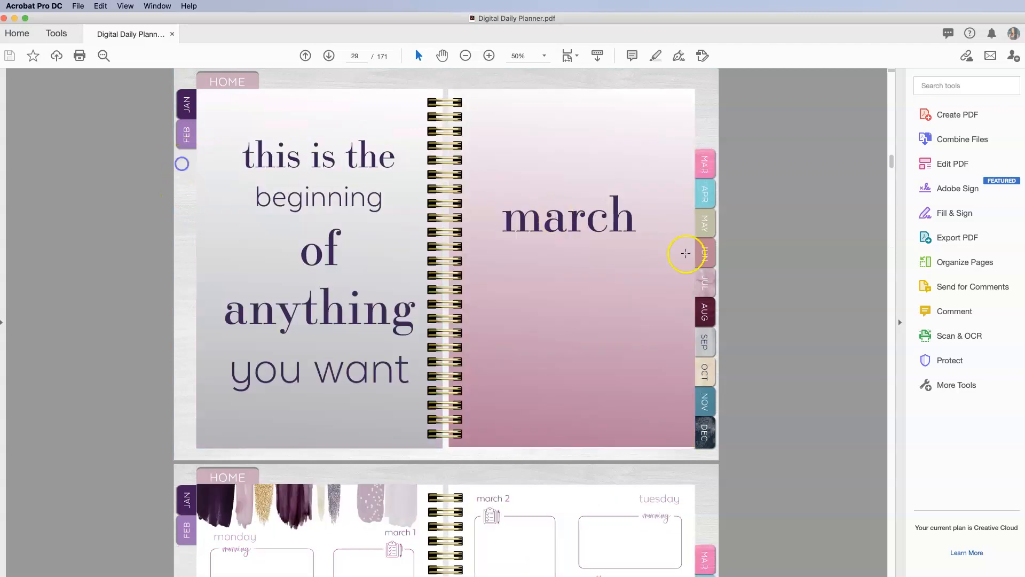
click(705, 402)
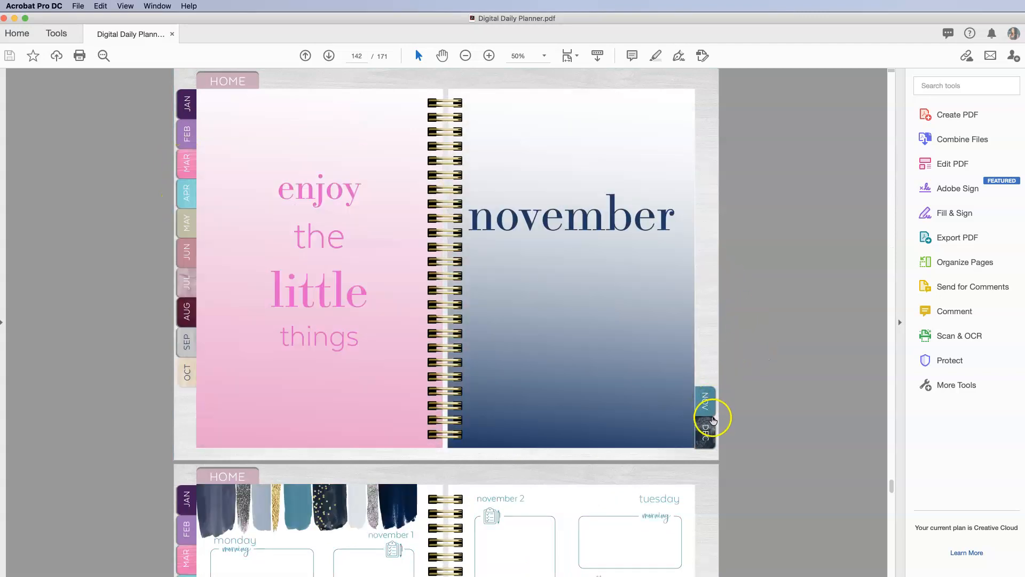
click(705, 418)
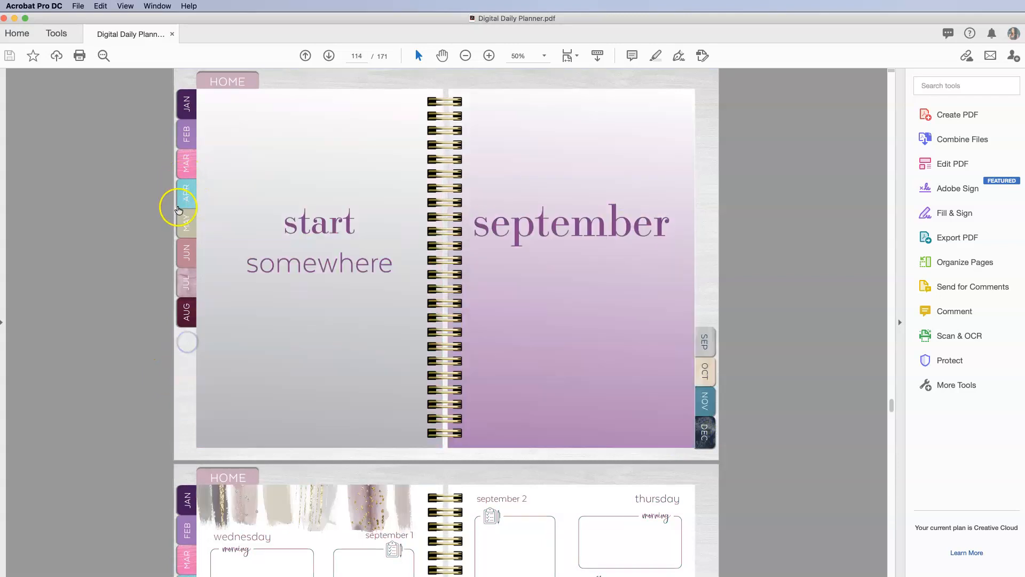
click(186, 209)
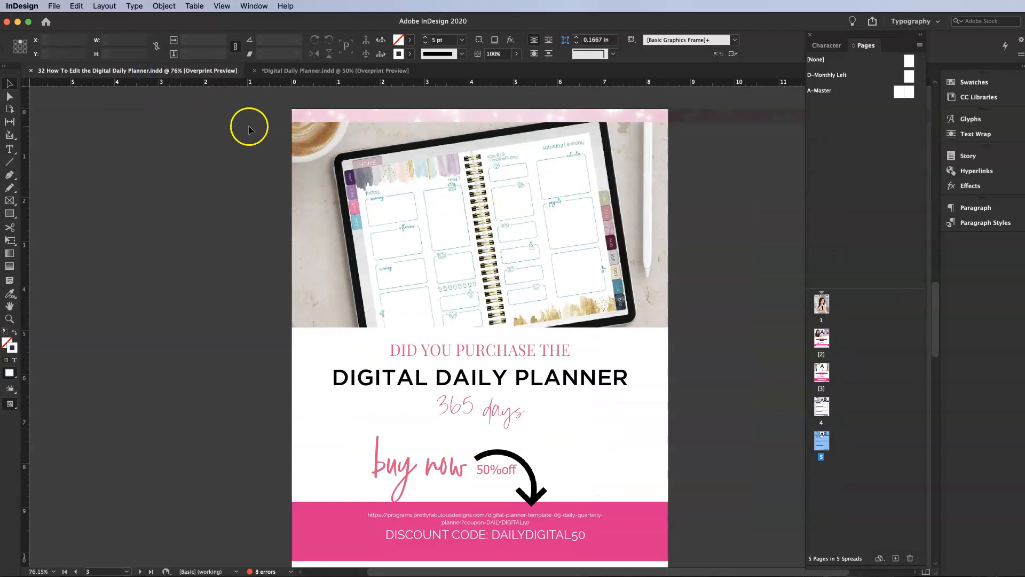
- Scroll the workbook to page 3 and select the Digital Daily Planner headline block
scroll(down, 3)
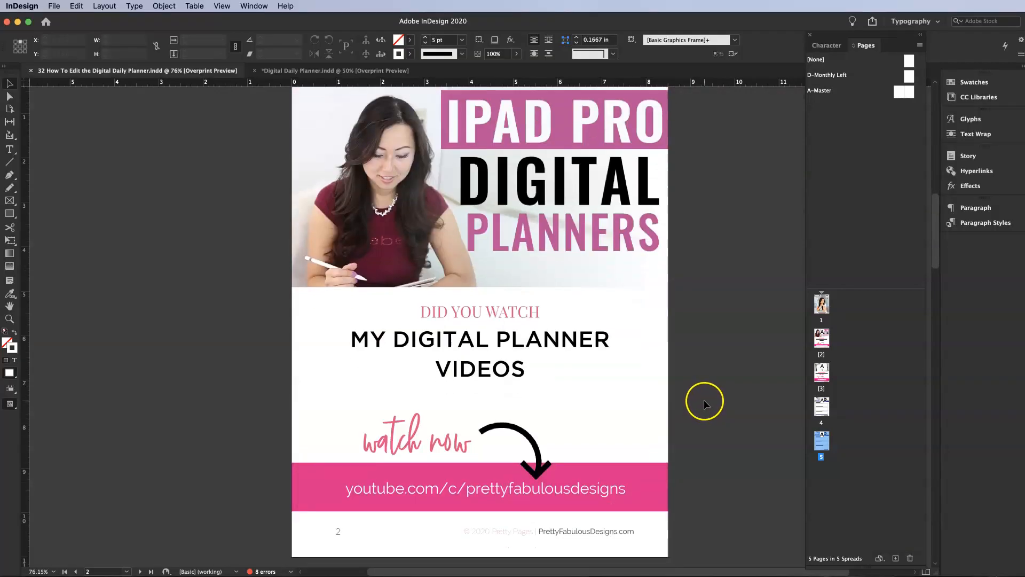
scroll(down, 3)
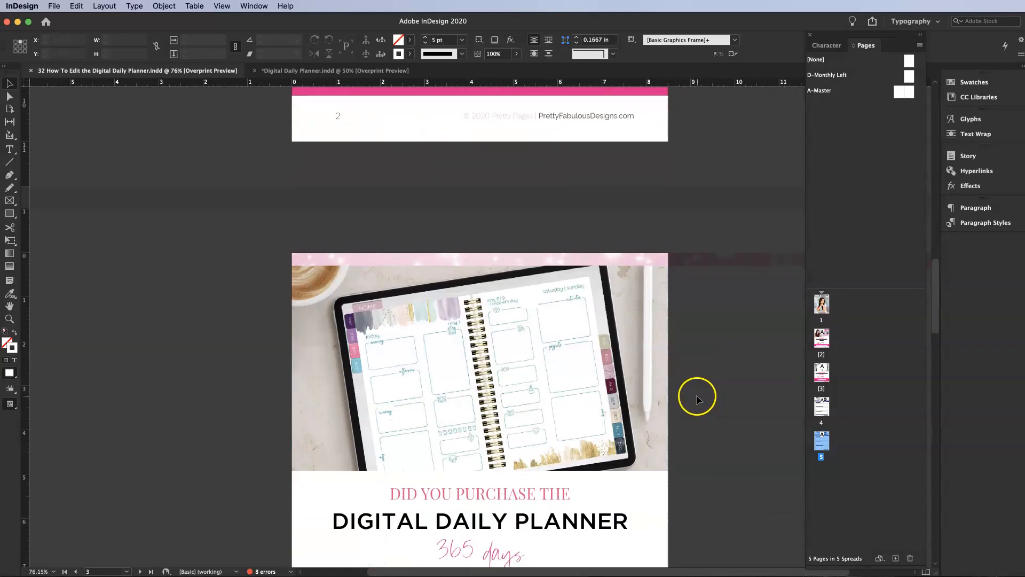
scroll(down, 3)
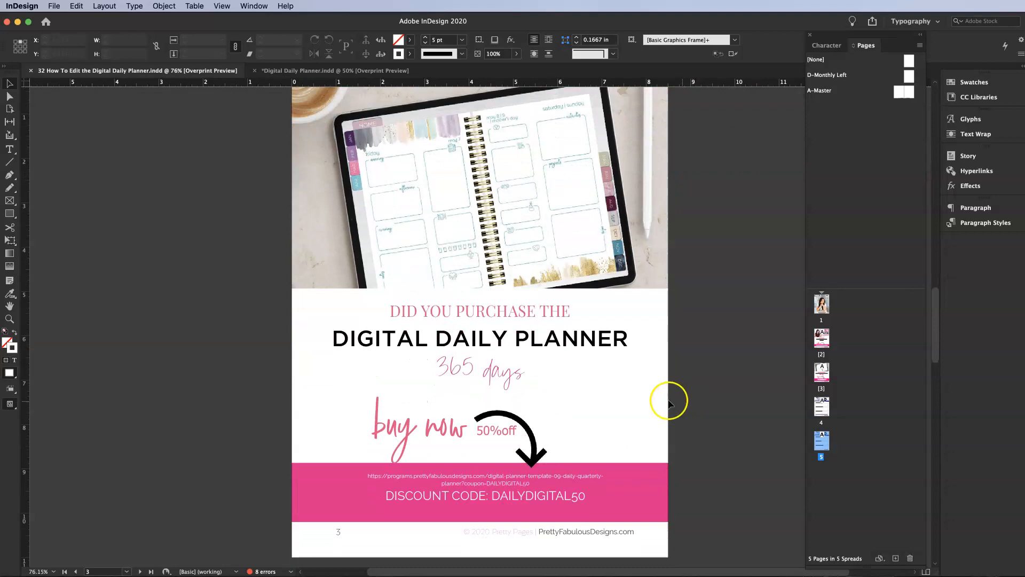
click(503, 340)
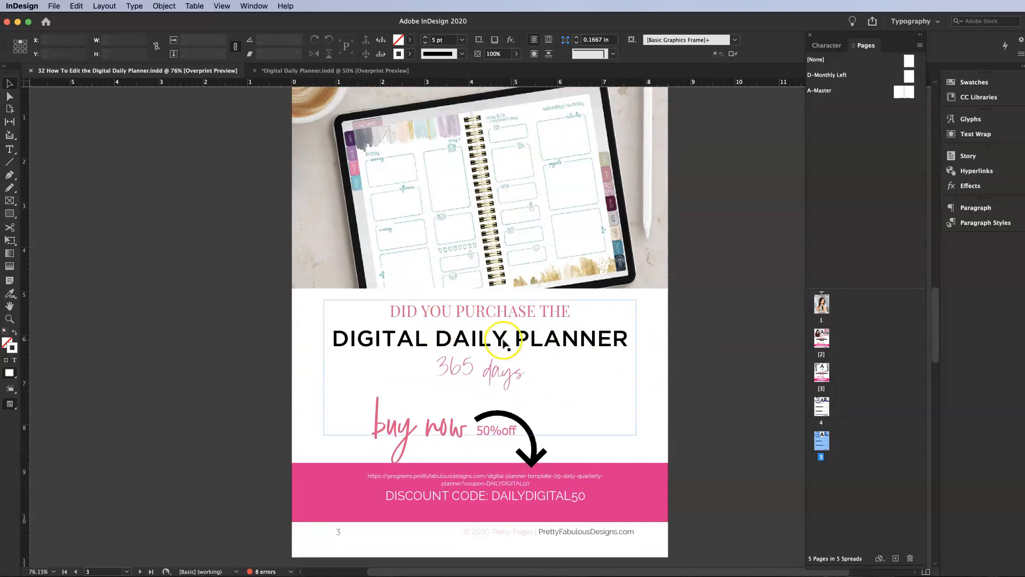
mouse_move(704, 400)
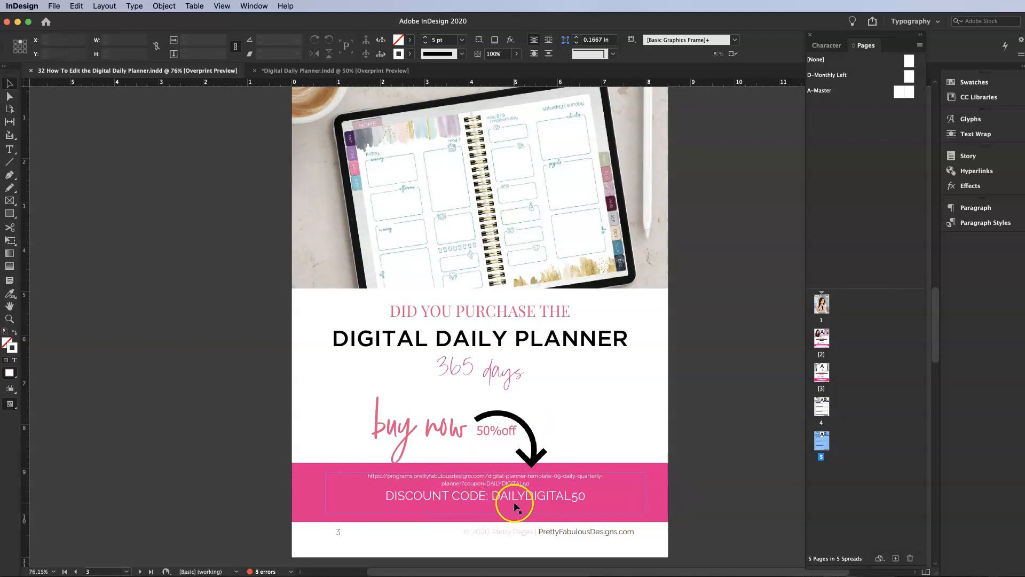
mouse_move(576, 503)
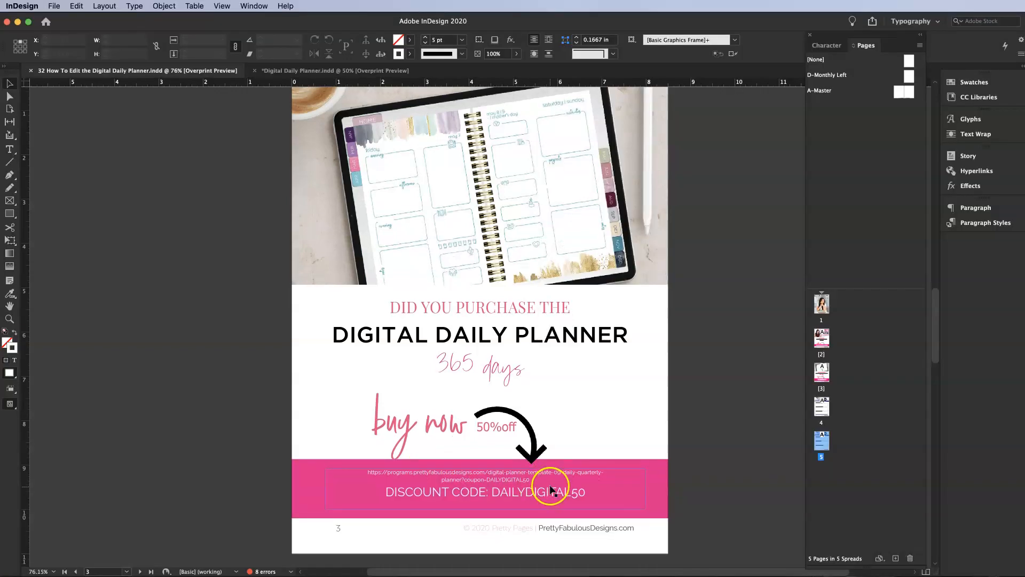
scroll(down, 3)
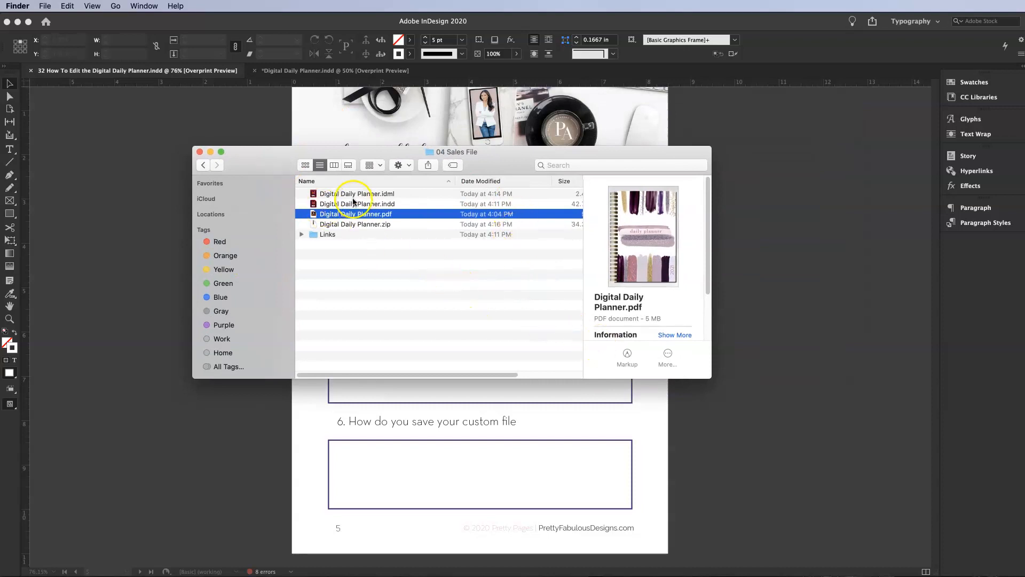
mouse_move(376, 193)
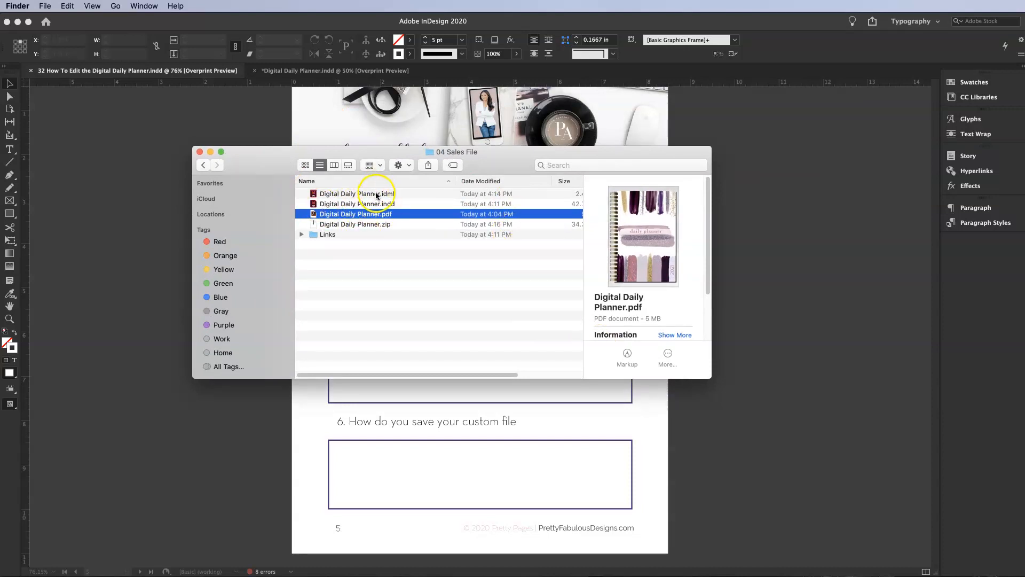
- Preview the planner's ZIP, IDML, INDD and PDF files in the 04 Sales File Finder window
click(356, 224)
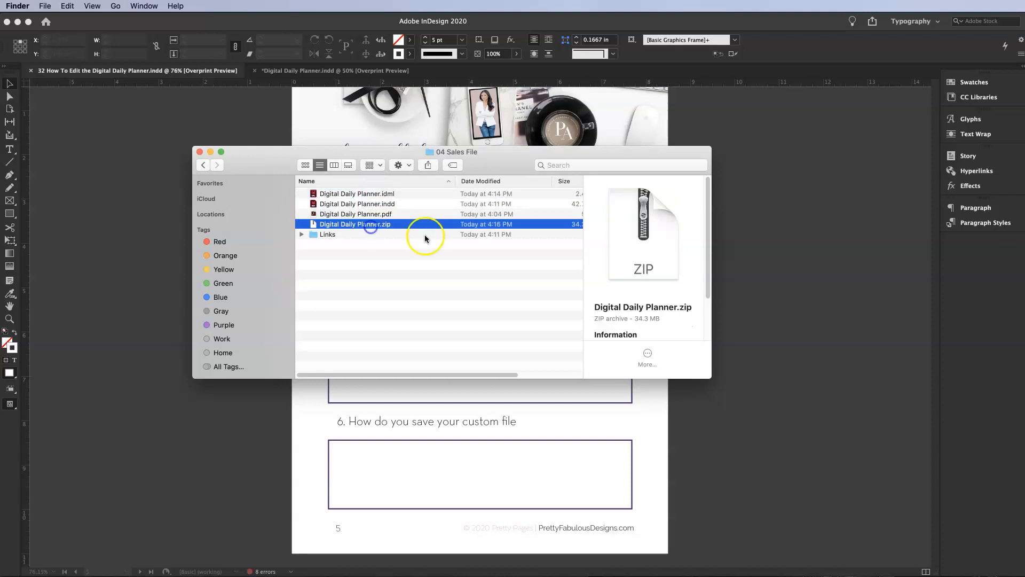
click(357, 193)
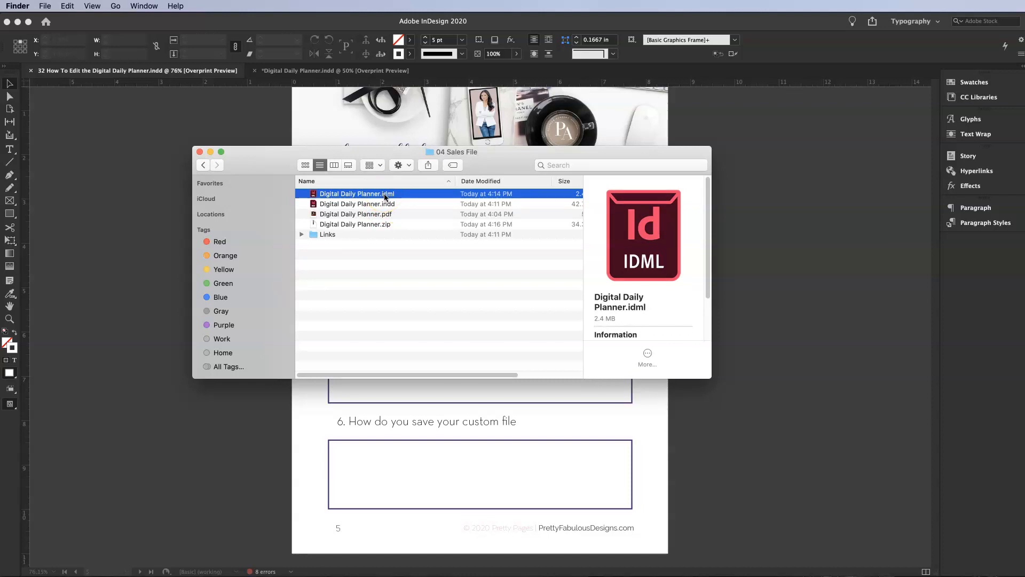
click(356, 203)
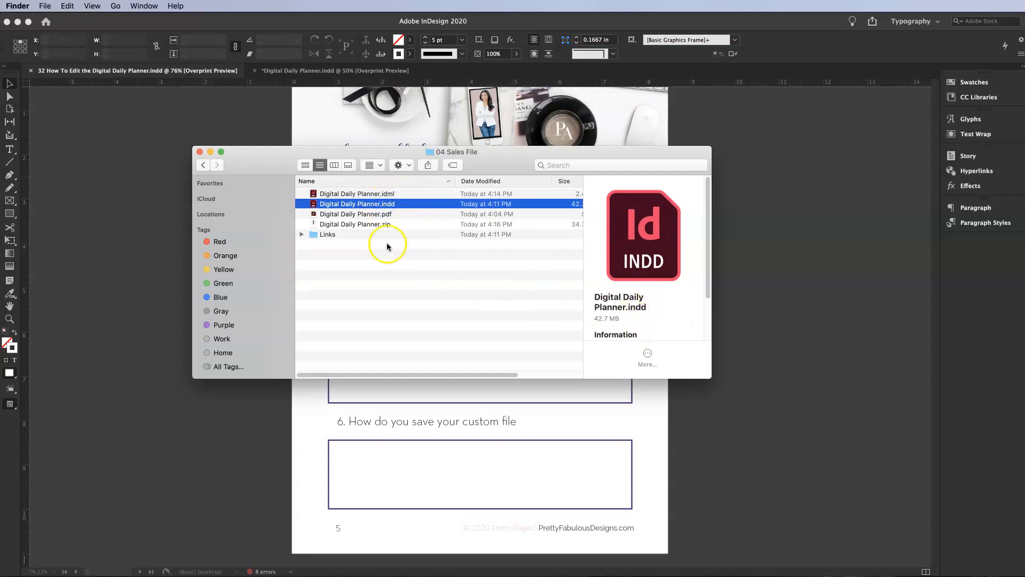
click(355, 214)
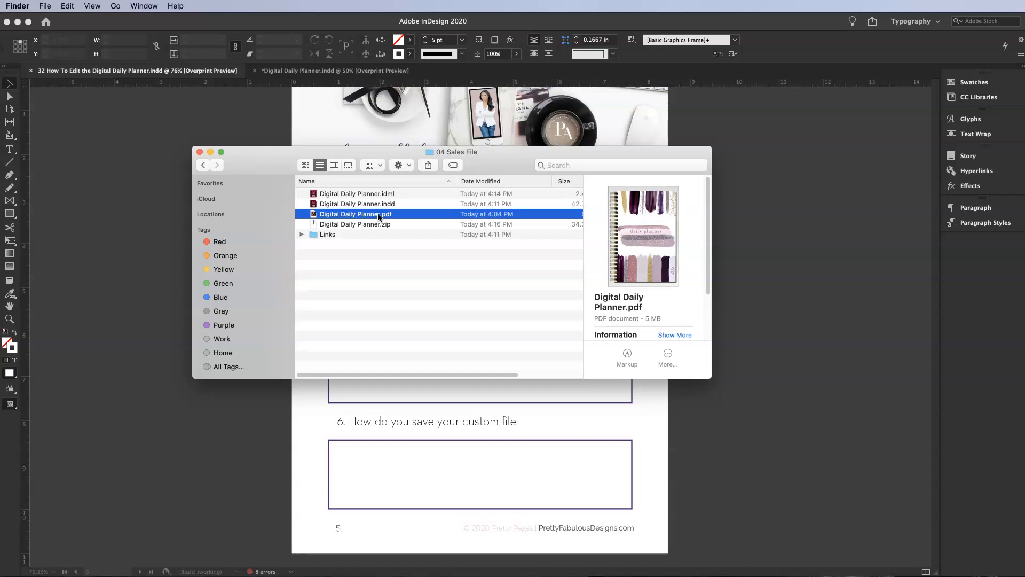
- Open the Links folder and look through its placed PNG images
click(327, 234)
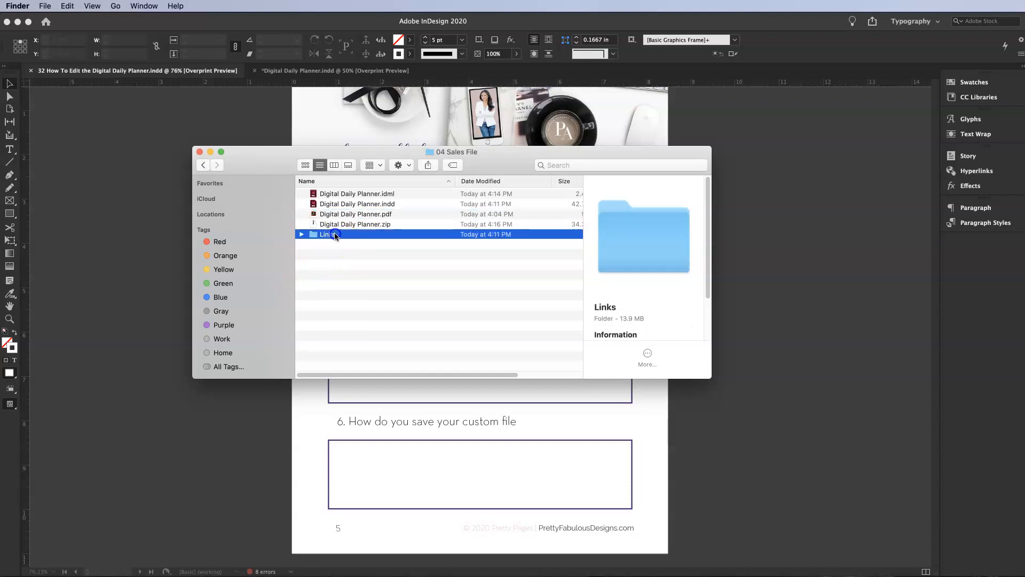
double_click(326, 234)
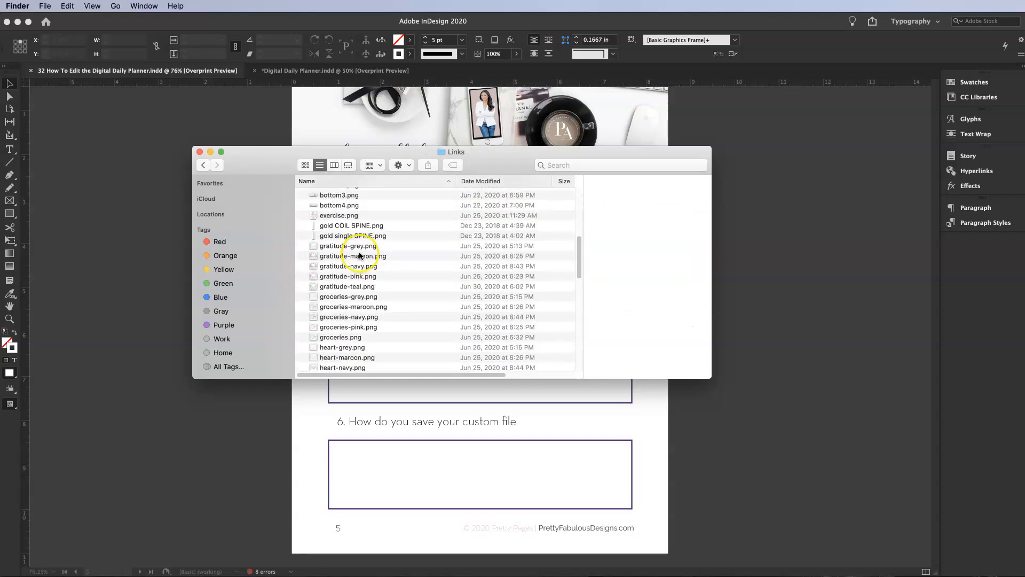
scroll(down, 3)
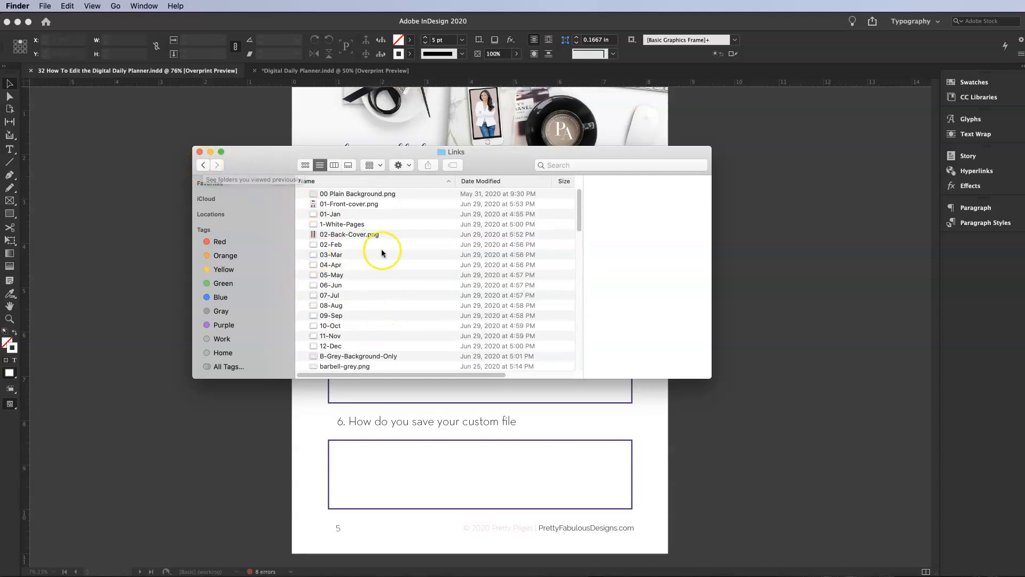
click(203, 164)
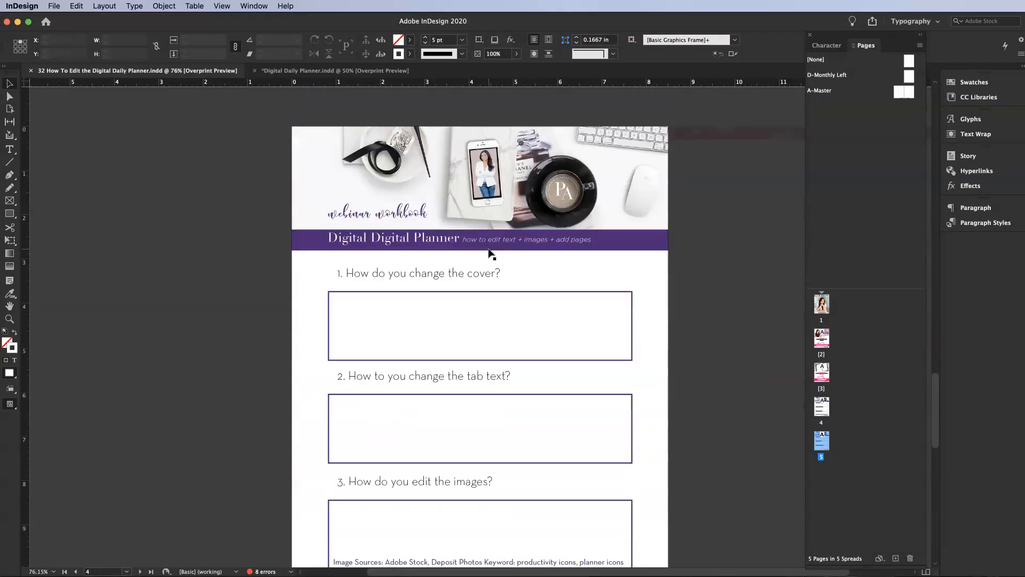
- Scroll to the workbook's questions page, then switch to the Digital Daily Planner.indd document
scroll(down, 3)
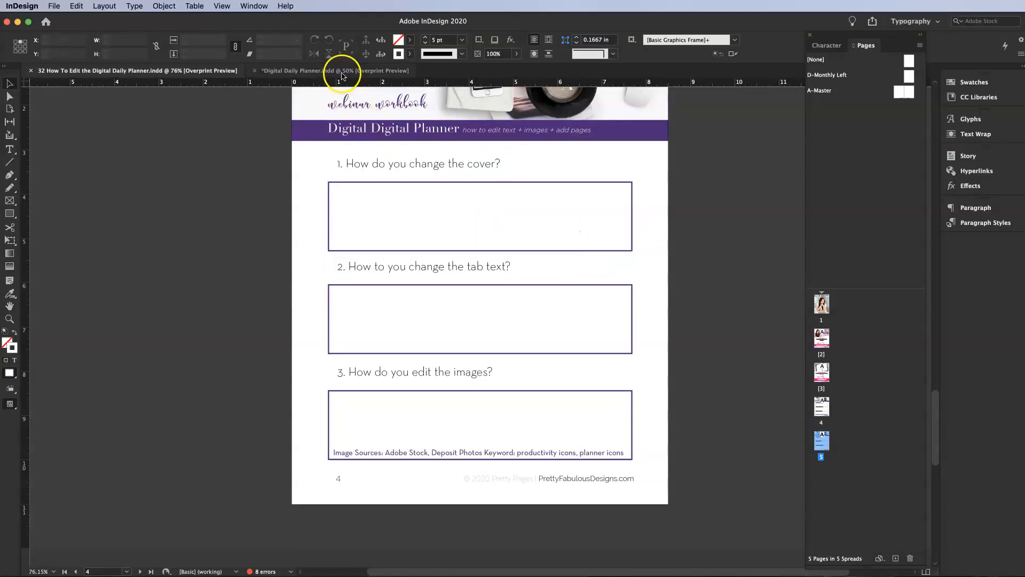
click(333, 71)
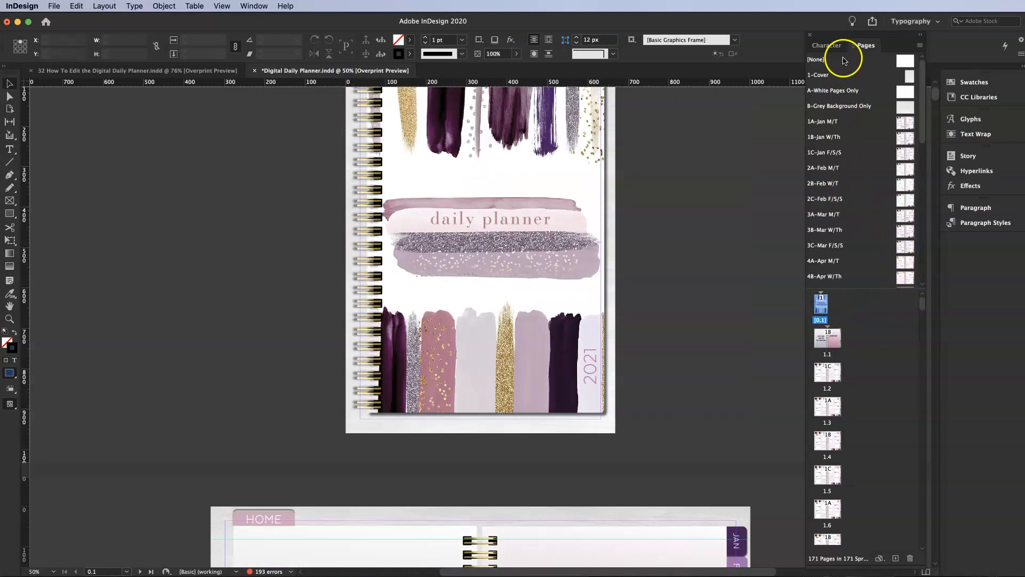
- Move from the cover to the first daily spread, Friday January 1 beside the weekend page
scroll(down, 3)
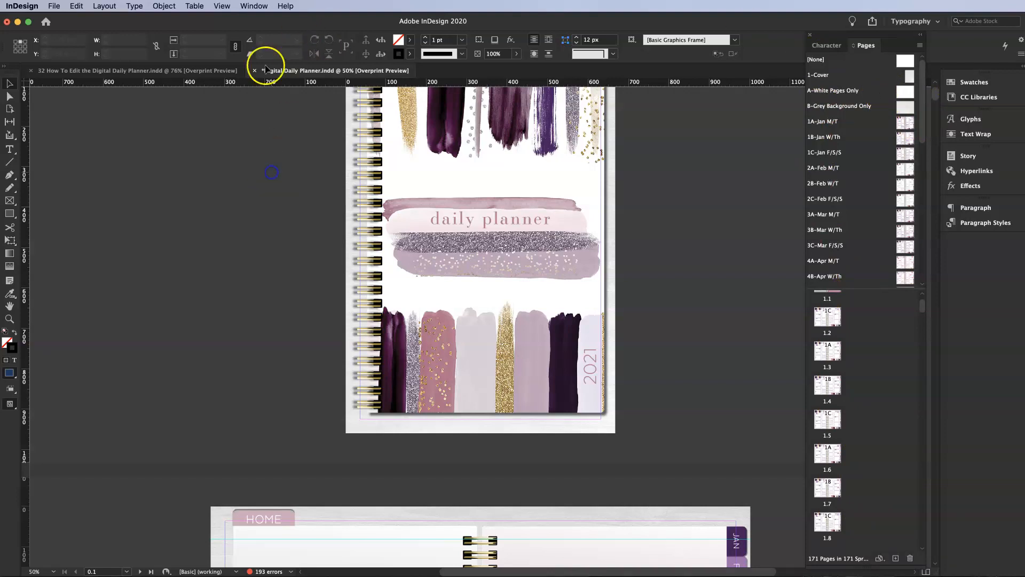
click(254, 7)
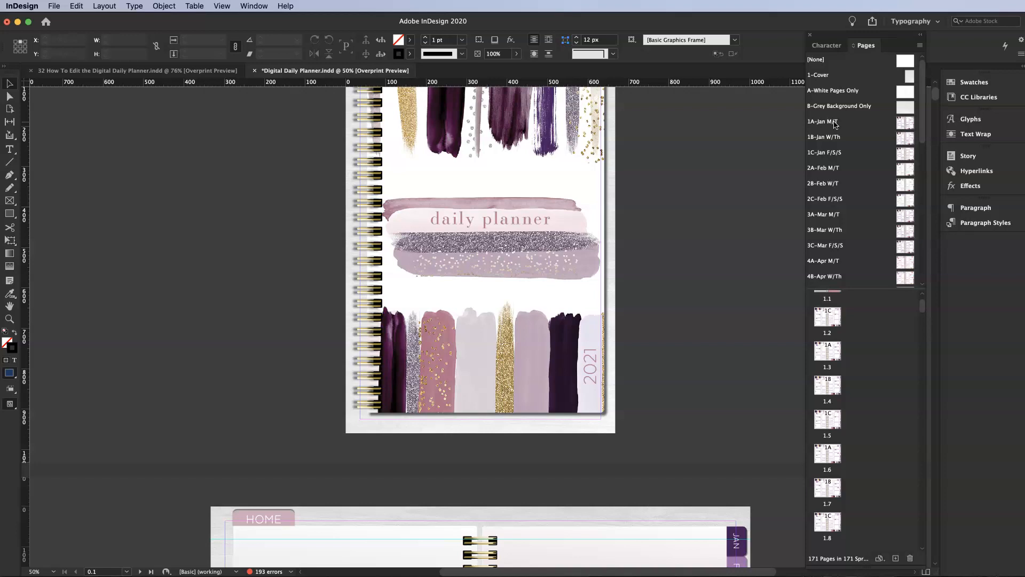
mouse_move(860, 349)
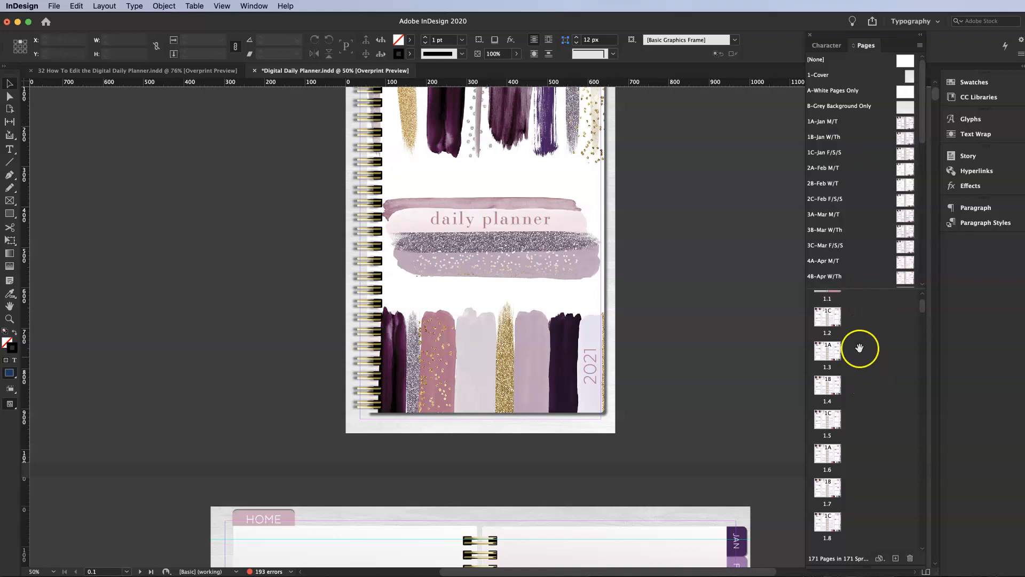
mouse_move(856, 342)
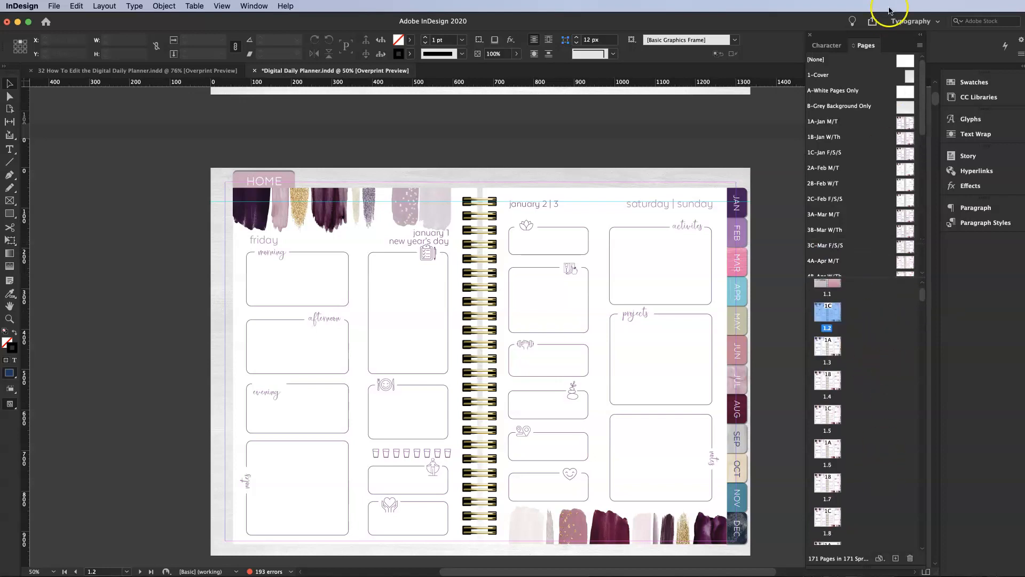
- Scroll the Pages panel to the 1C-Jan F/S/S master spread behind the Friday and weekend pages
scroll(down, 3)
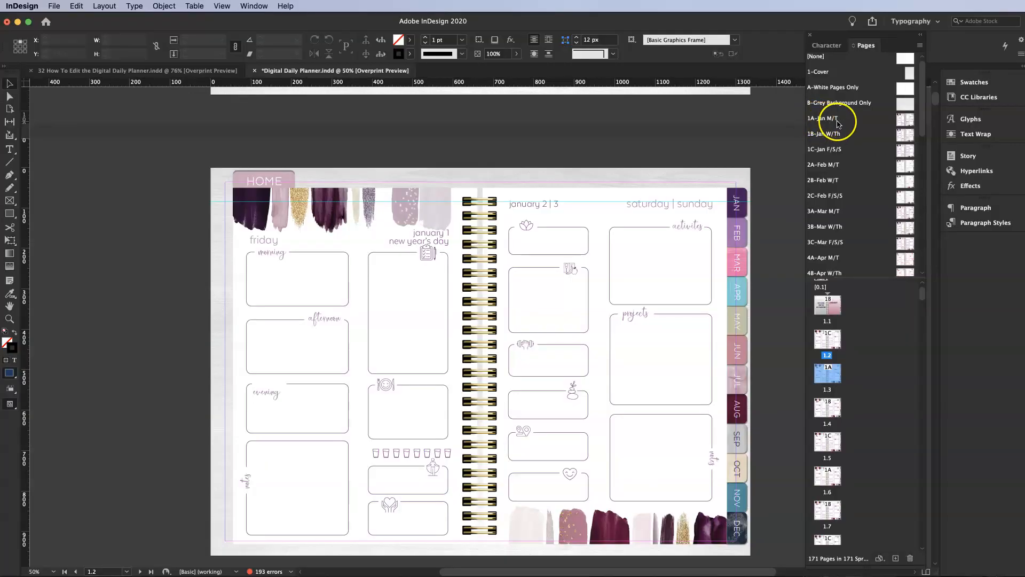
mouse_move(835, 154)
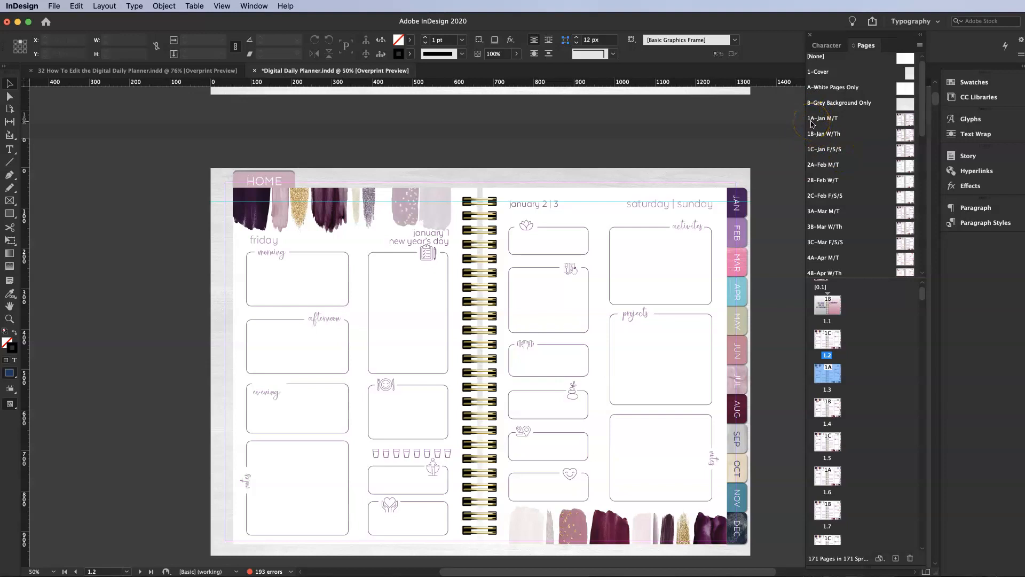
mouse_move(821, 126)
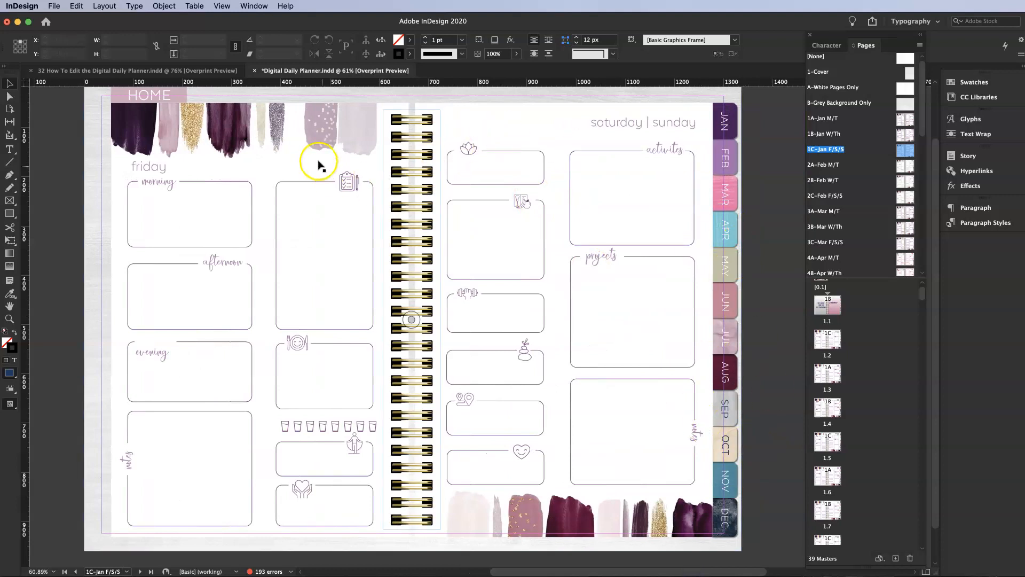
mouse_move(351, 176)
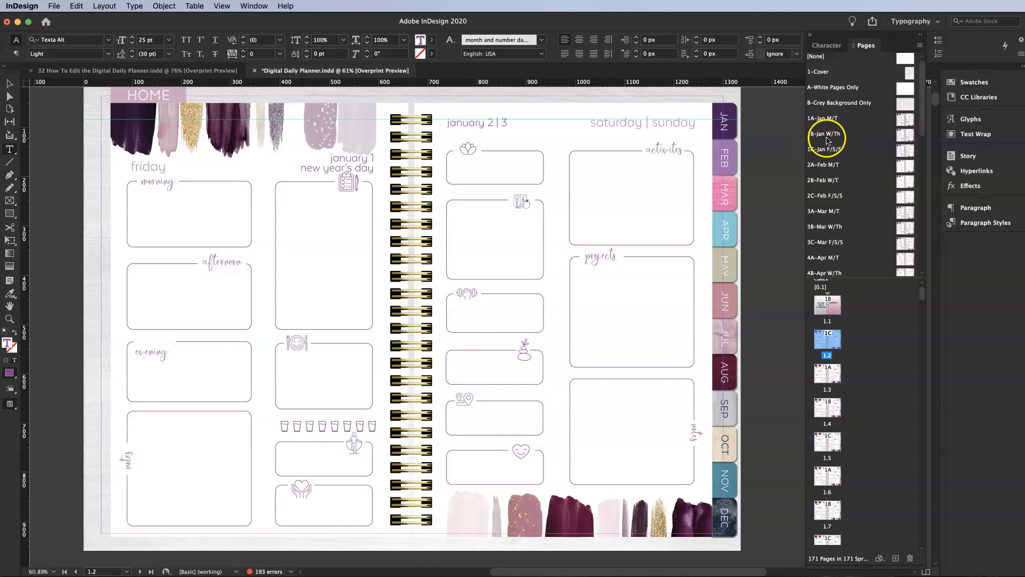
- View the 1C-Jan F/S/S, 2B-Feb W/T, 3A-Mar M/T and 3C-Mar F/S/S master spreads
click(826, 150)
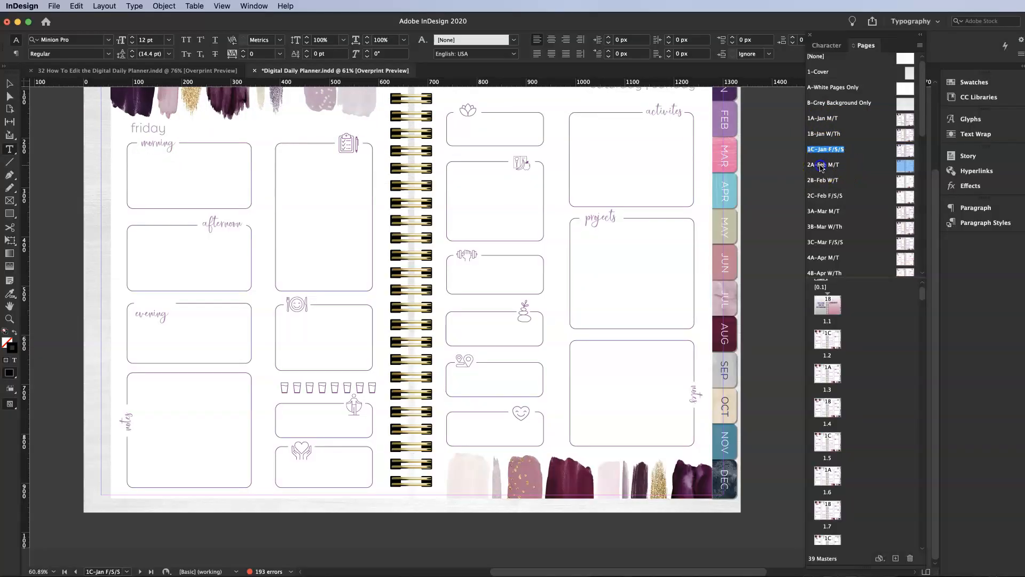
click(824, 179)
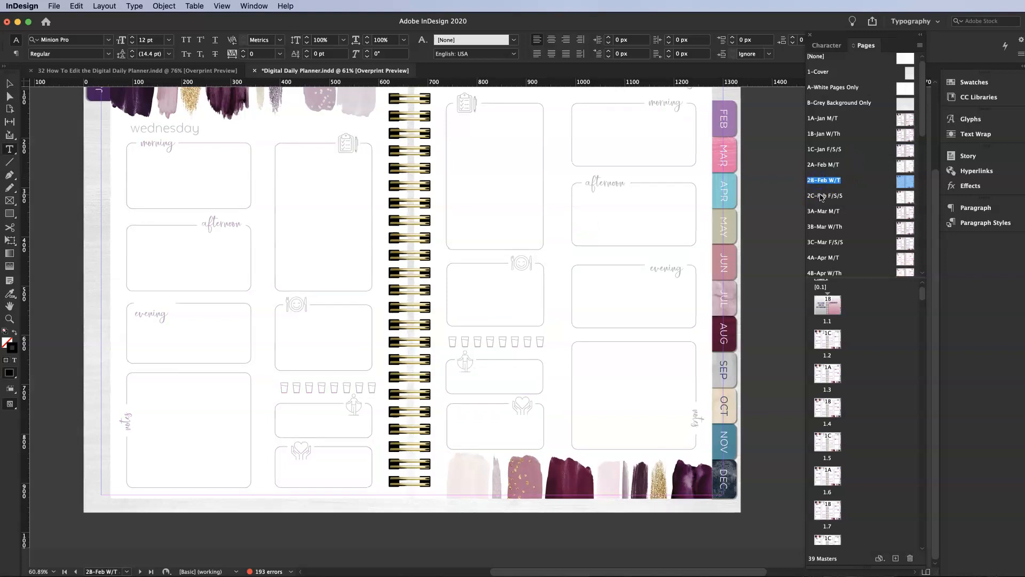
click(823, 210)
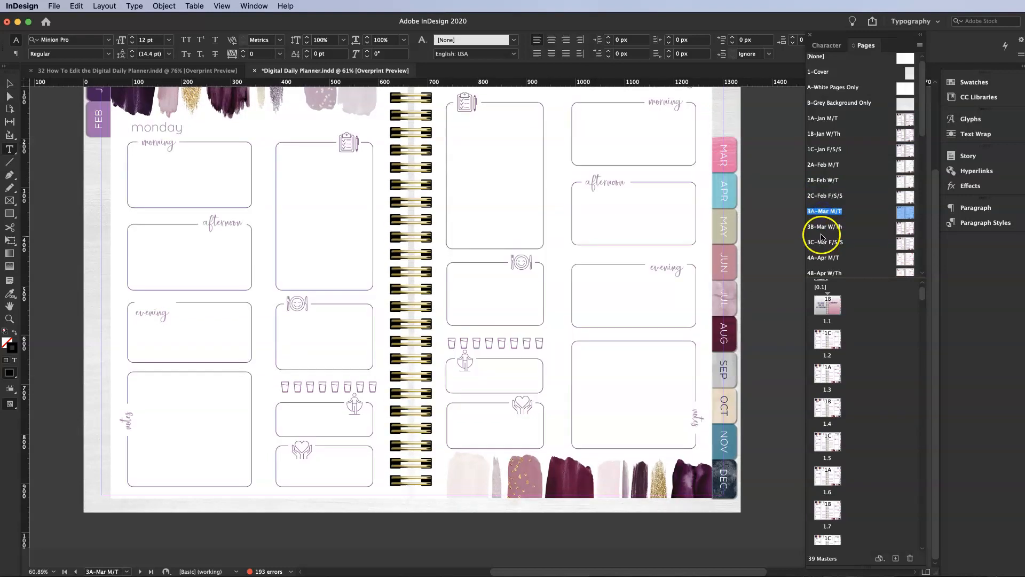
click(826, 242)
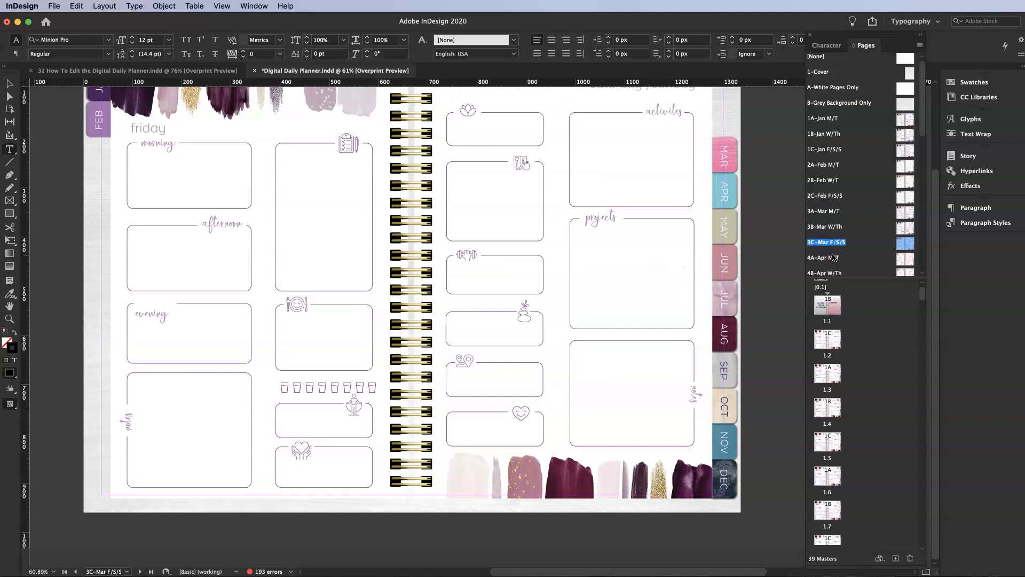
mouse_move(909, 308)
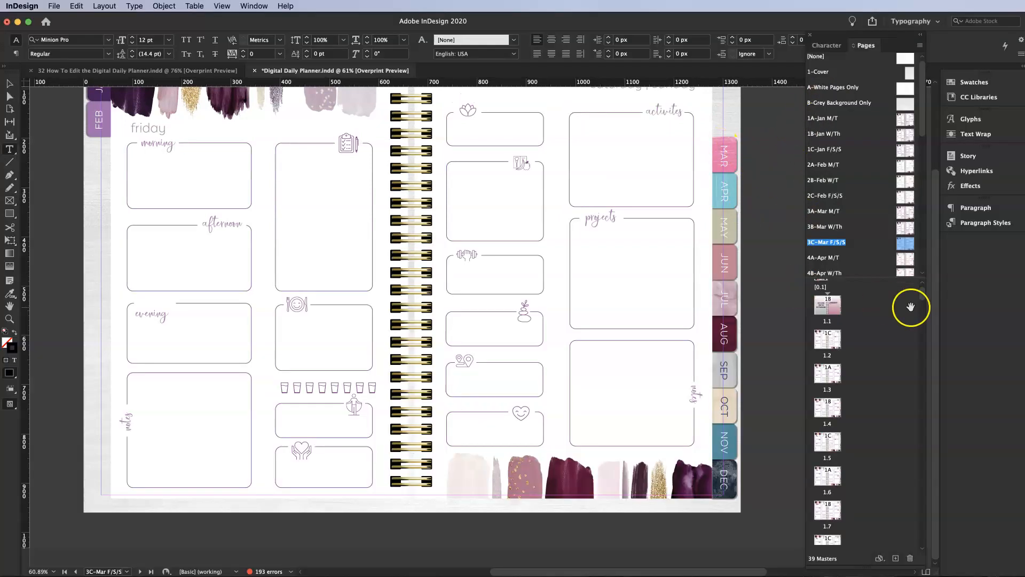
mouse_move(370, 169)
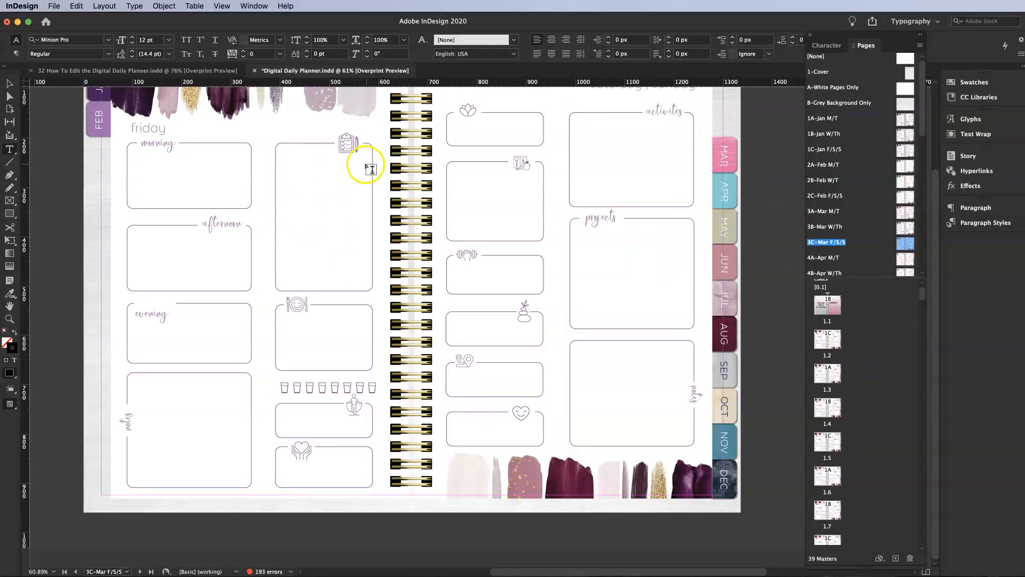
- Scroll the Pages panel back and return to the planner's 2021 cover page
scroll(down, 3)
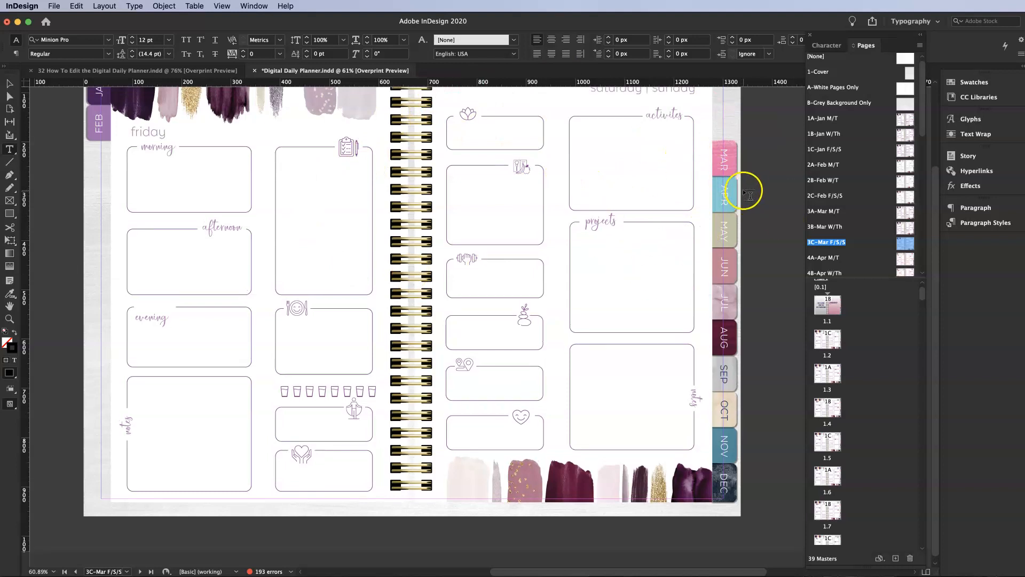
scroll(down, 3)
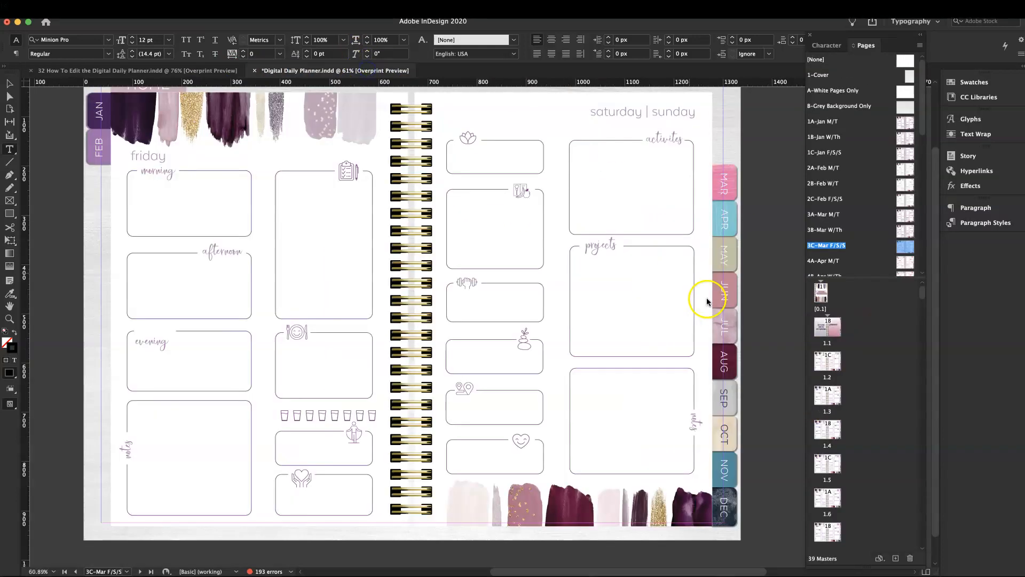
click(821, 292)
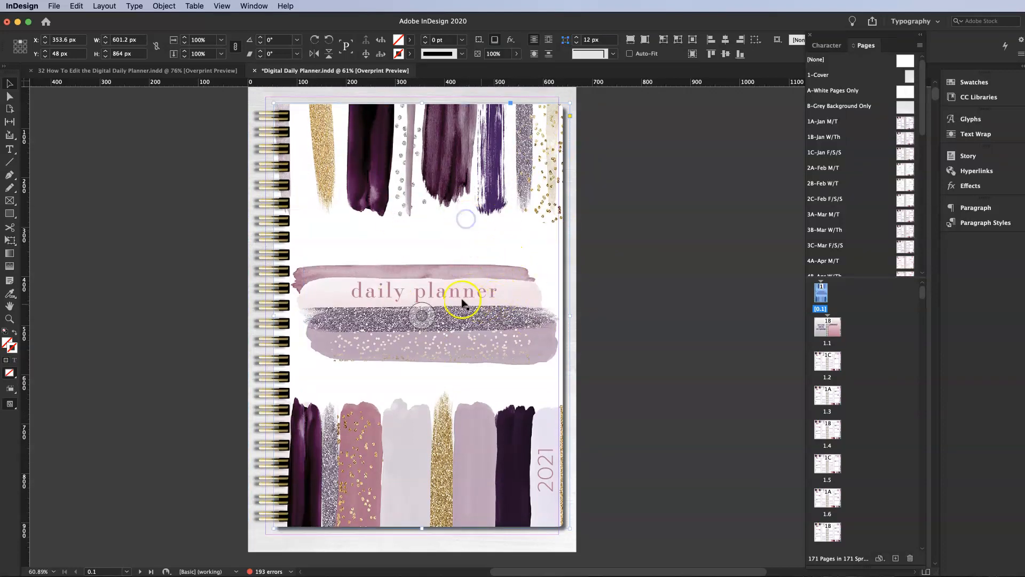
- Retype the cover title to read 'my fabulous planner'
double_click(424, 291)
text(my)
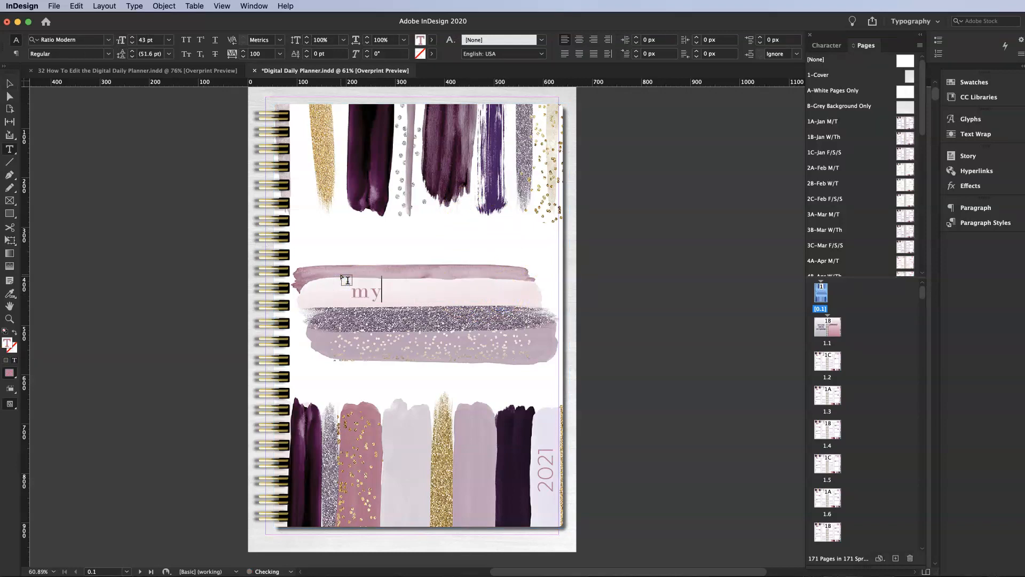
text(fabulous planner)
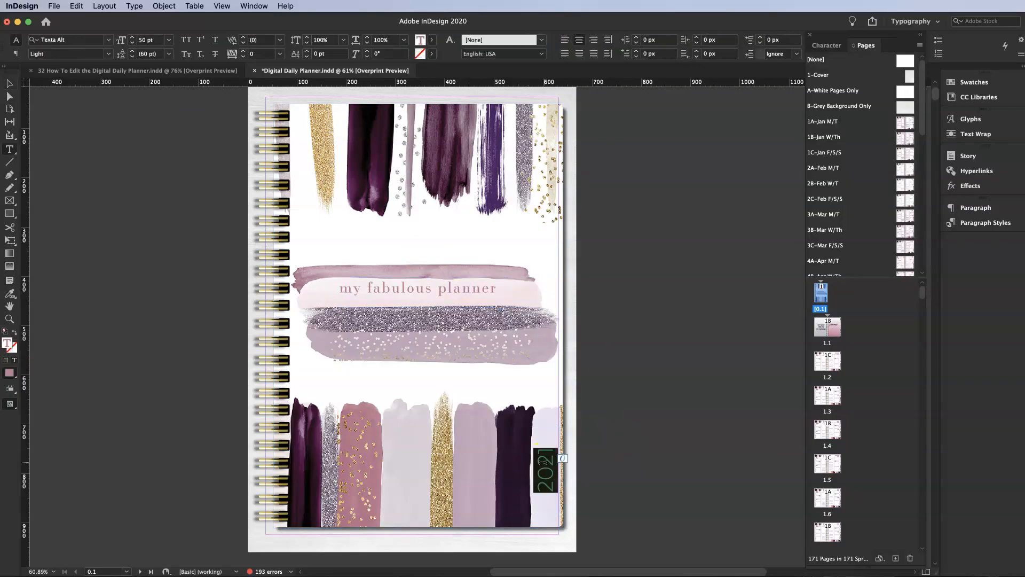
- Set the 2021 year on the cover in Hey Bombshell Script
click(275, 40)
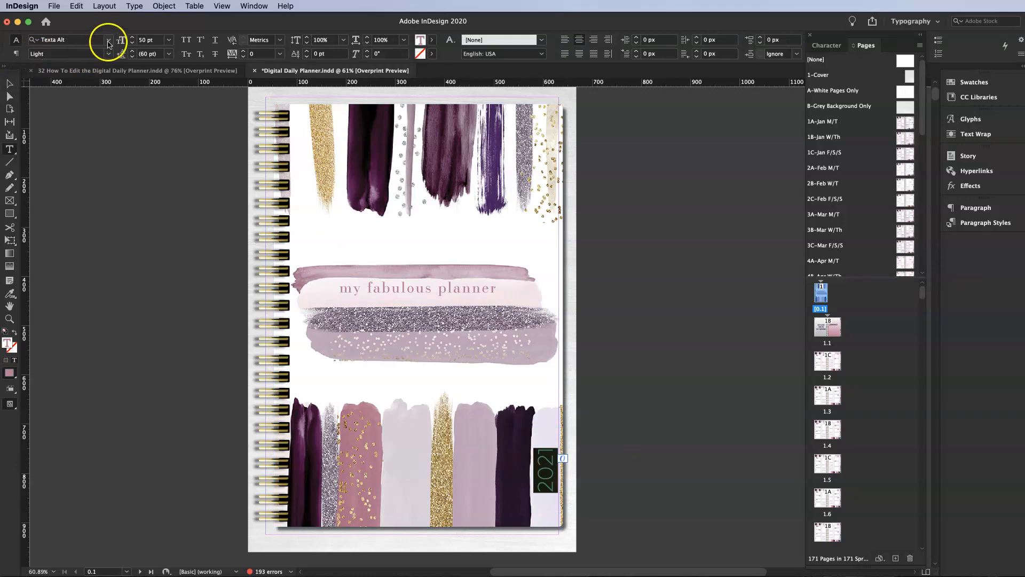
click(109, 40)
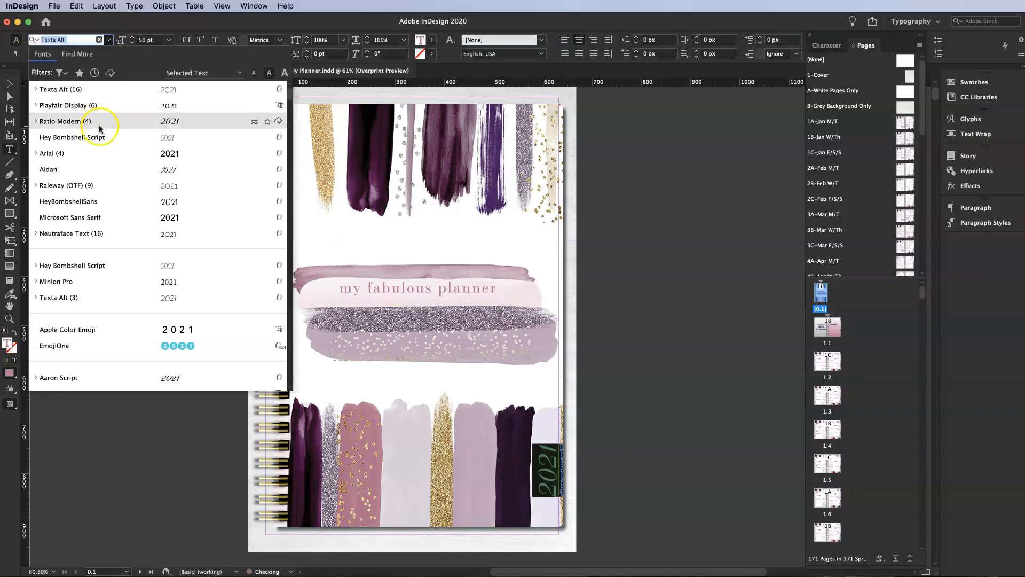
click(72, 138)
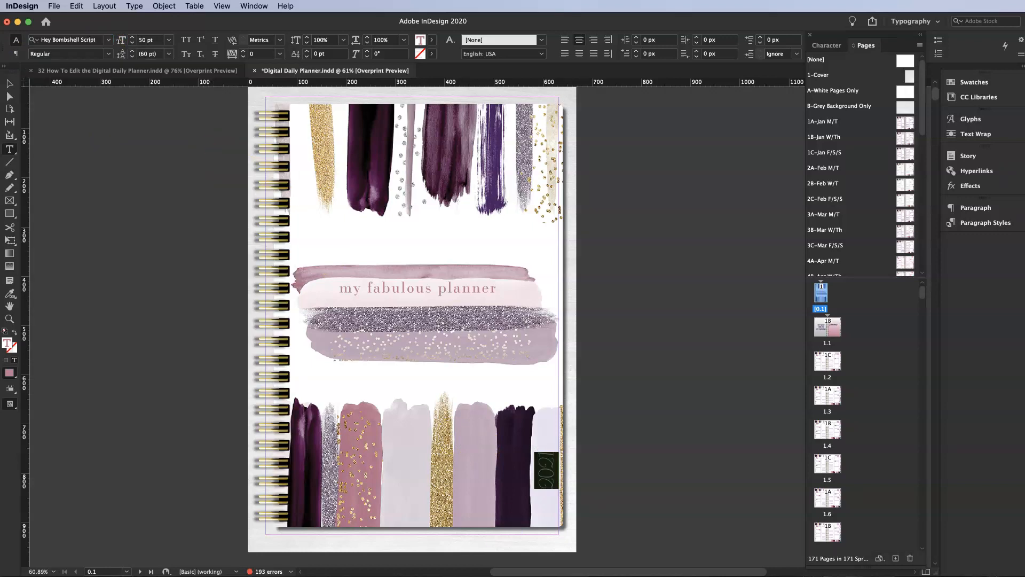
click(545, 468)
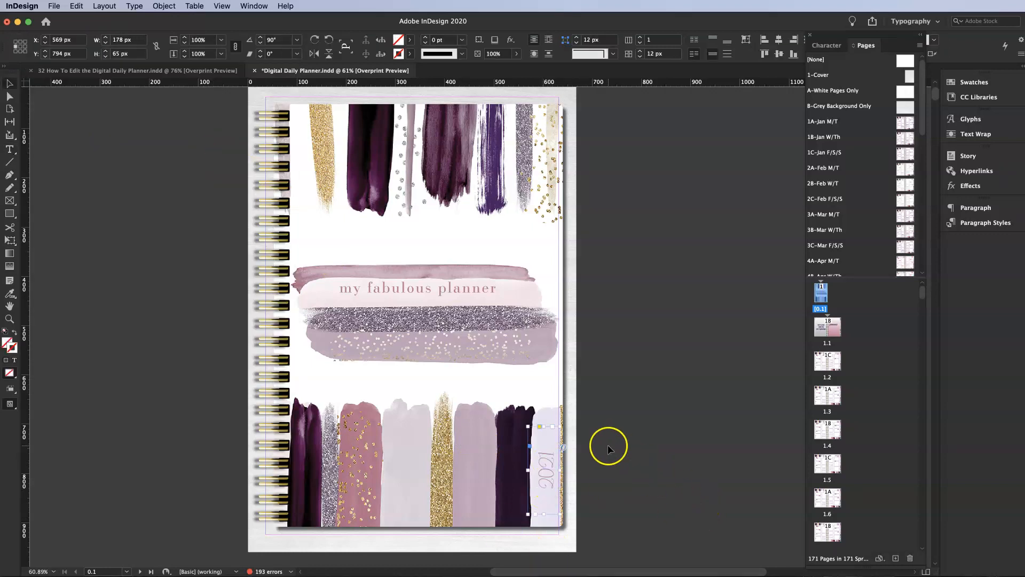
mouse_move(451, 370)
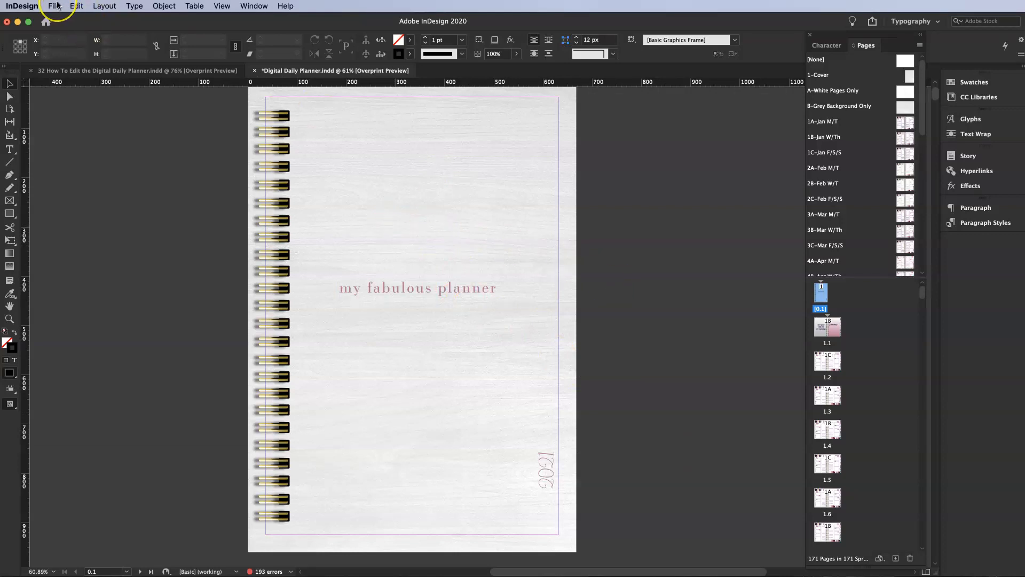
- Return to the planner document and select the first January daily spread thumbnail
click(55, 7)
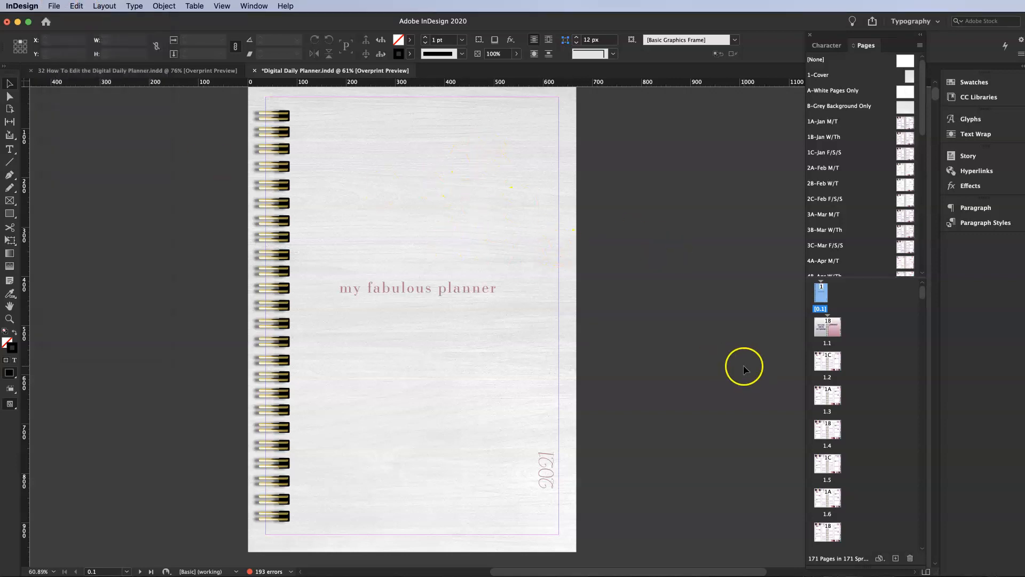
mouse_move(250, 65)
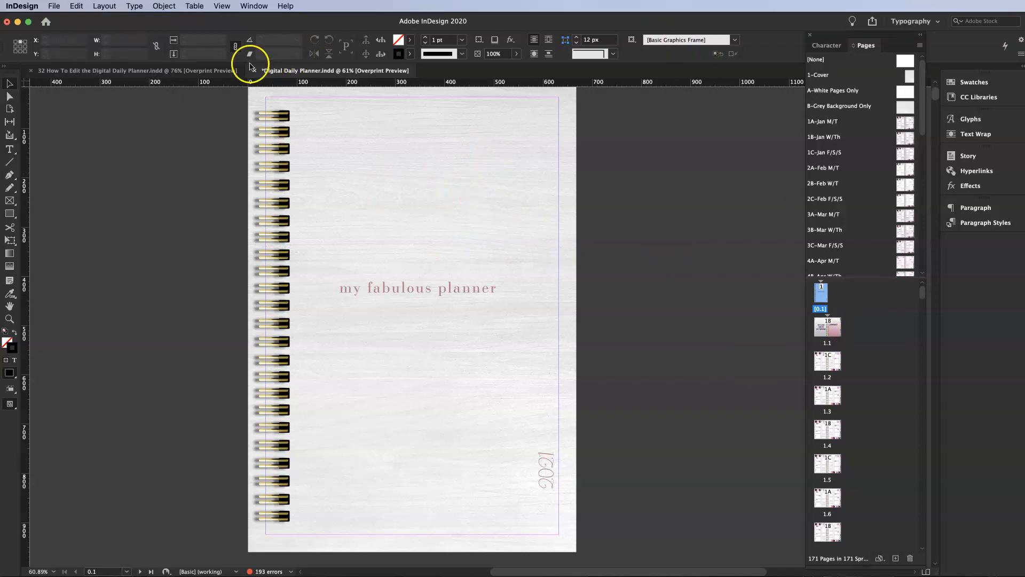
click(333, 71)
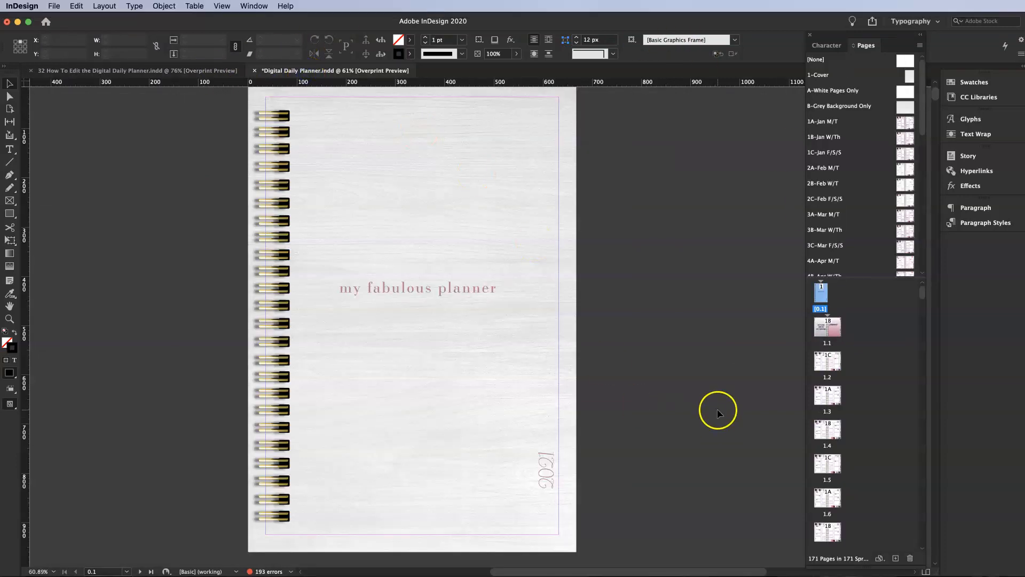
click(827, 360)
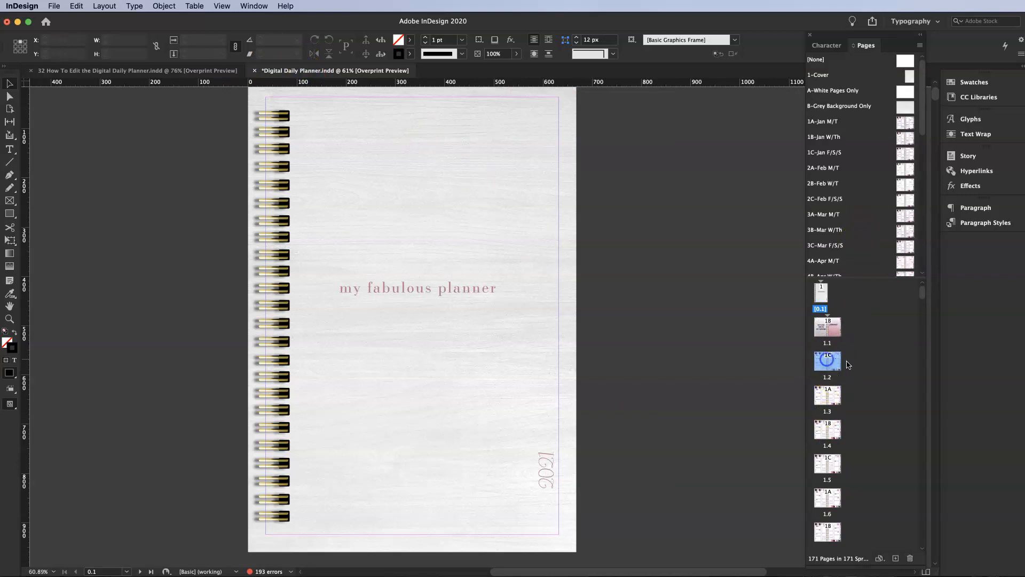
- Open the 1A-Jan M/T master, view 2B-Feb W/T, and scroll to the March 1–2 spread
double_click(827, 362)
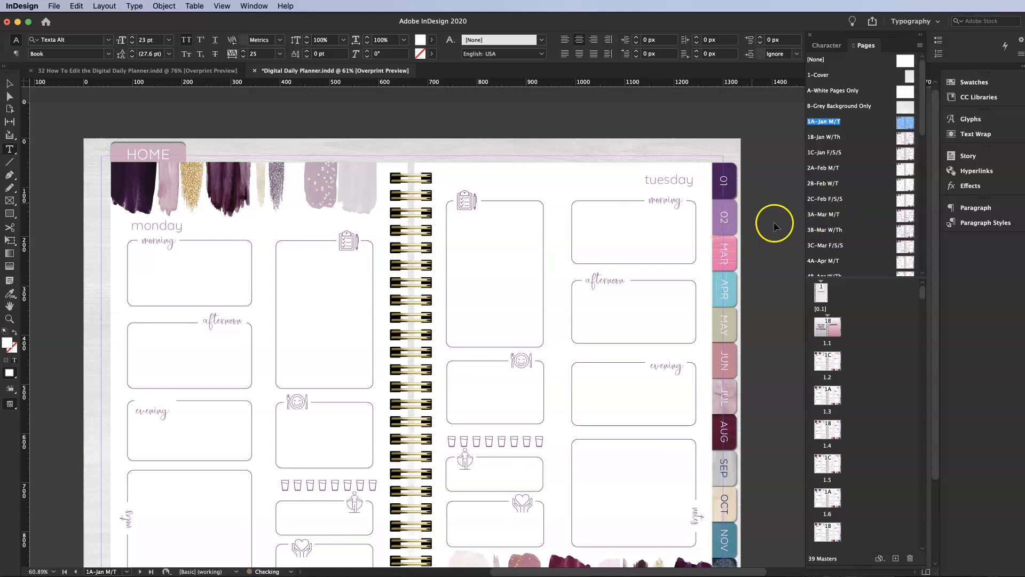
click(824, 137)
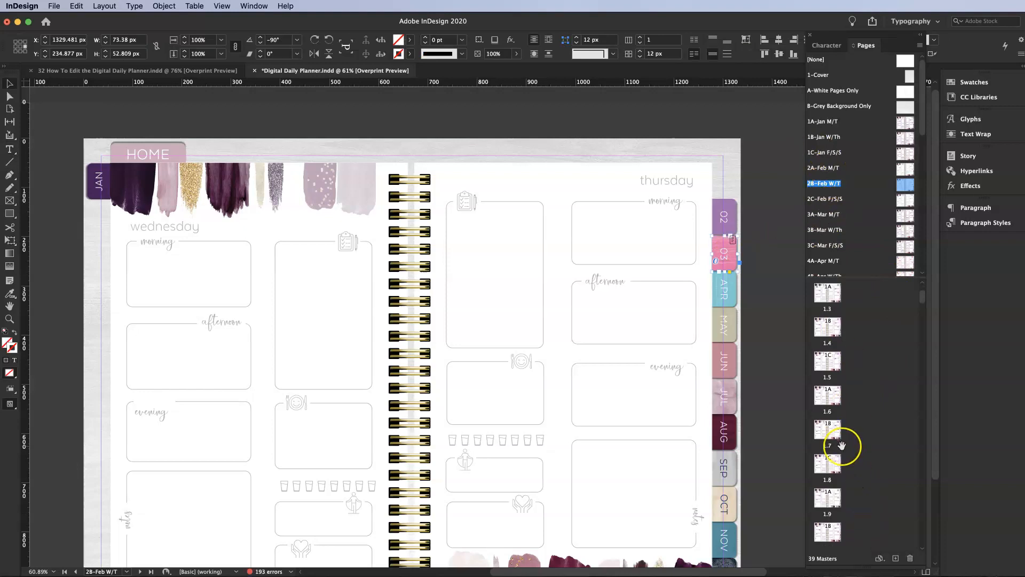
scroll(down, 3)
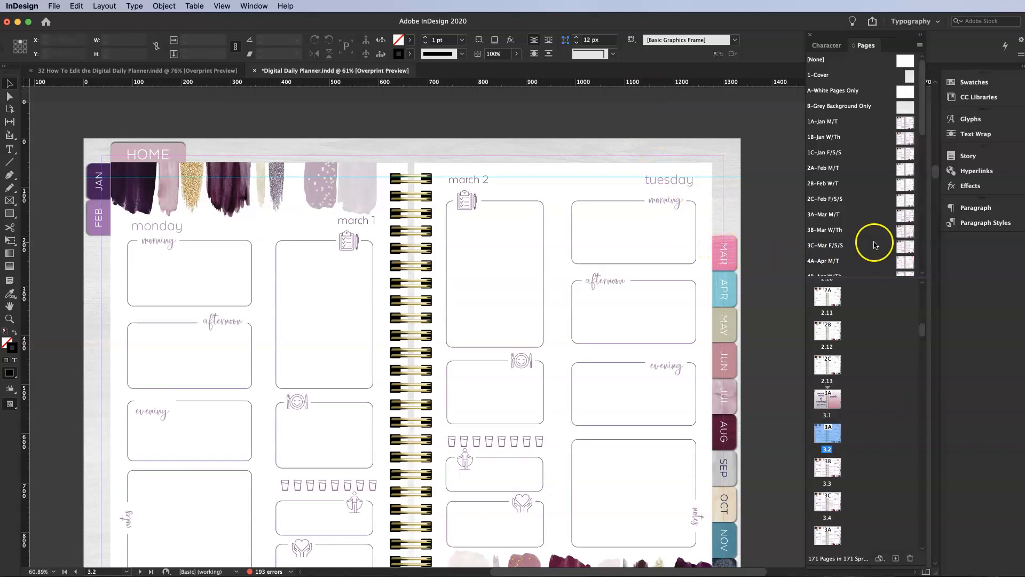
mouse_move(799, 274)
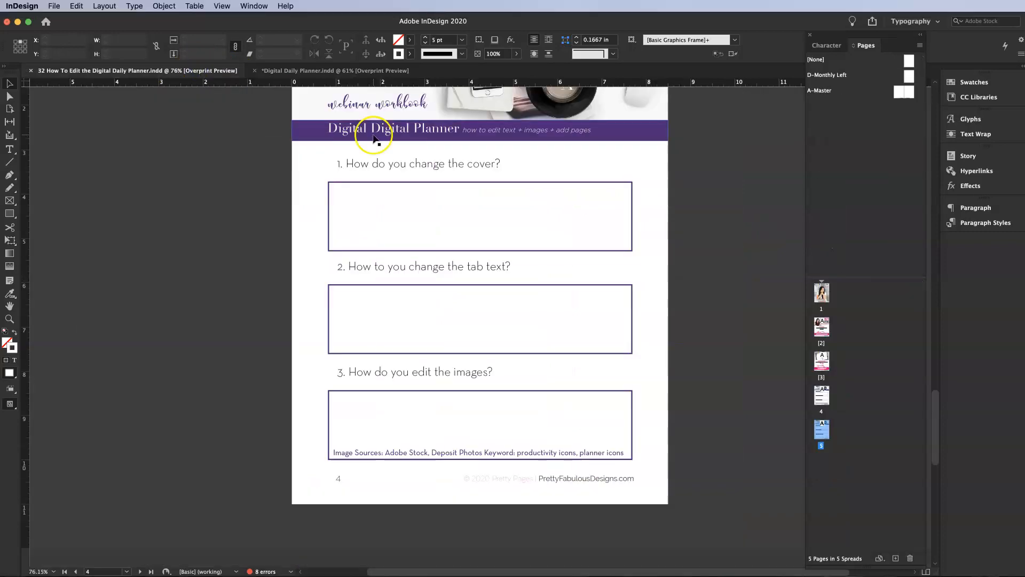
mouse_move(37, 154)
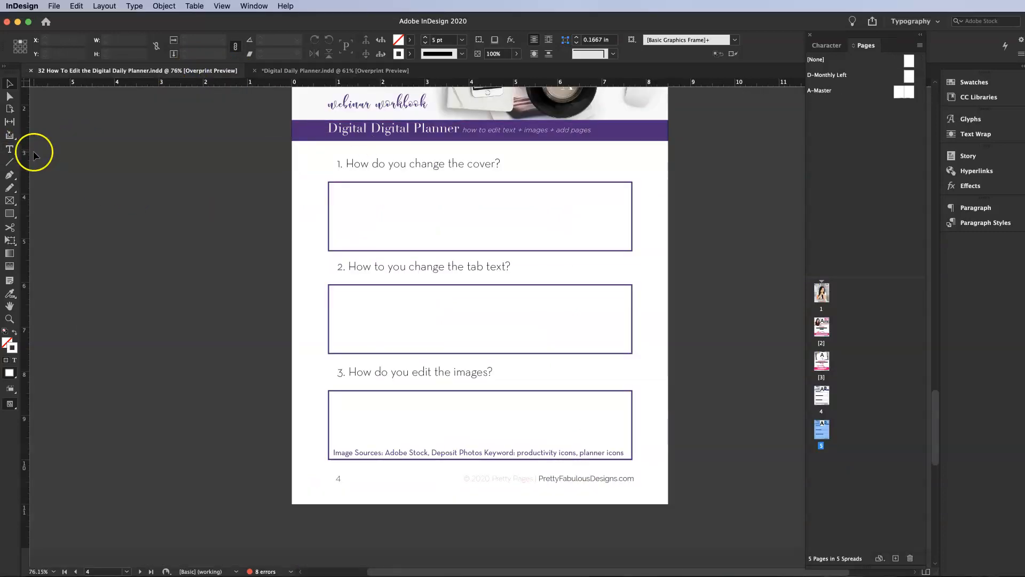
- Switch back to the Digital Daily Planner document showing the January Monday/Tuesday master
click(426, 392)
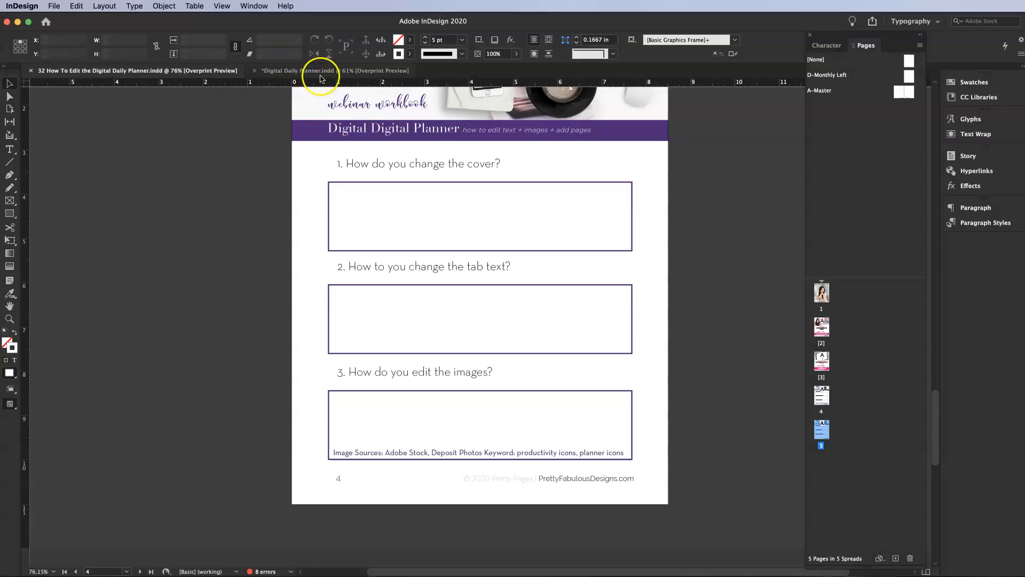
click(299, 71)
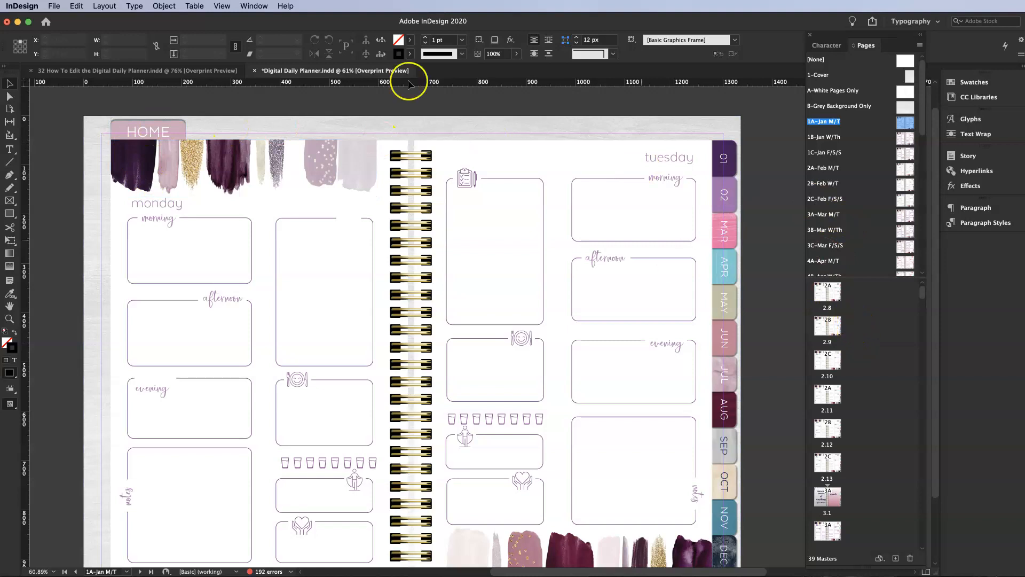
- Place barbell-navy.png from the Links folder onto the January Monday/Tuesday master
click(53, 6)
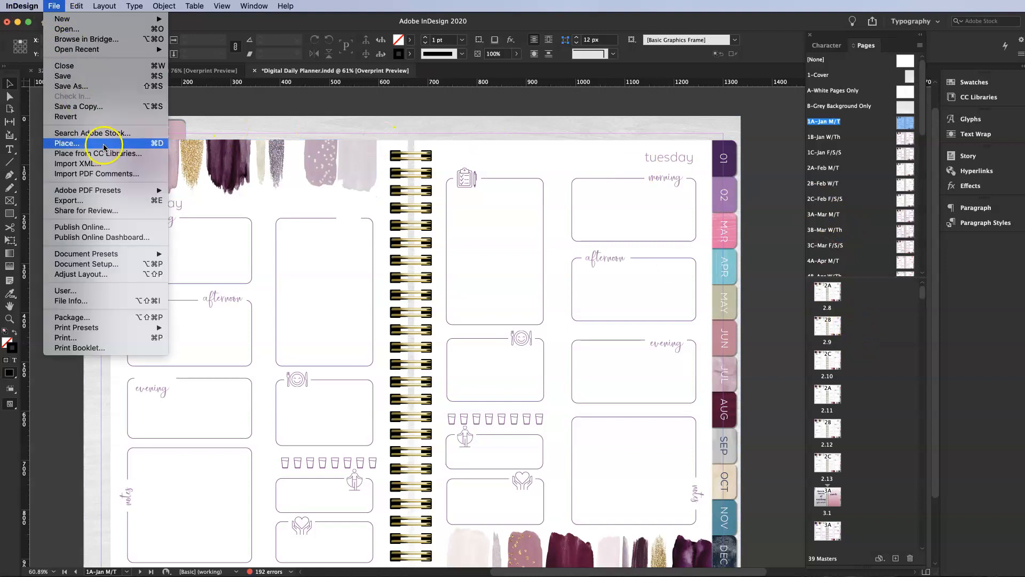
click(65, 144)
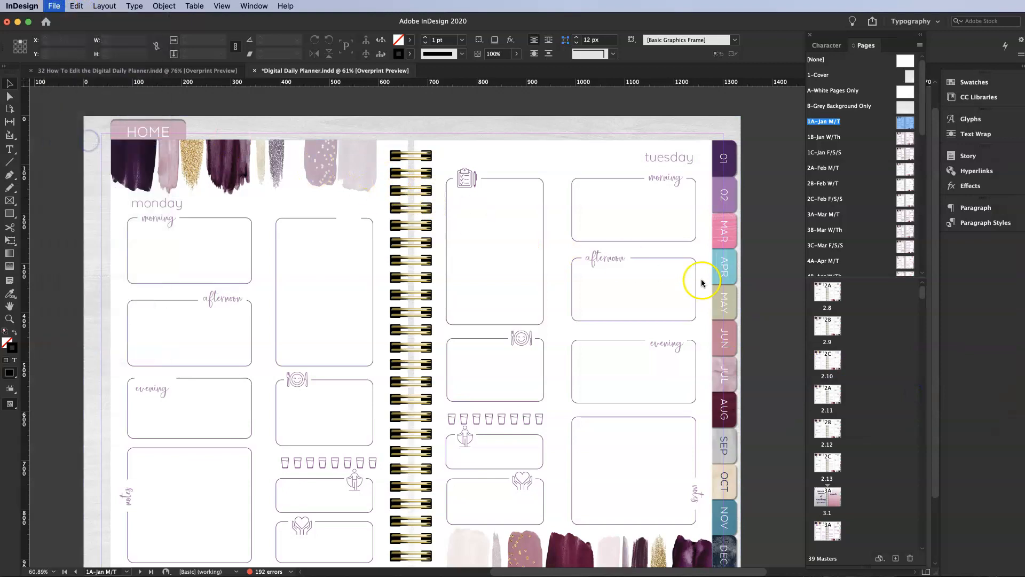
click(54, 6)
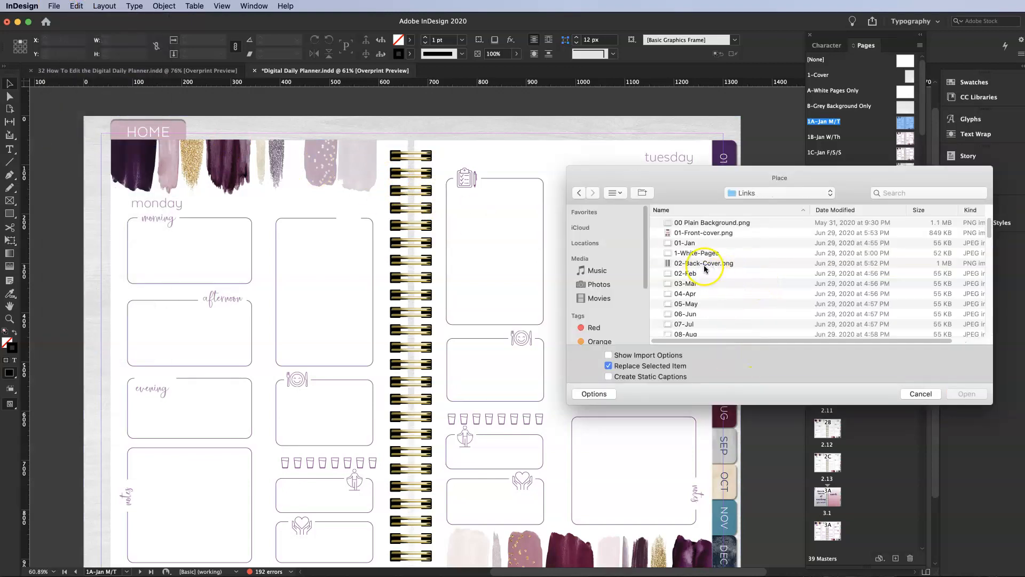
scroll(down, 3)
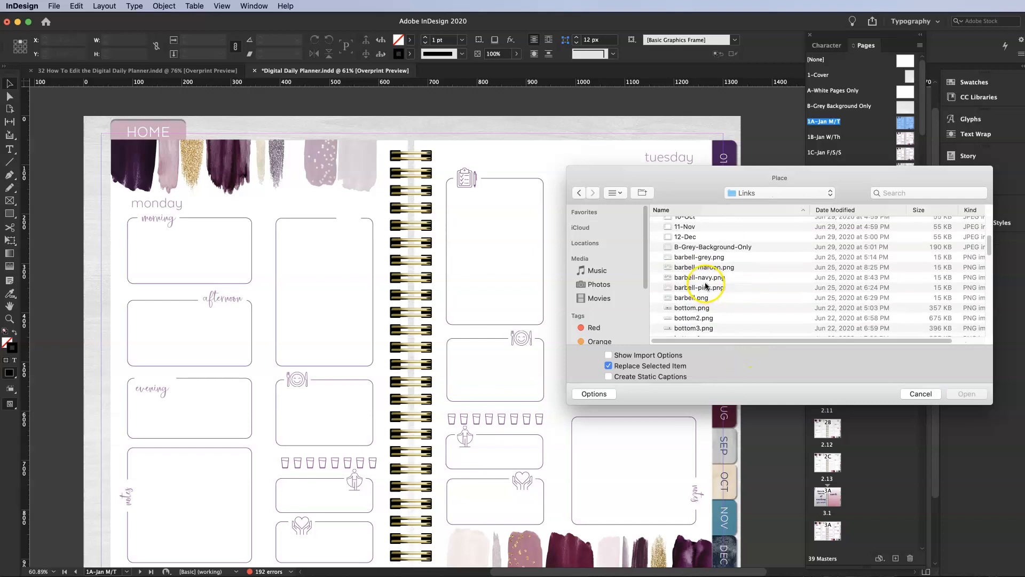
click(701, 277)
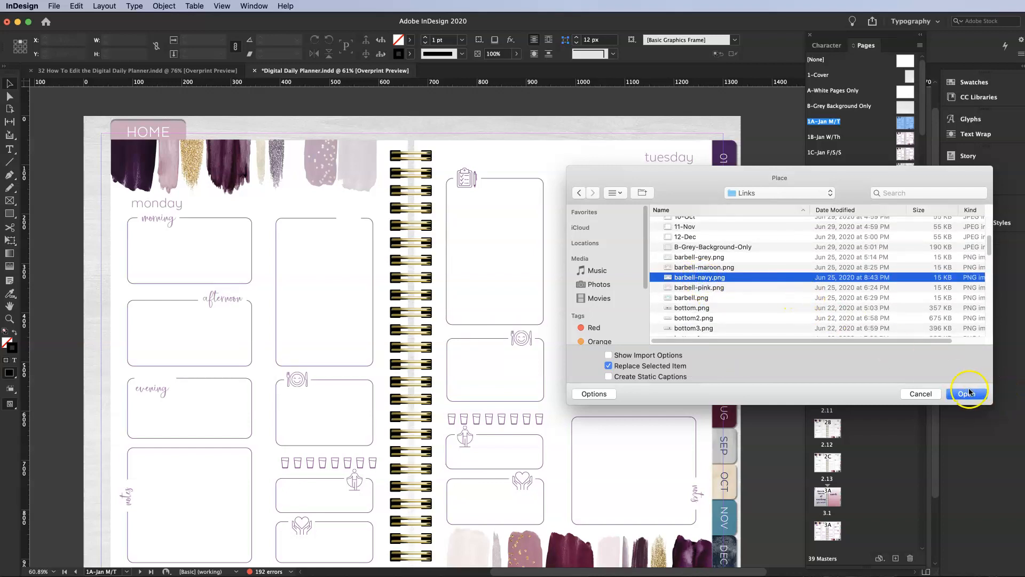
click(969, 393)
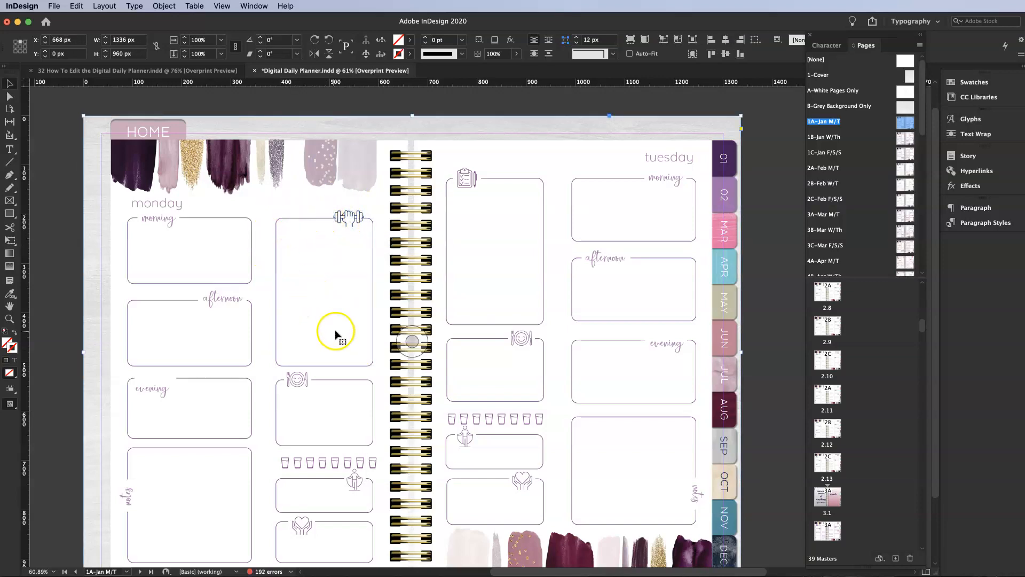
mouse_move(357, 243)
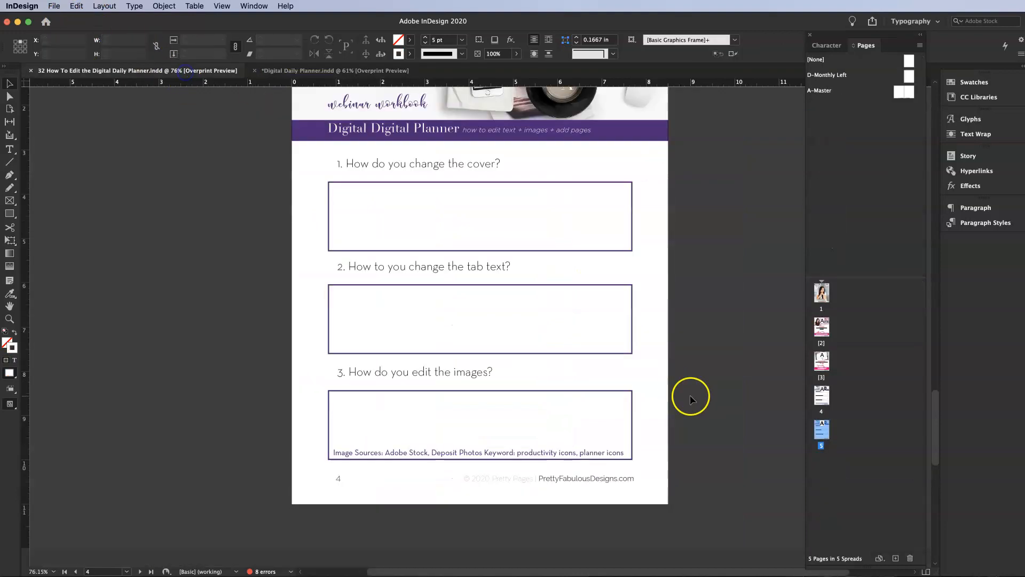
mouse_move(453, 474)
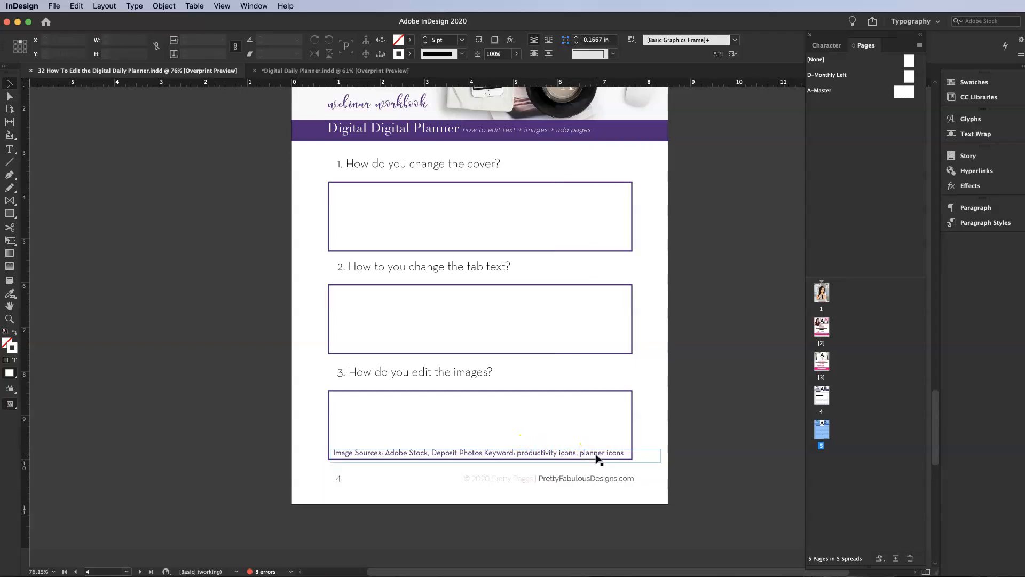
- Scroll through the workbook's Image Sources note before removing the barbell icon
scroll(down, 3)
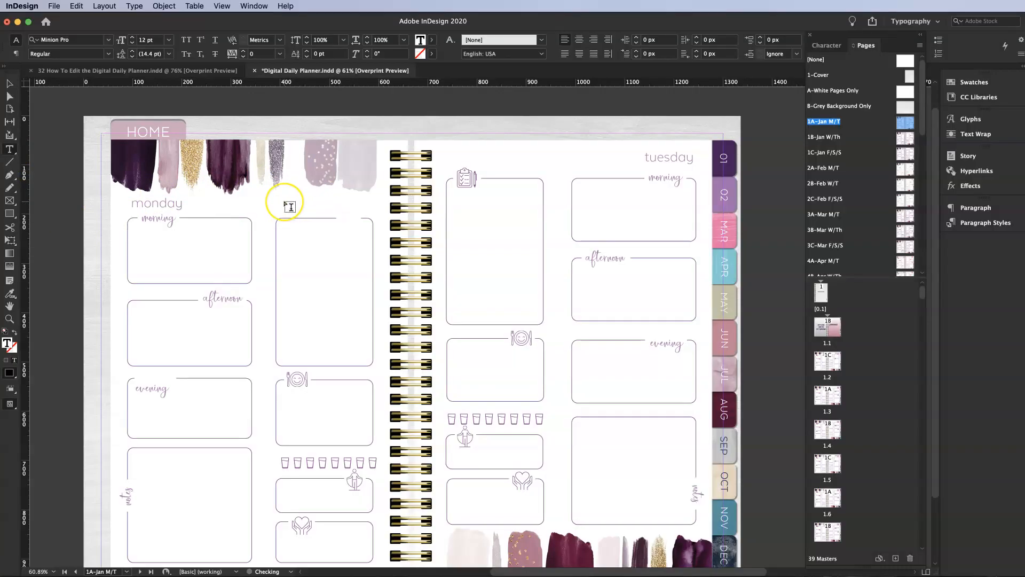
- Add a 'stuff' label to the Monday page's second box, then show the workbook's page 5 questions
text(stuff)
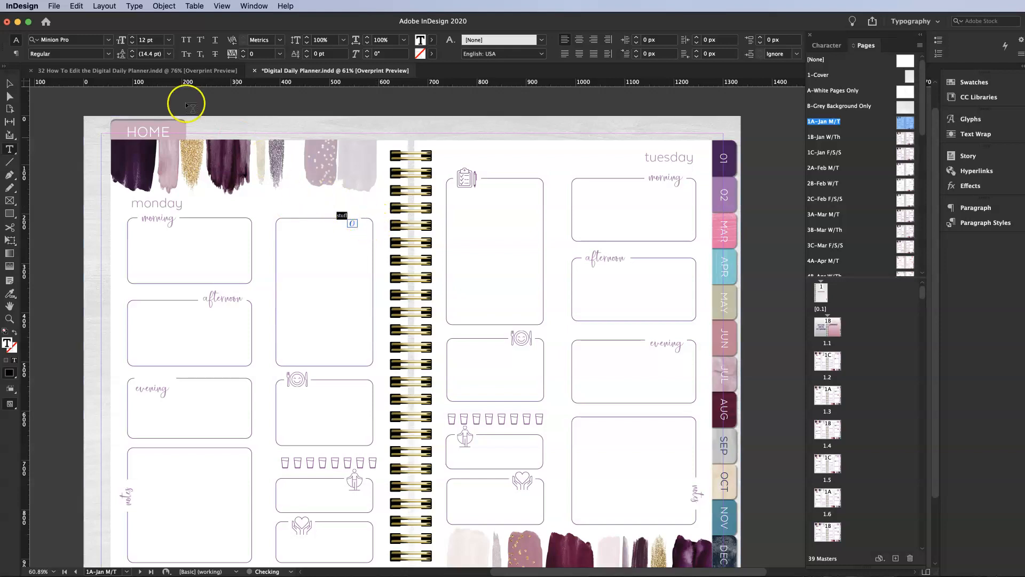
click(68, 40)
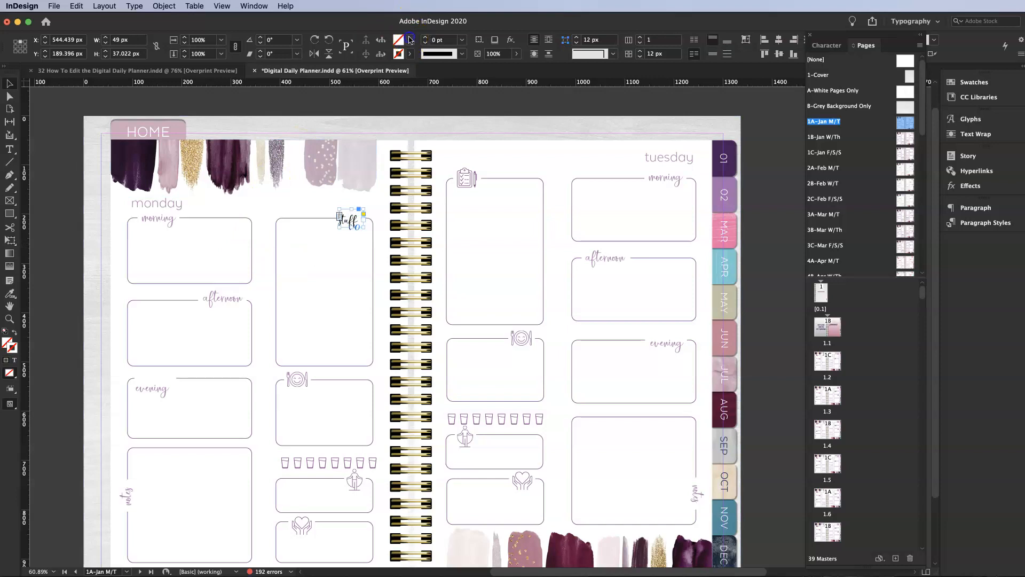
click(408, 40)
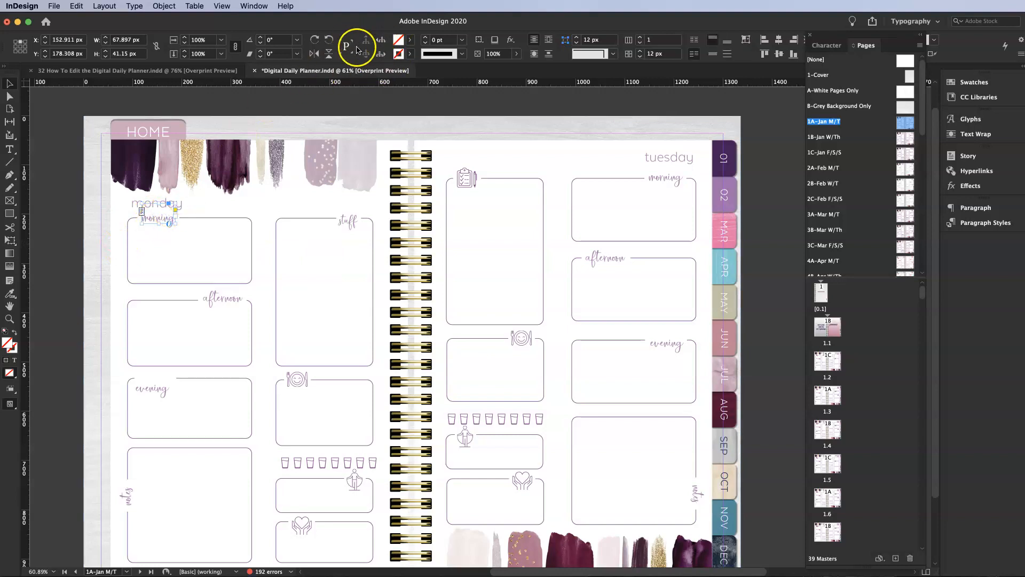
click(357, 47)
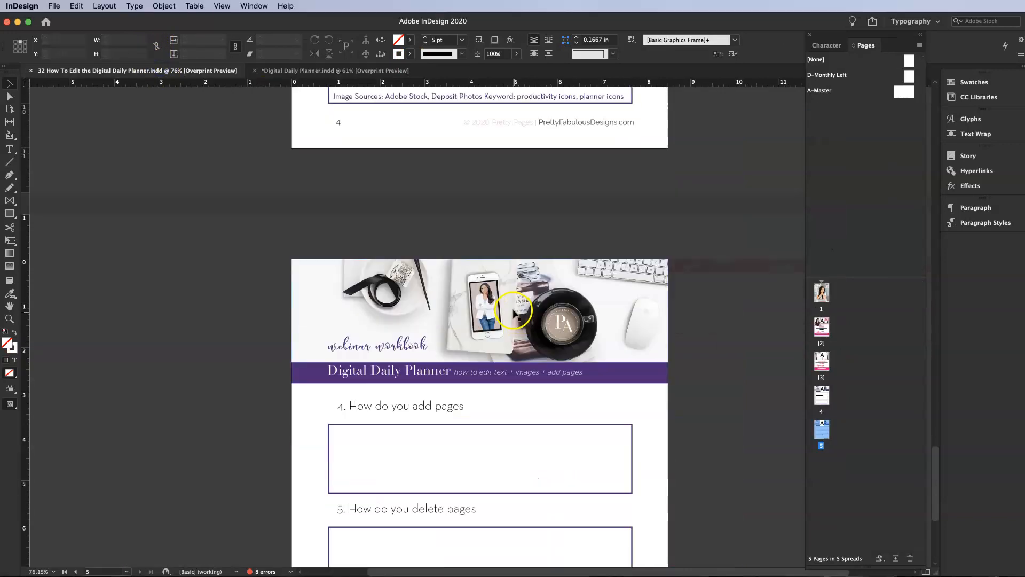
- Open Insert Pages from the January 1–3 daily spread in the Pages panel
scroll(down, 3)
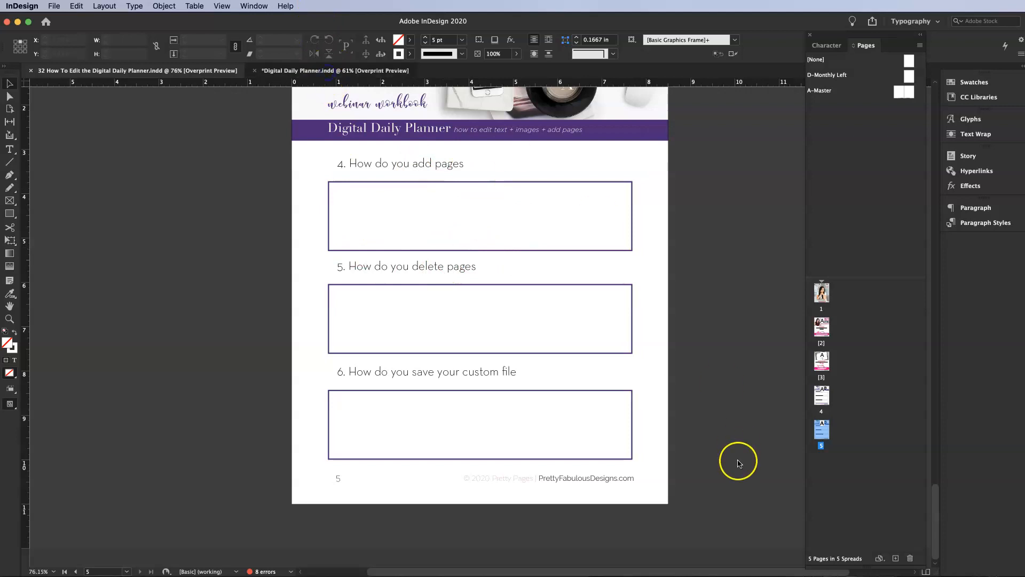
double_click(829, 327)
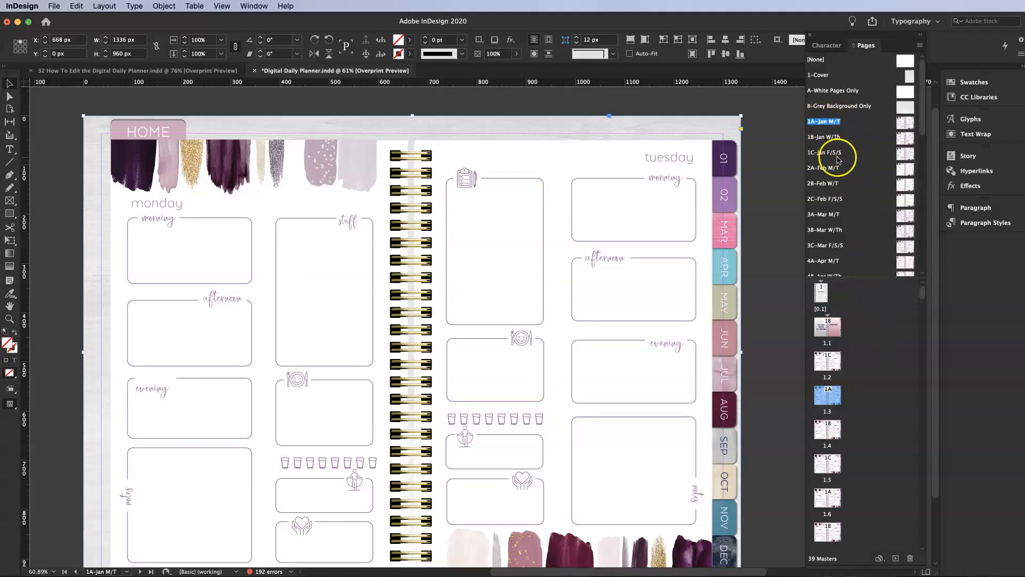
mouse_move(922, 383)
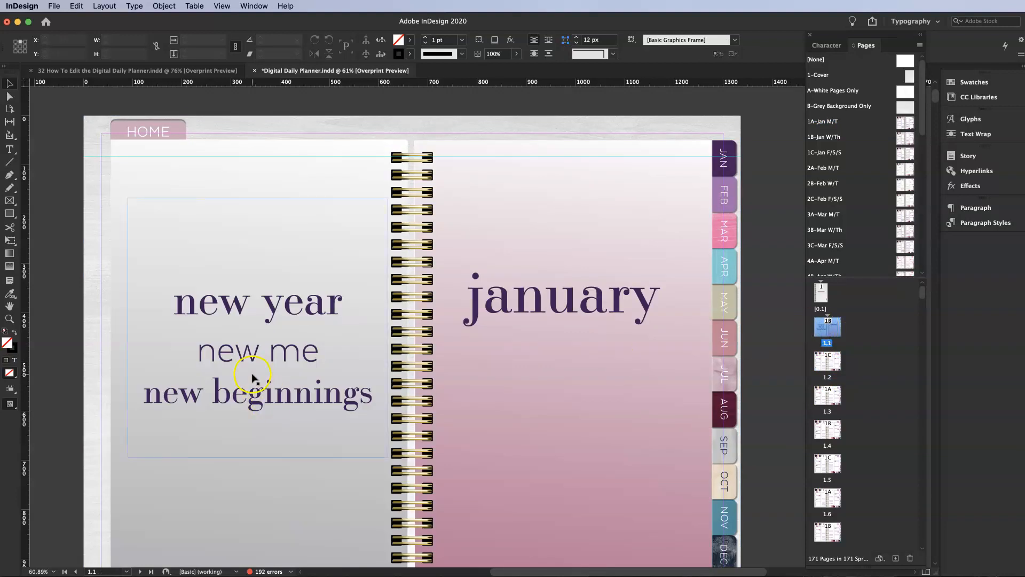
mouse_move(836, 370)
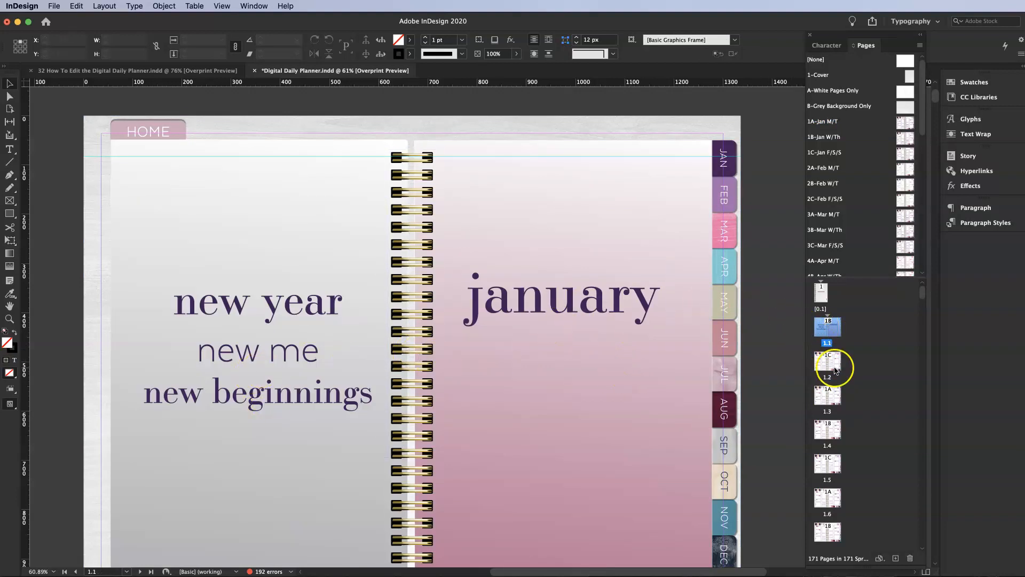
click(827, 360)
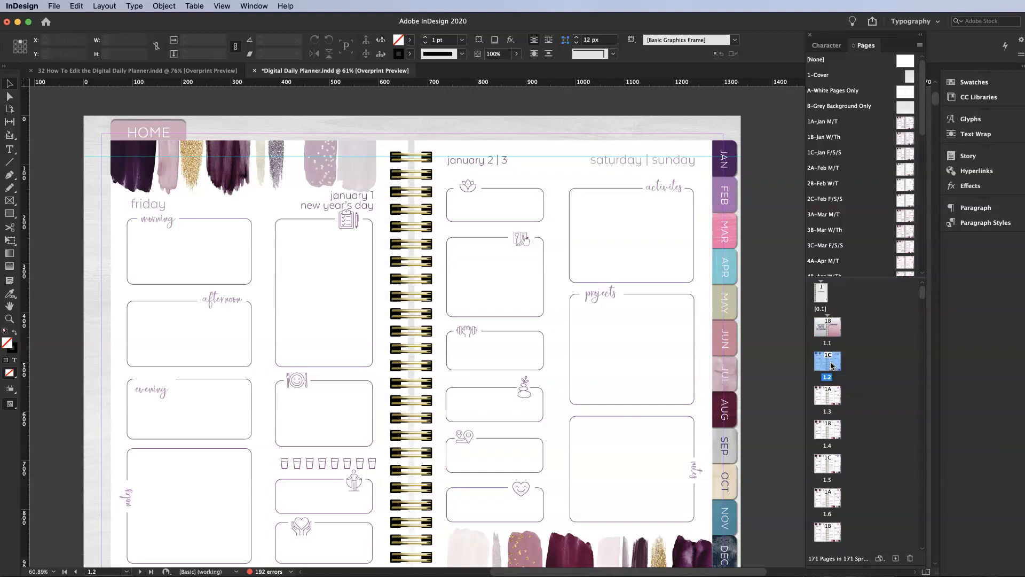
right_click(827, 363)
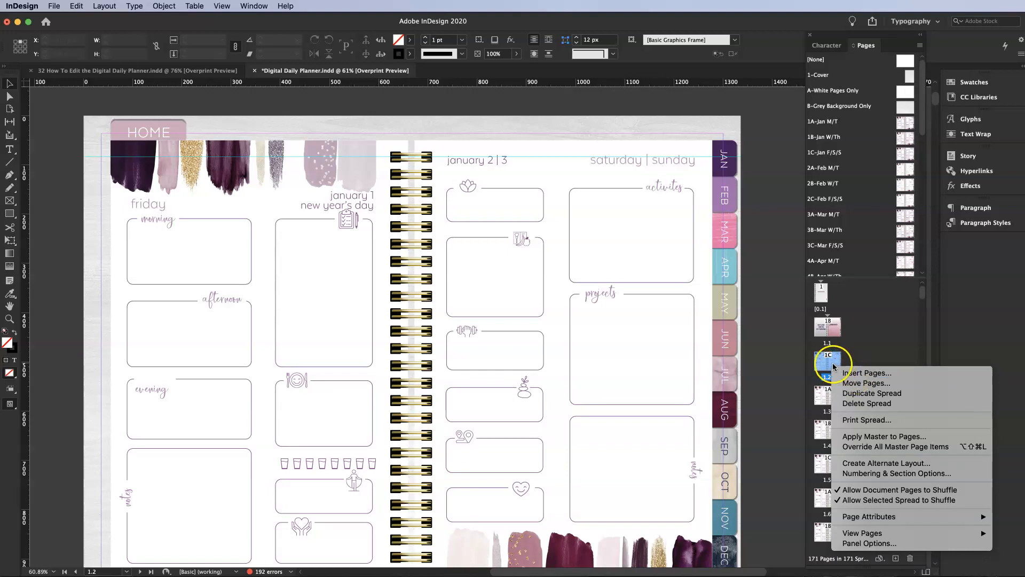
mouse_move(867, 373)
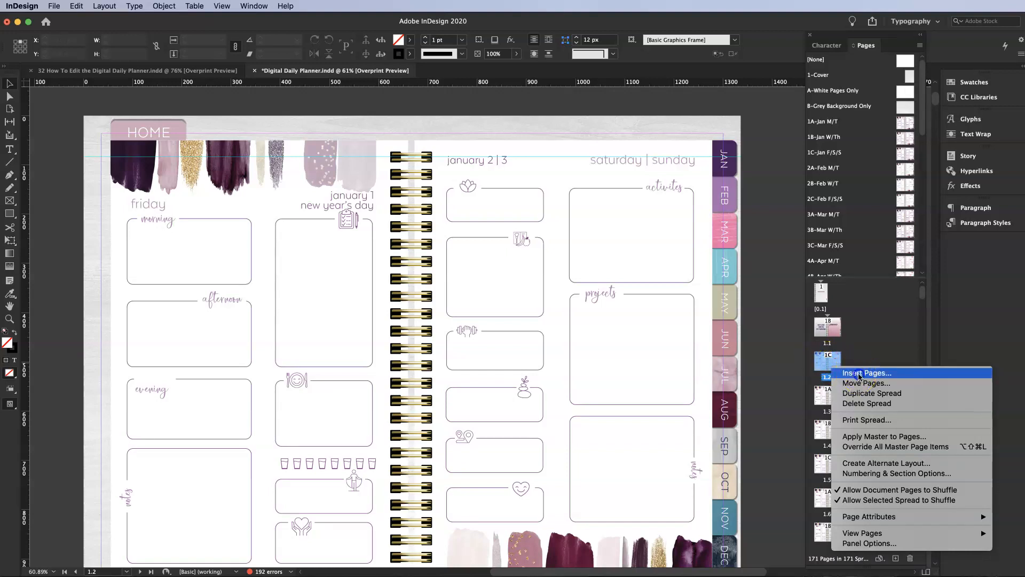
click(867, 373)
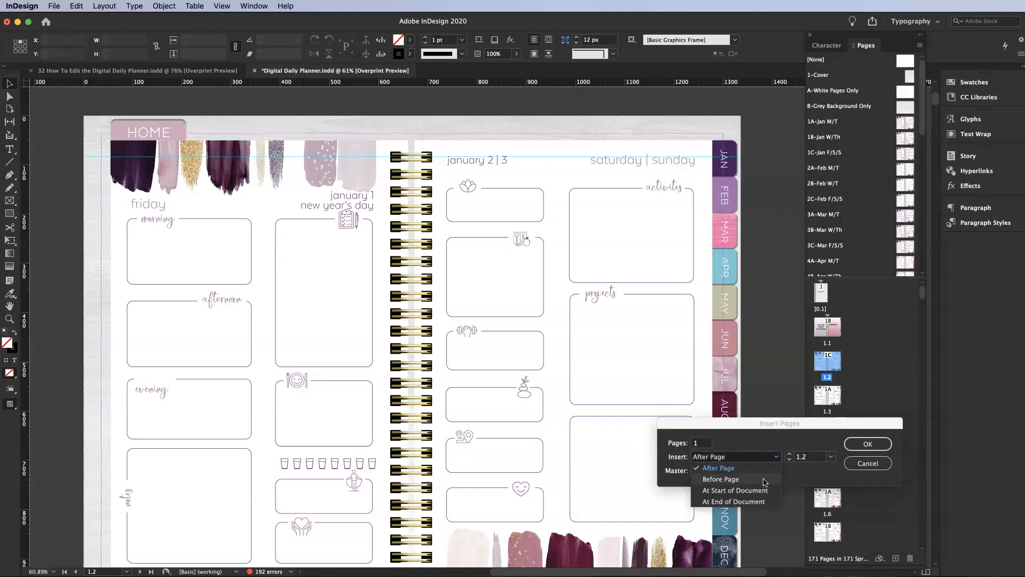
mouse_move(770, 502)
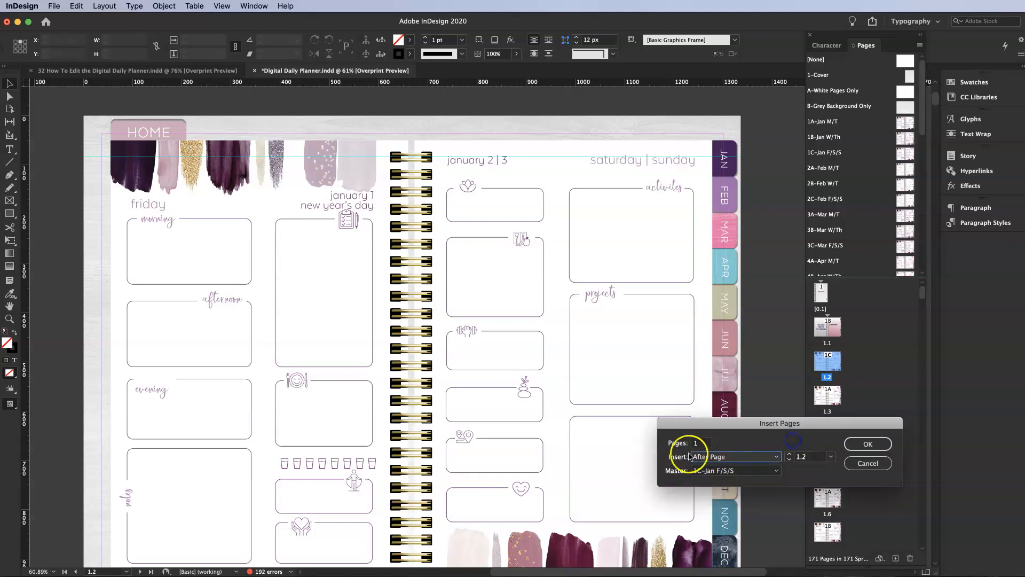
- Insert one page before page 1.2 based on the A-White Pages Only master
click(735, 456)
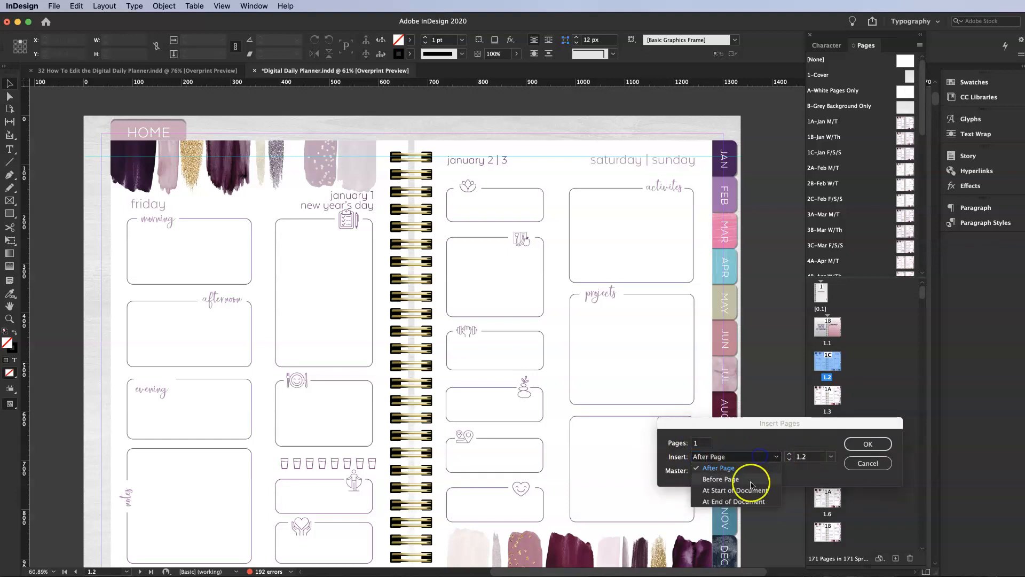
click(718, 479)
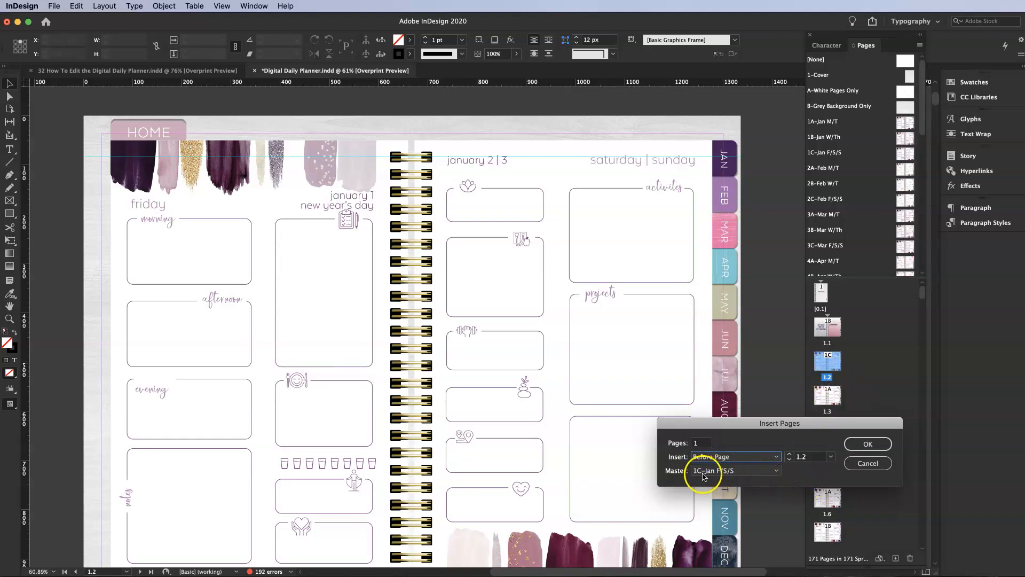
click(734, 470)
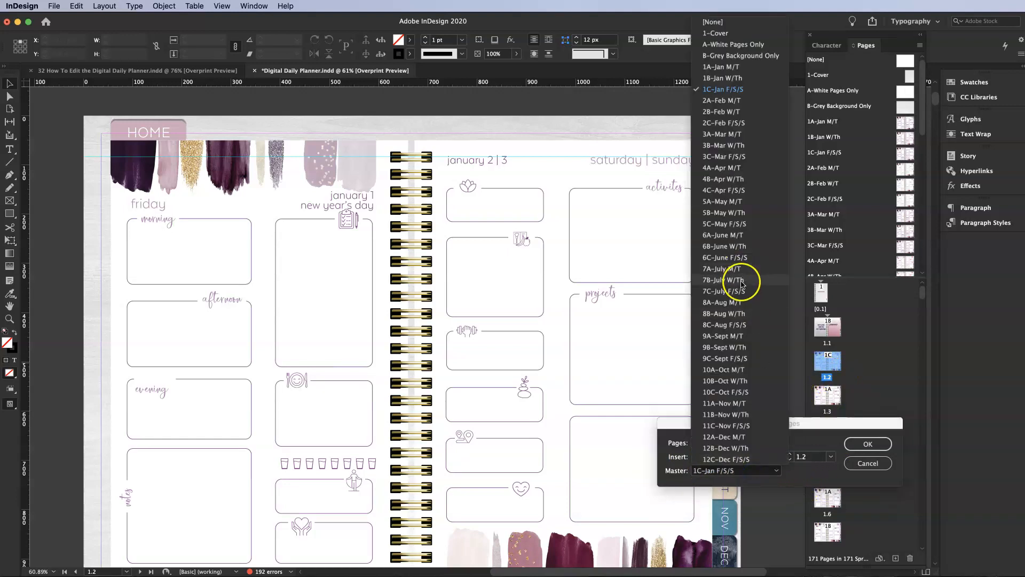
mouse_move(733, 45)
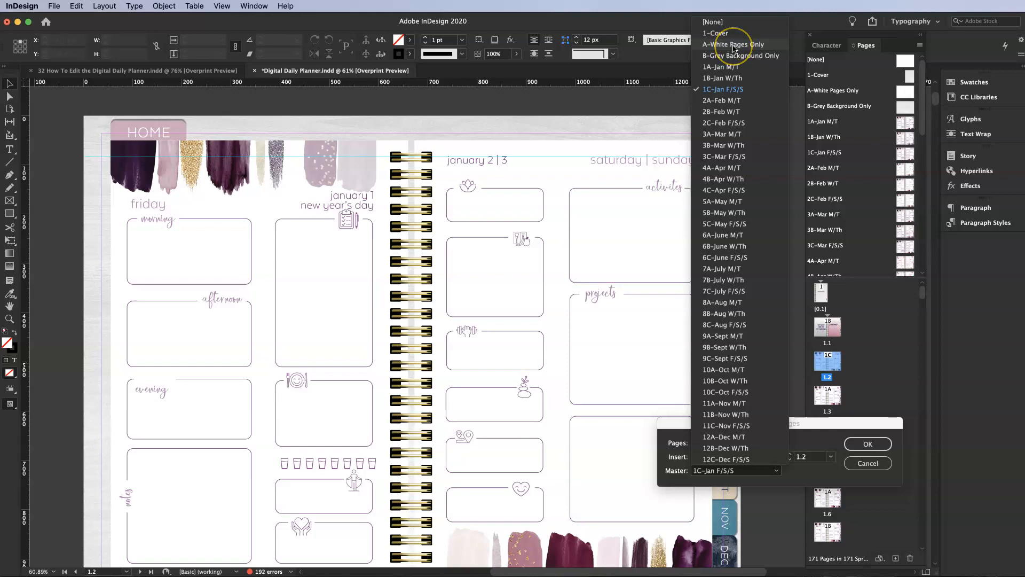
click(741, 55)
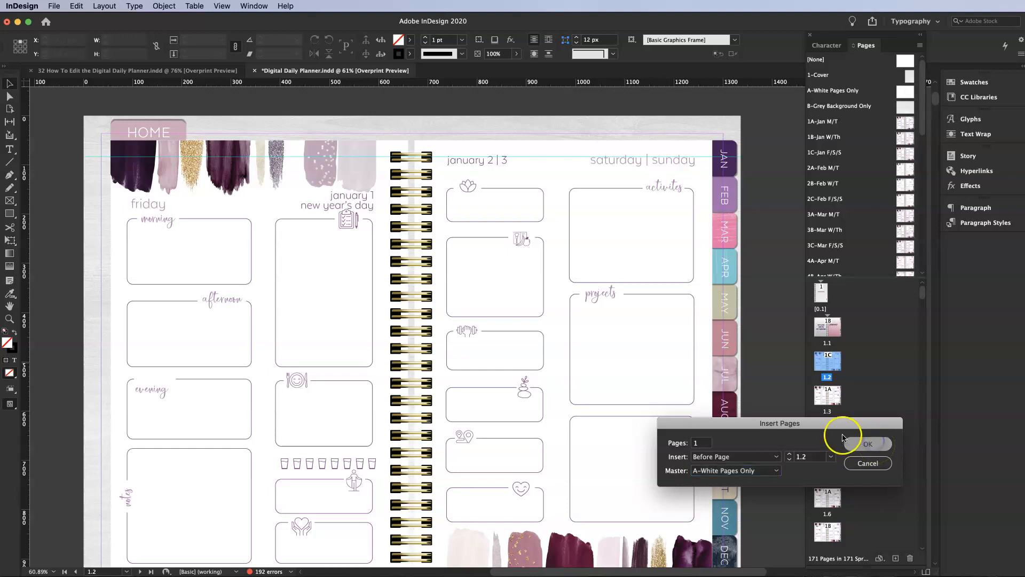
click(867, 443)
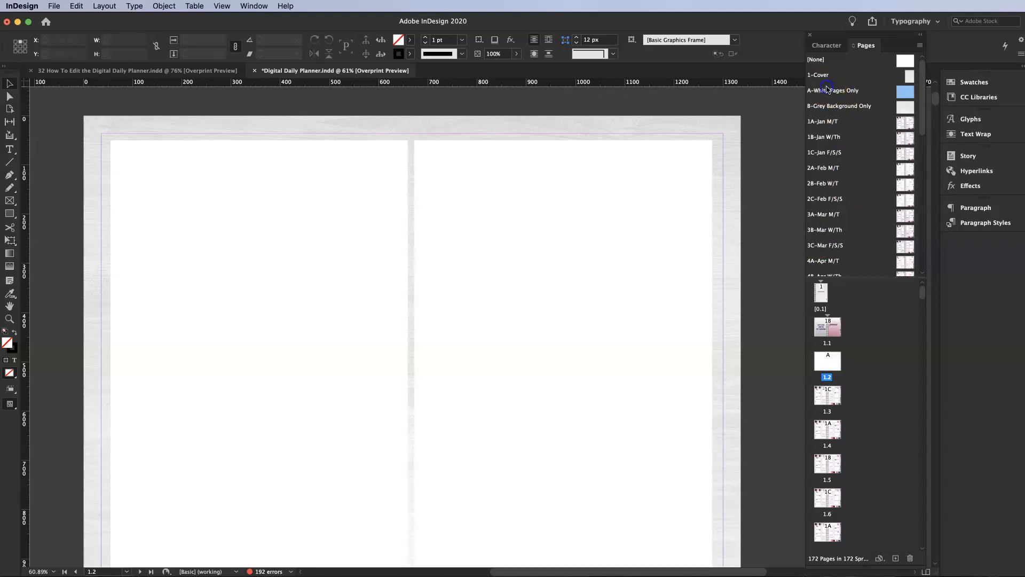
- Preview the A-White Pages Only, B-Grey Background Only and 1A-Jan M/T masters
double_click(833, 90)
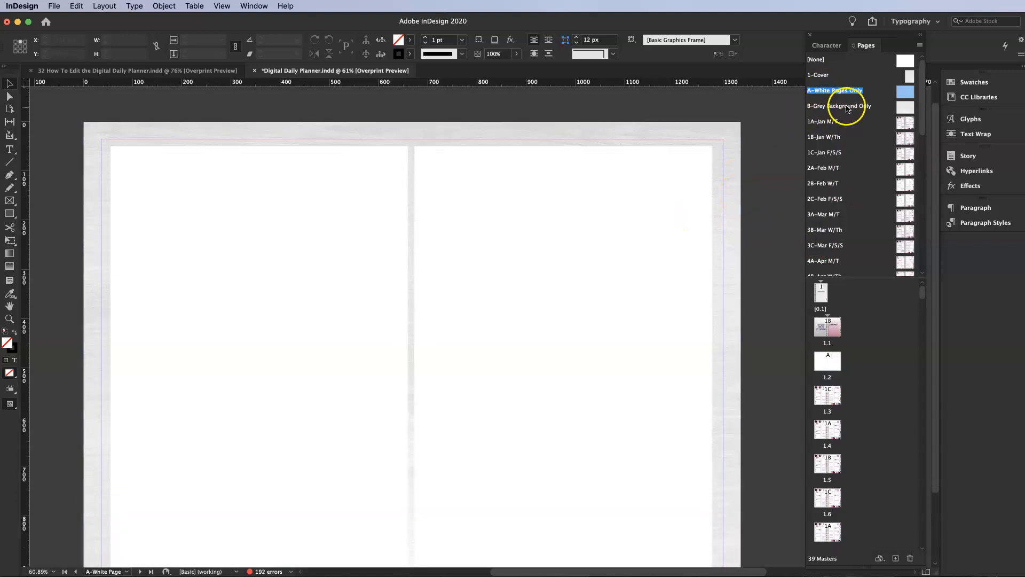
click(841, 106)
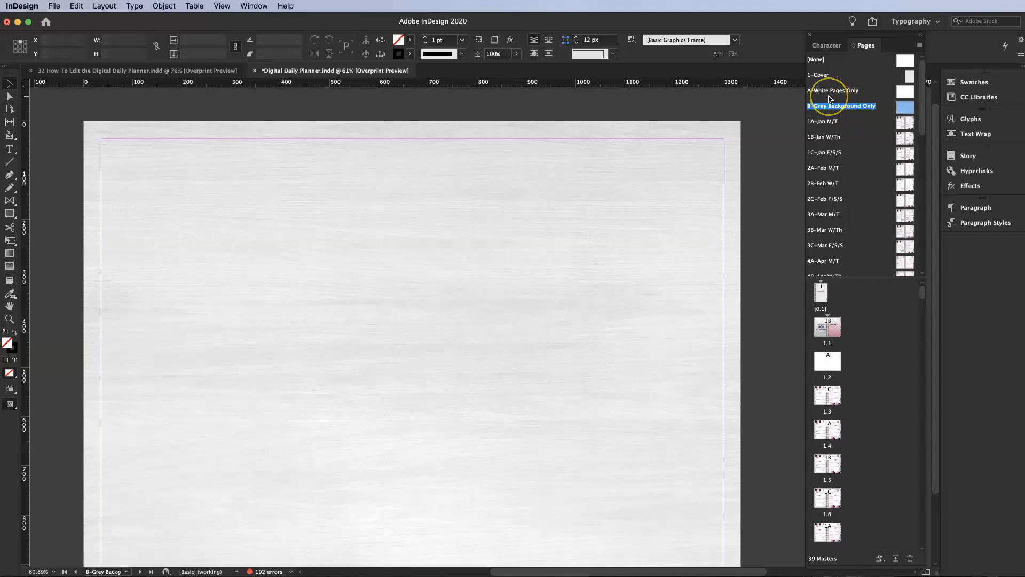
click(839, 90)
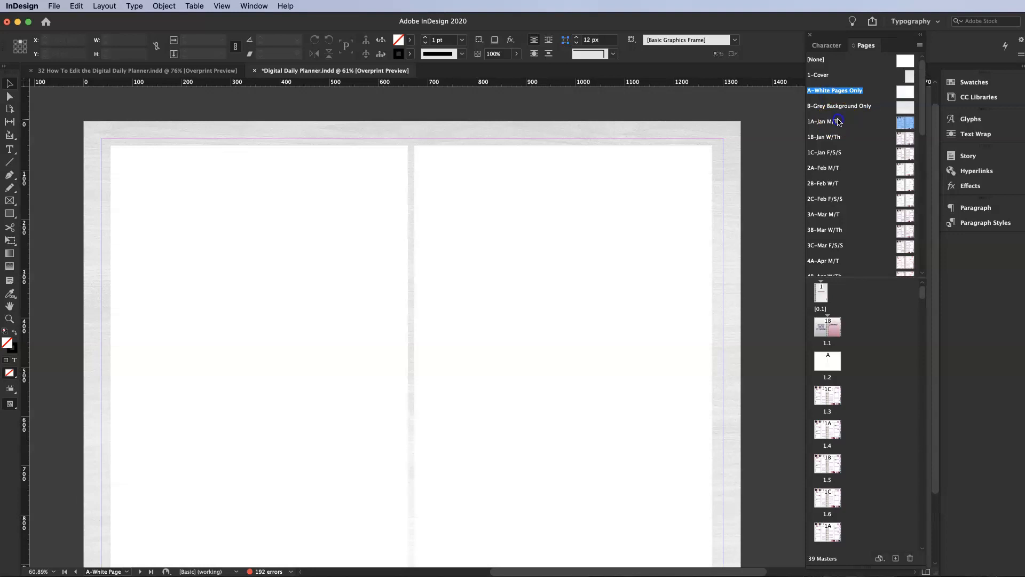
double_click(831, 121)
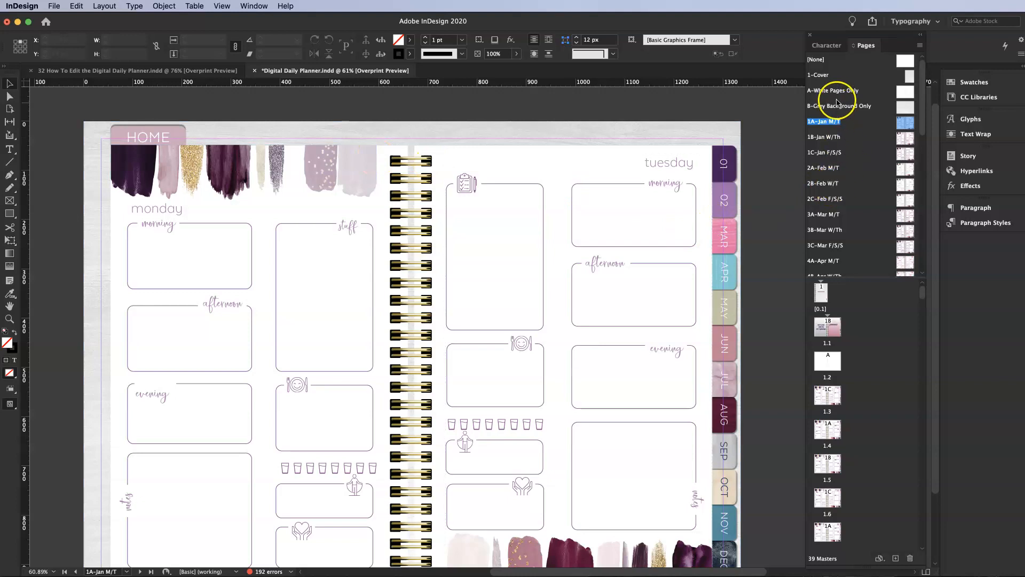
- Return to the new page 1.2 and scroll down to the January 29–31 spread
click(827, 360)
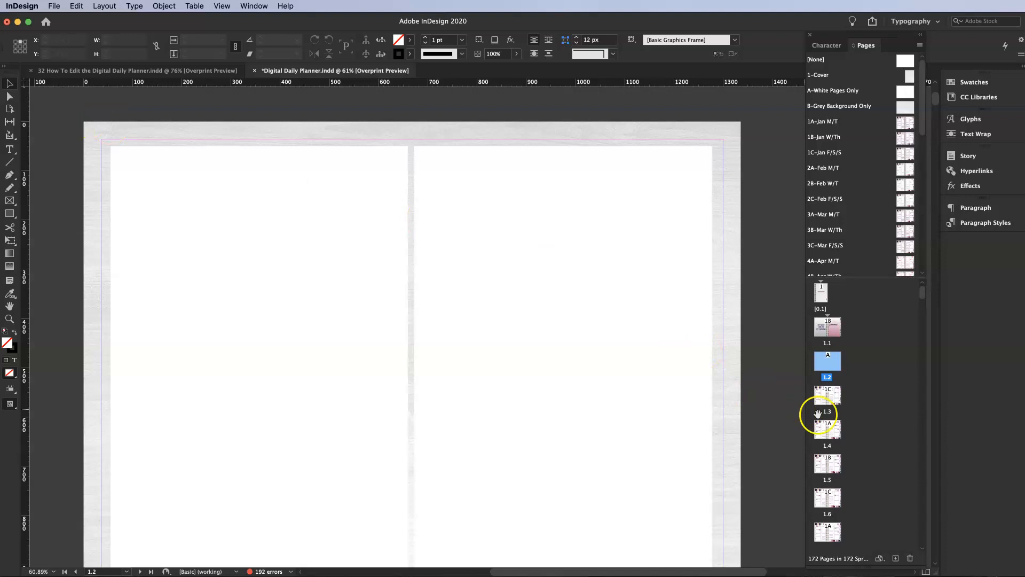
scroll(down, 3)
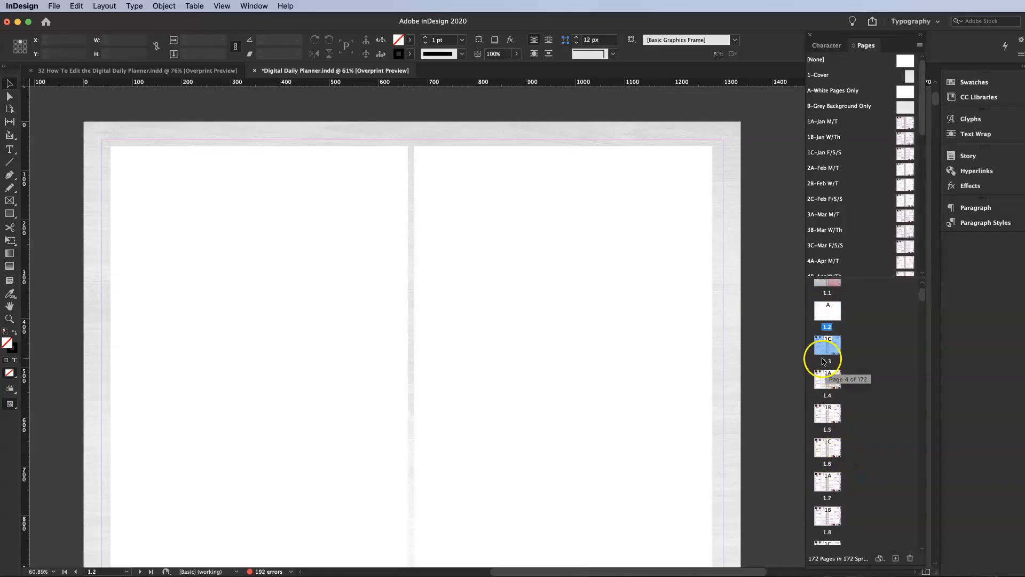
scroll(down, 3)
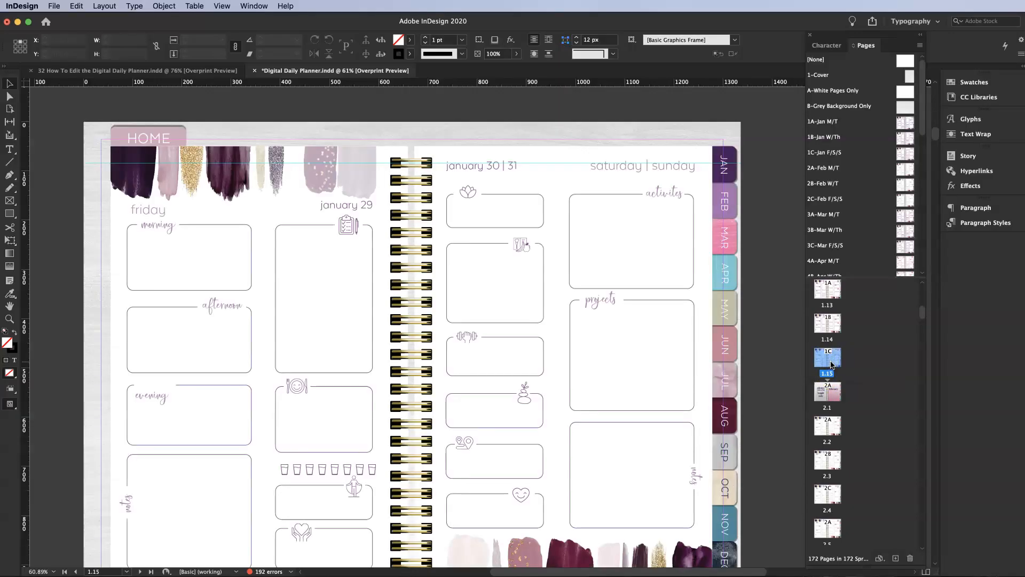
- Insert one page after page 1.15 based on the 1C-Jan F/S/S master
click(828, 392)
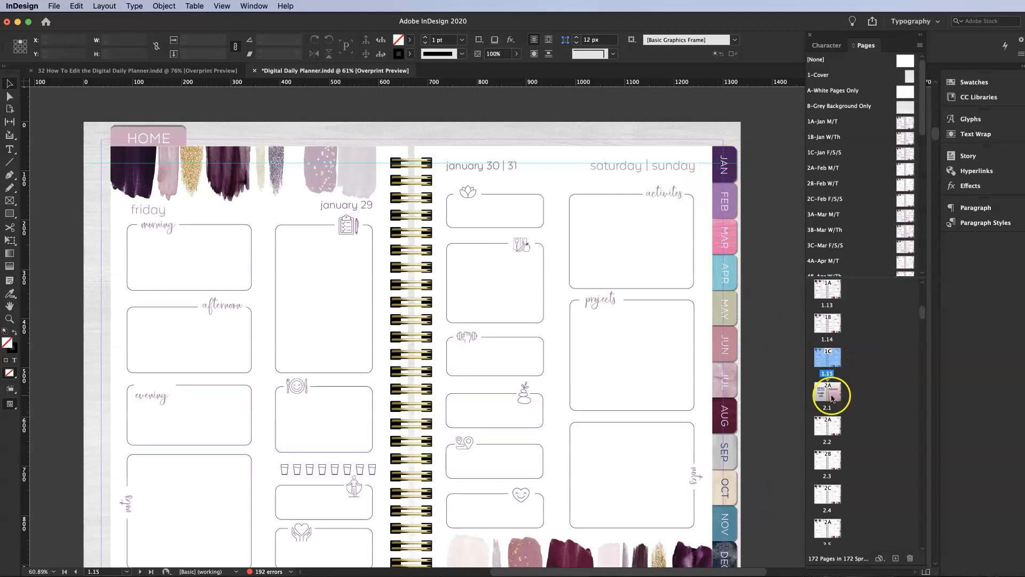
right_click(828, 392)
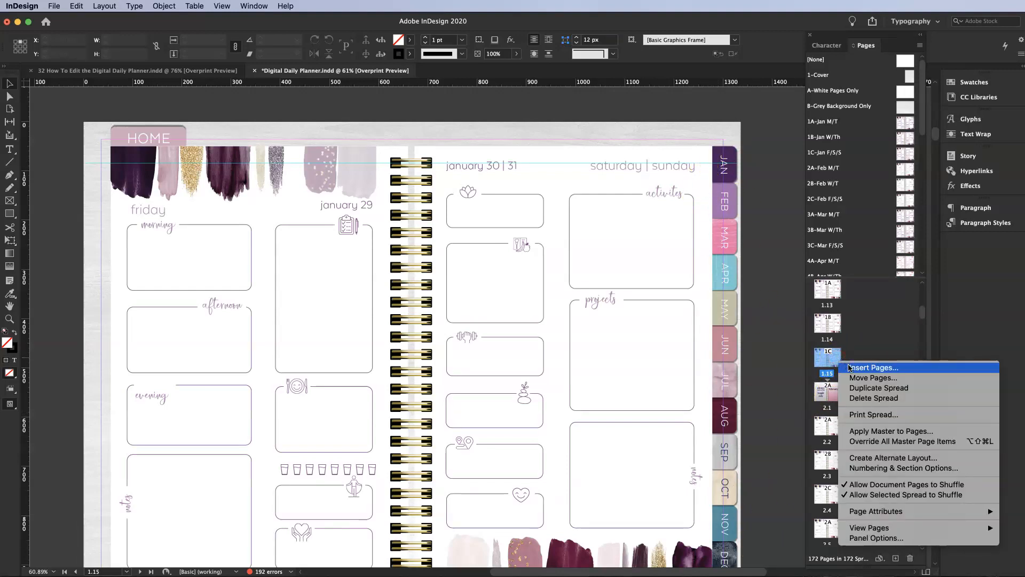
click(872, 367)
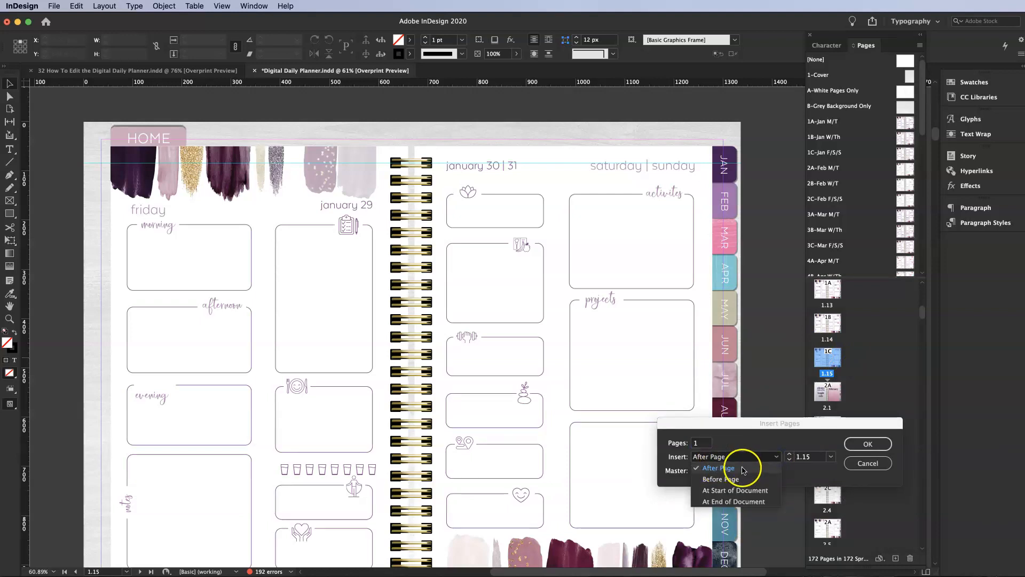
click(718, 468)
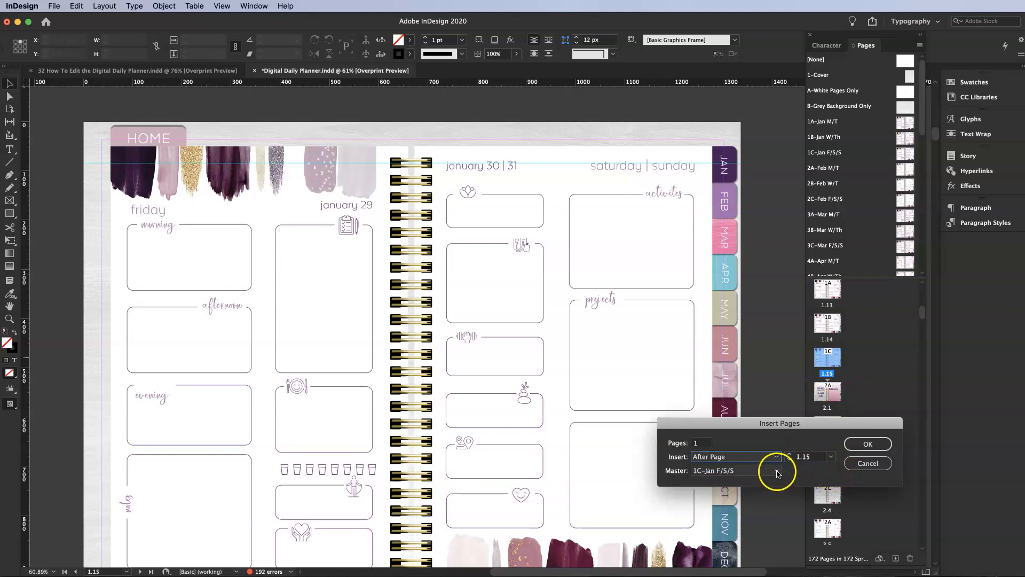
click(775, 470)
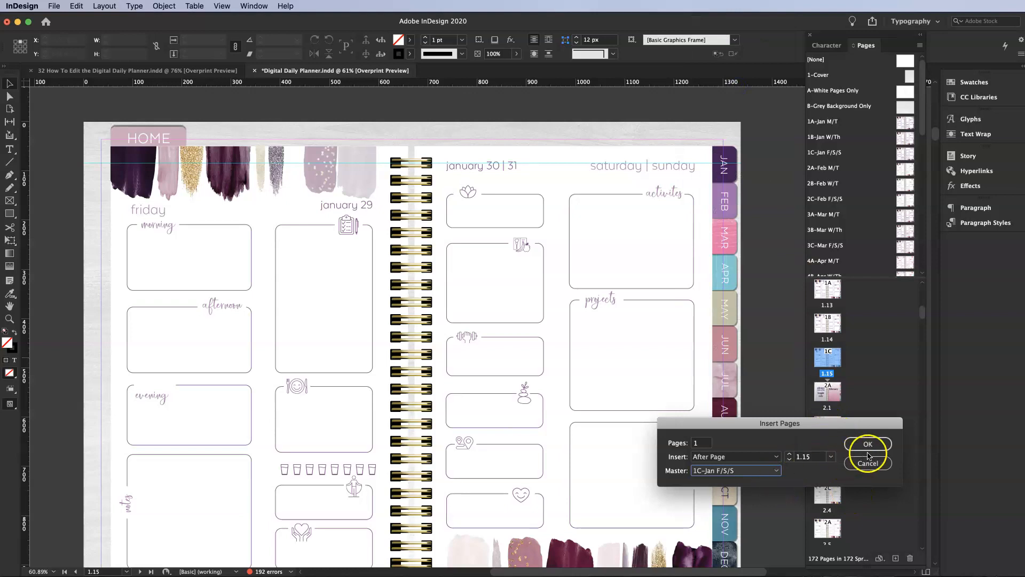
click(868, 444)
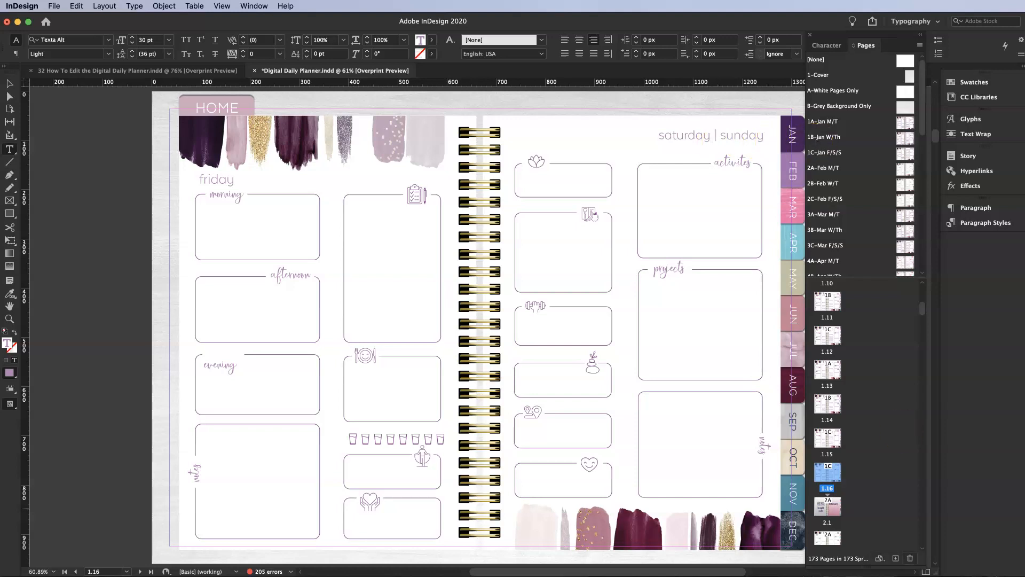
- Override master items on page 1.16 and delete its Friday headings and planner boxes
right_click(837, 487)
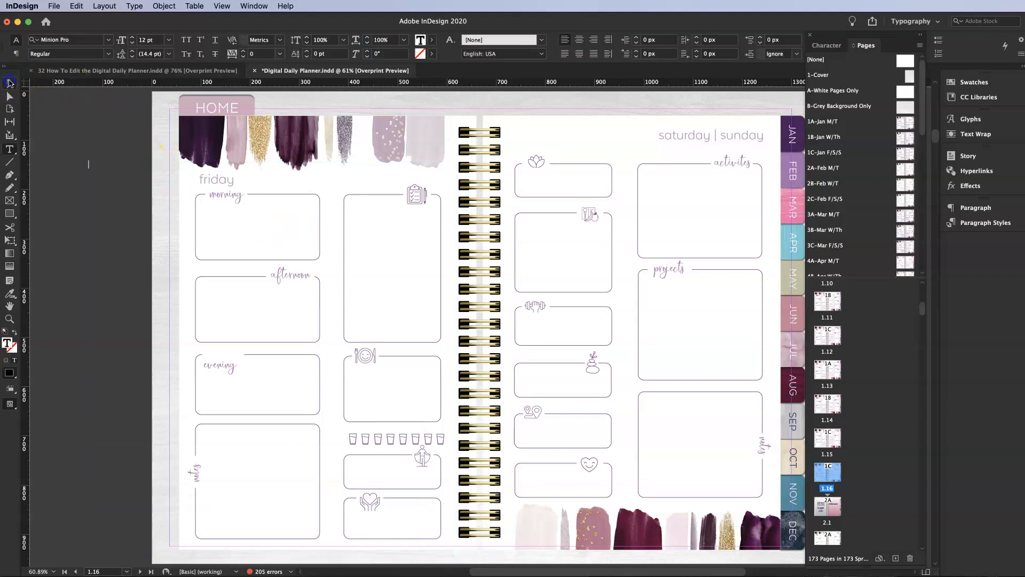
click(10, 84)
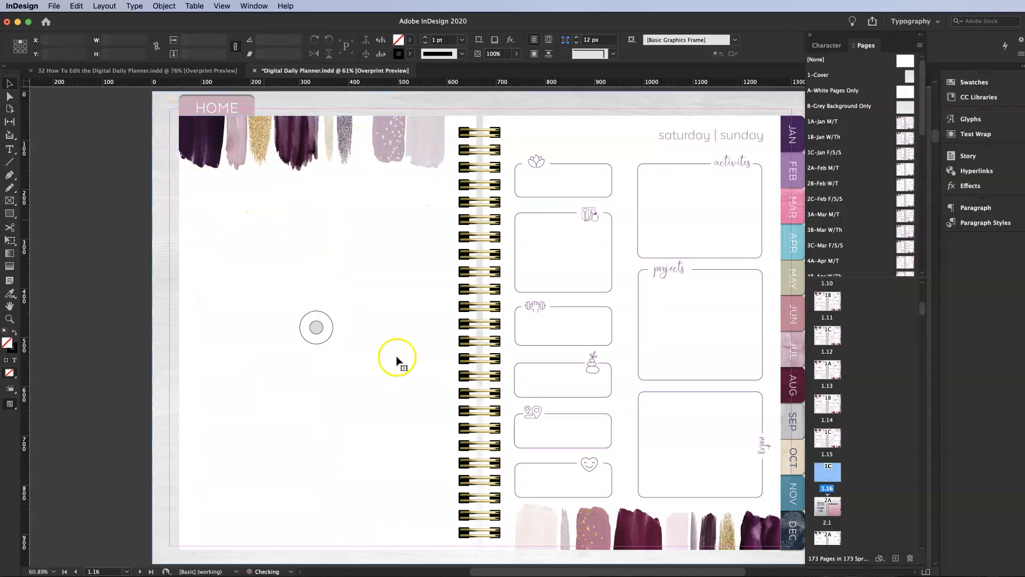
mouse_move(628, 474)
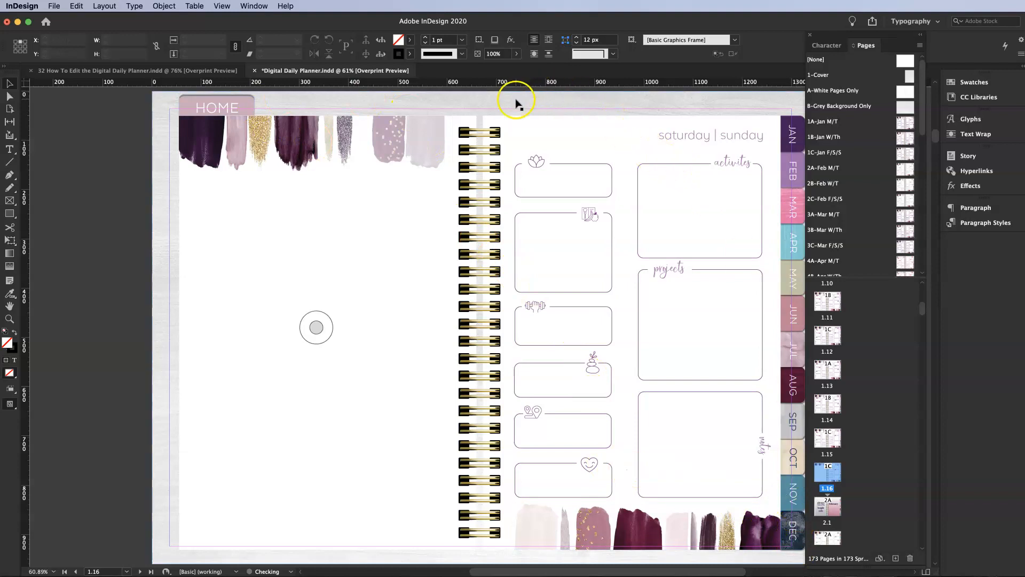
scroll(right, 3)
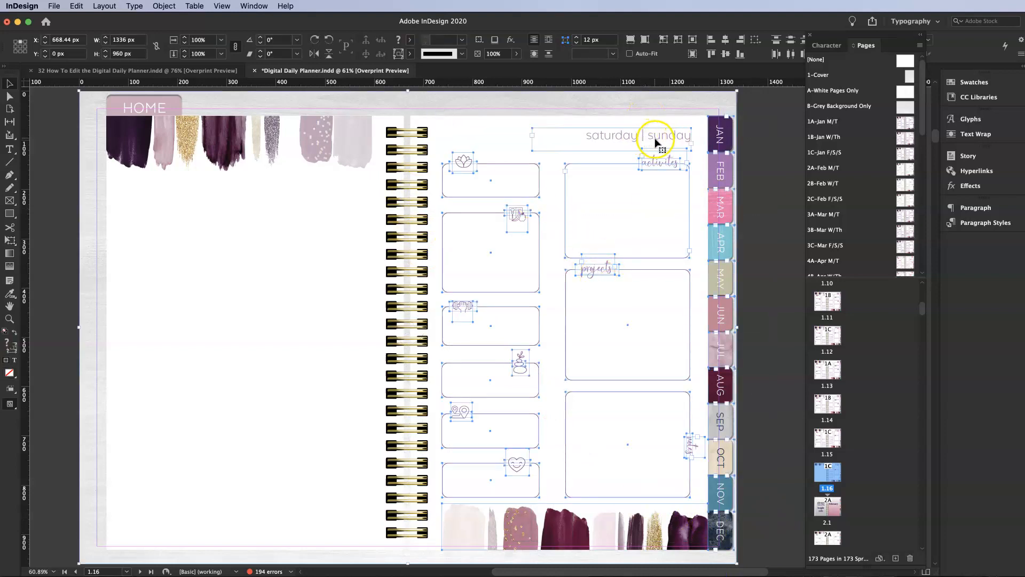
click(654, 526)
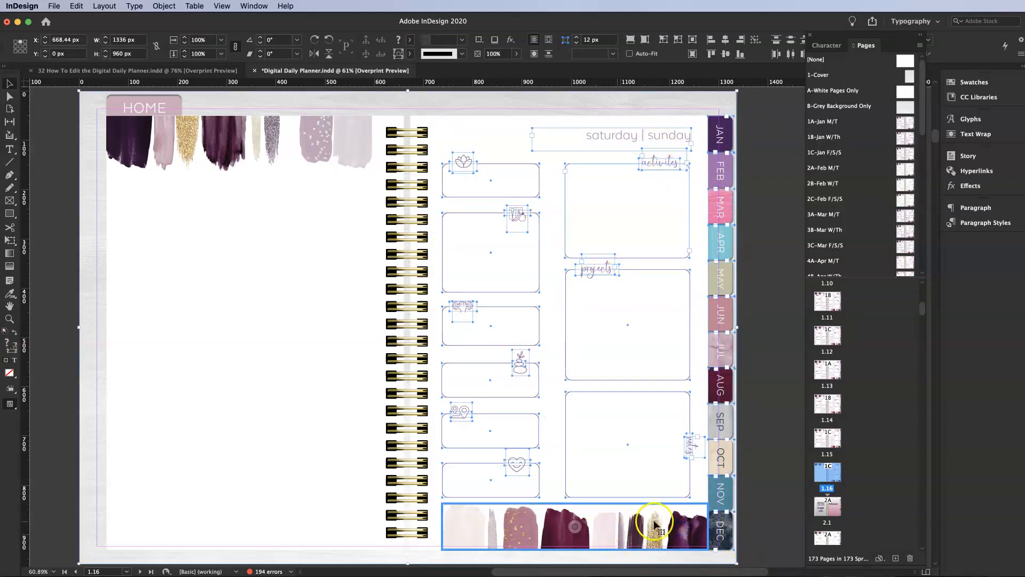
mouse_move(683, 105)
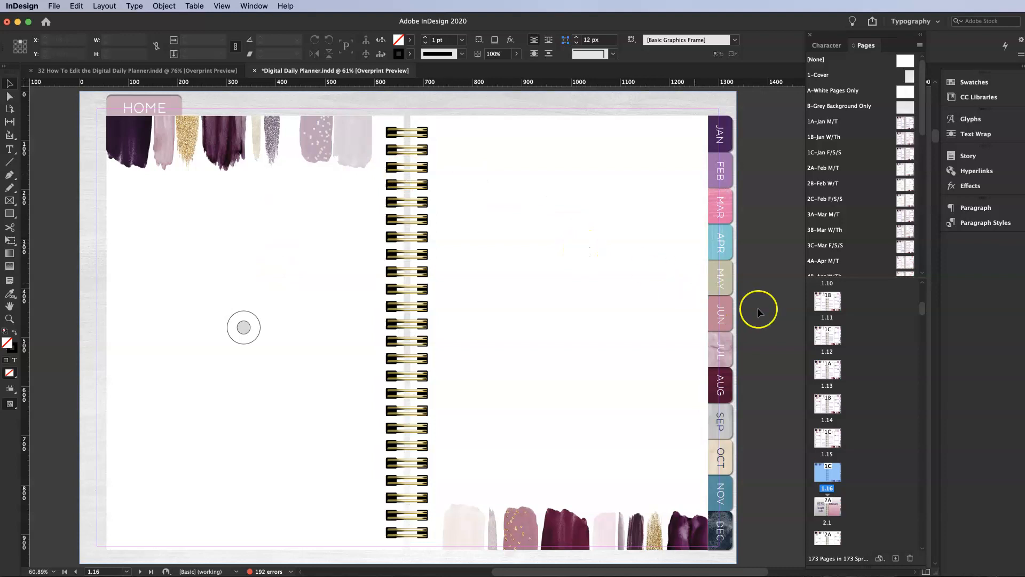
mouse_move(816, 478)
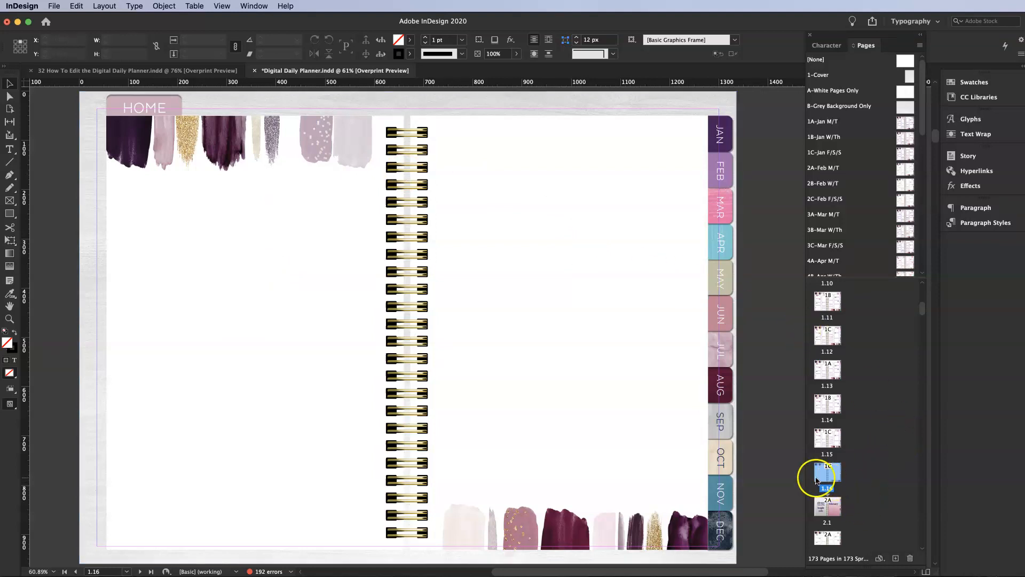
click(827, 489)
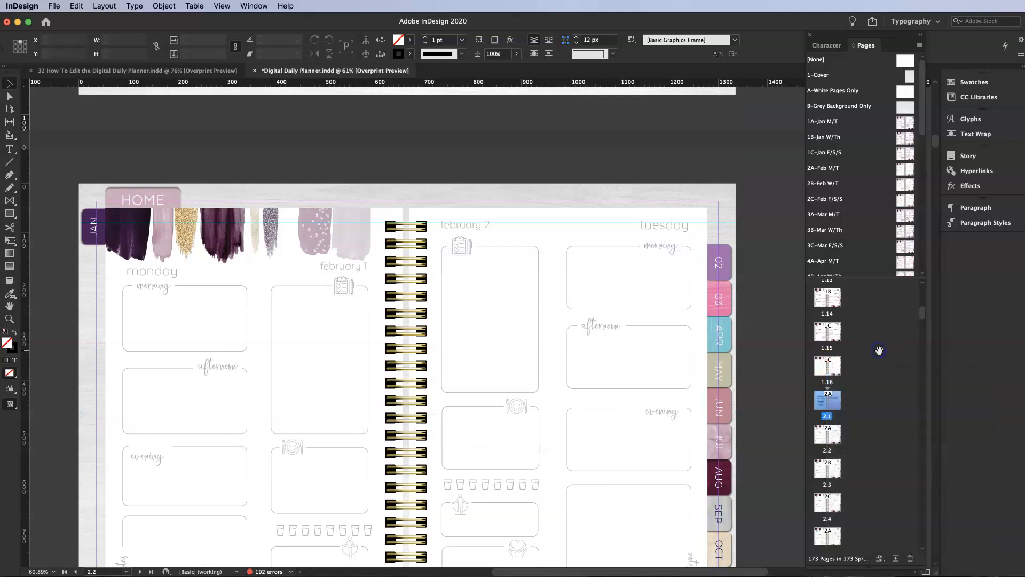
mouse_move(857, 430)
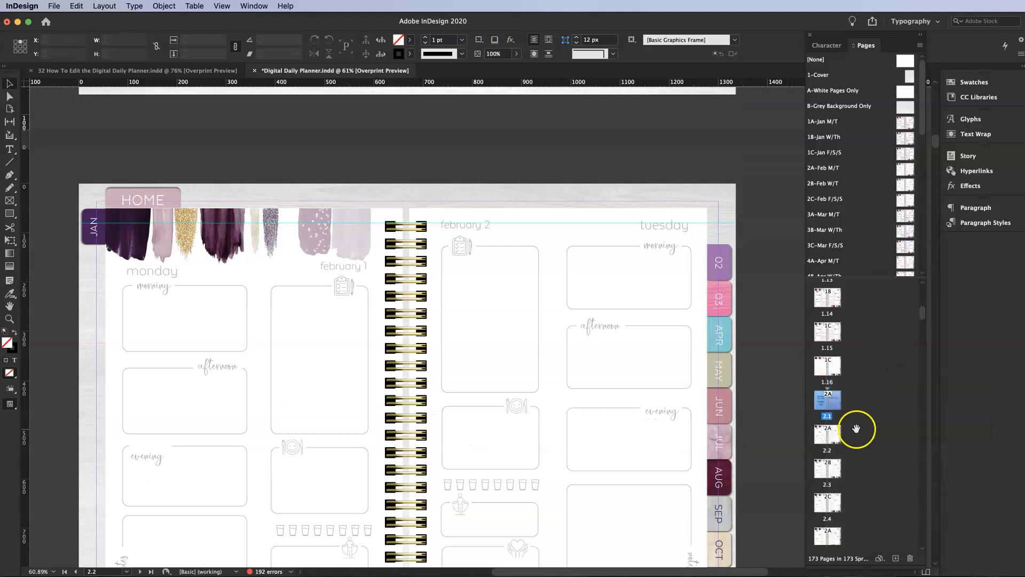
mouse_move(832, 296)
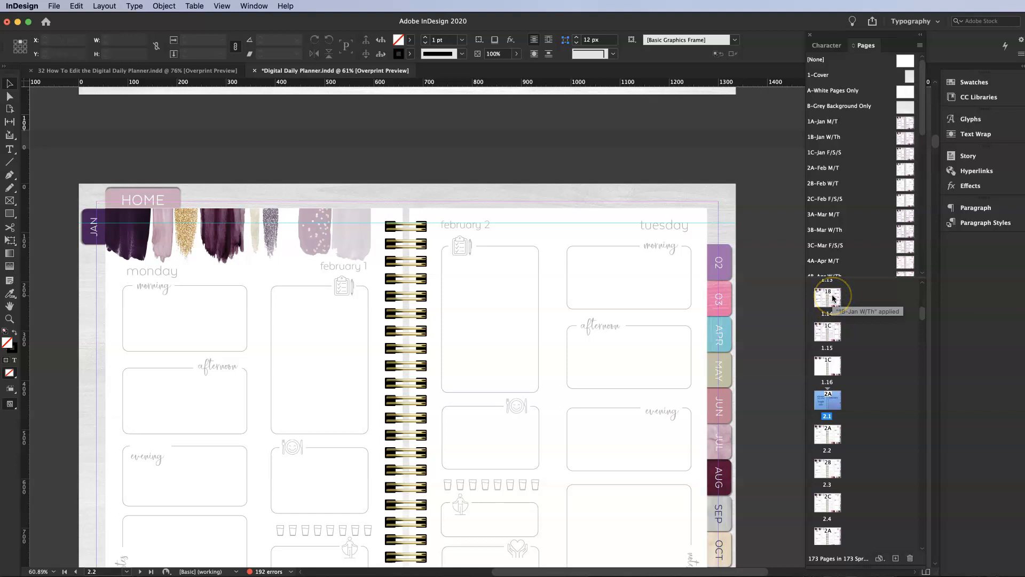
mouse_move(595, 191)
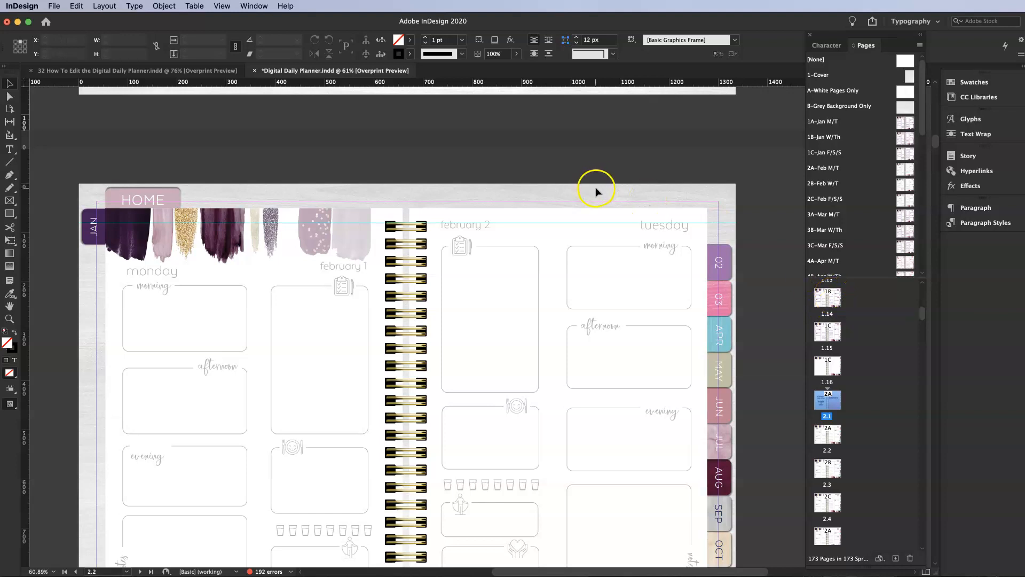
mouse_move(608, 197)
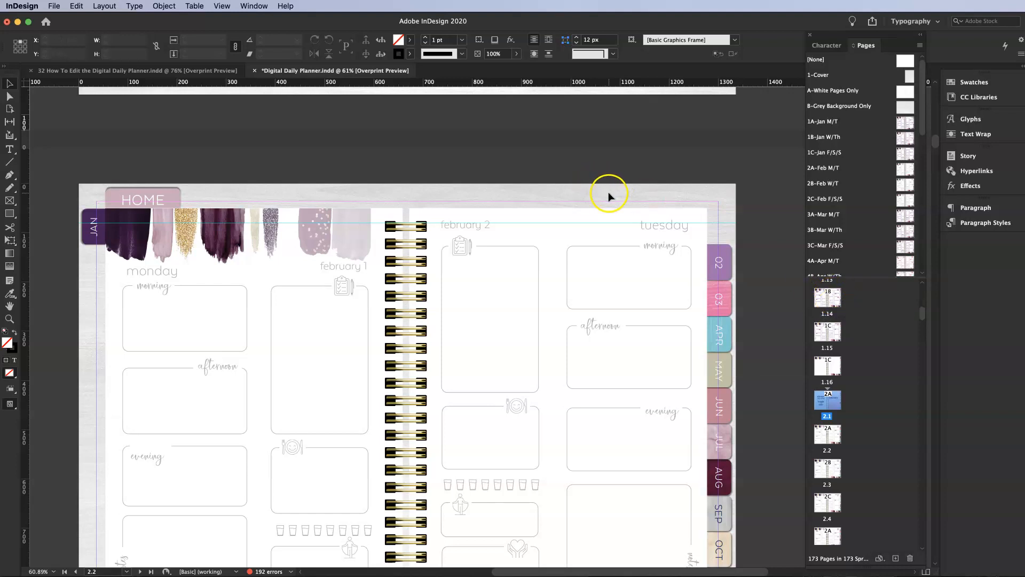
mouse_move(611, 196)
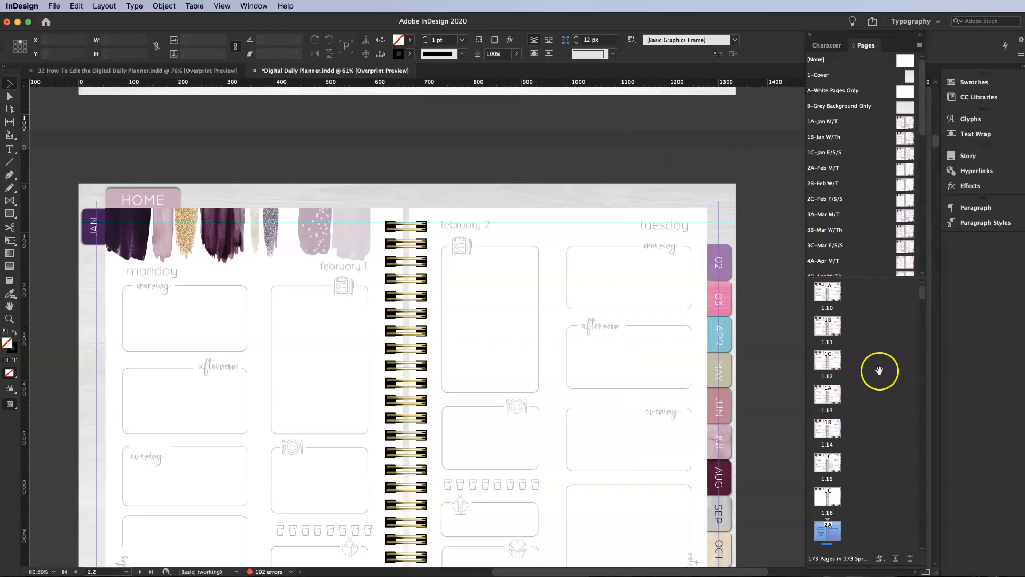
- Delete page 1.12 and the following surplus daily pages, confirming each warning
click(827, 360)
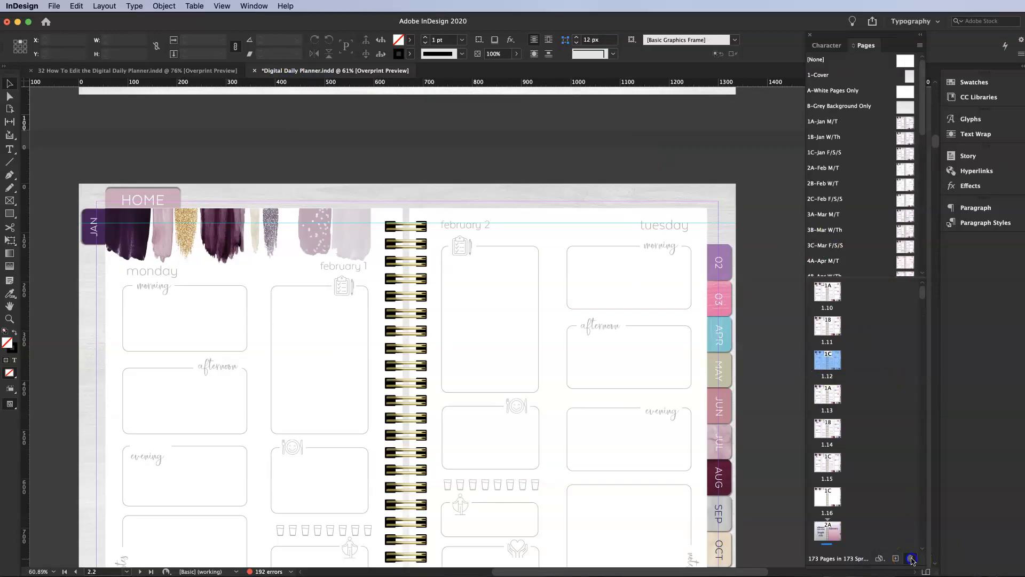
click(911, 559)
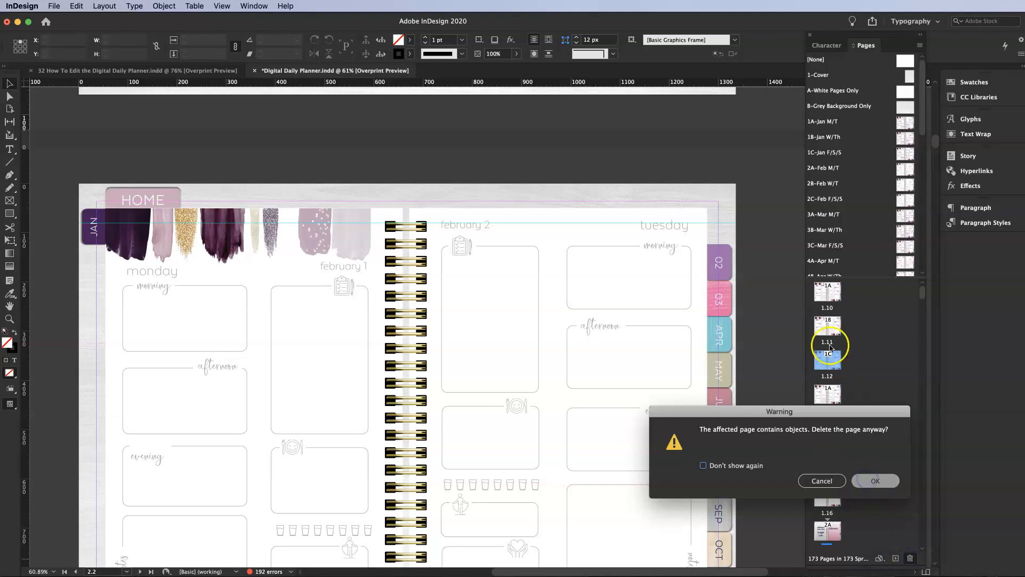
click(875, 481)
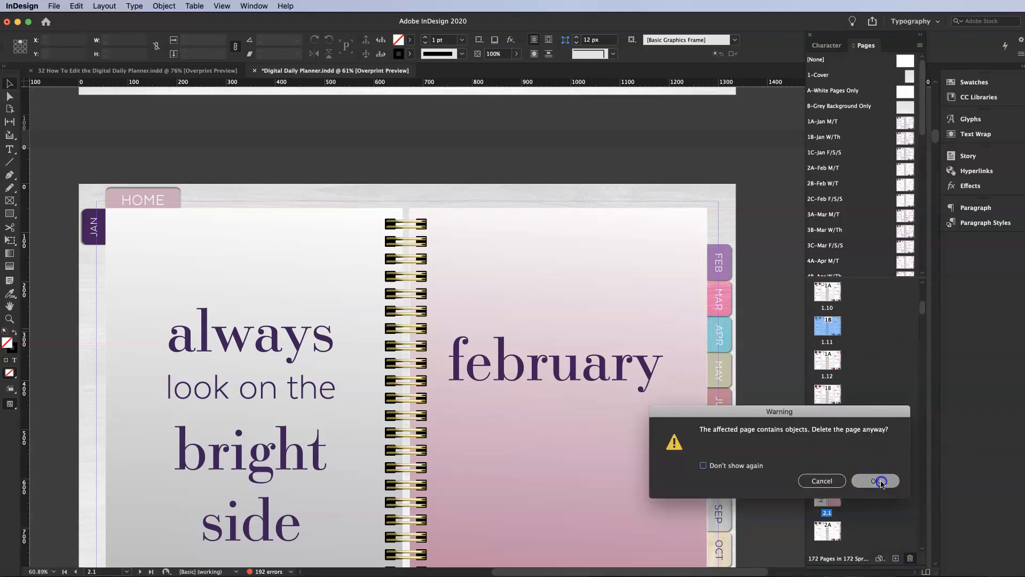
click(875, 481)
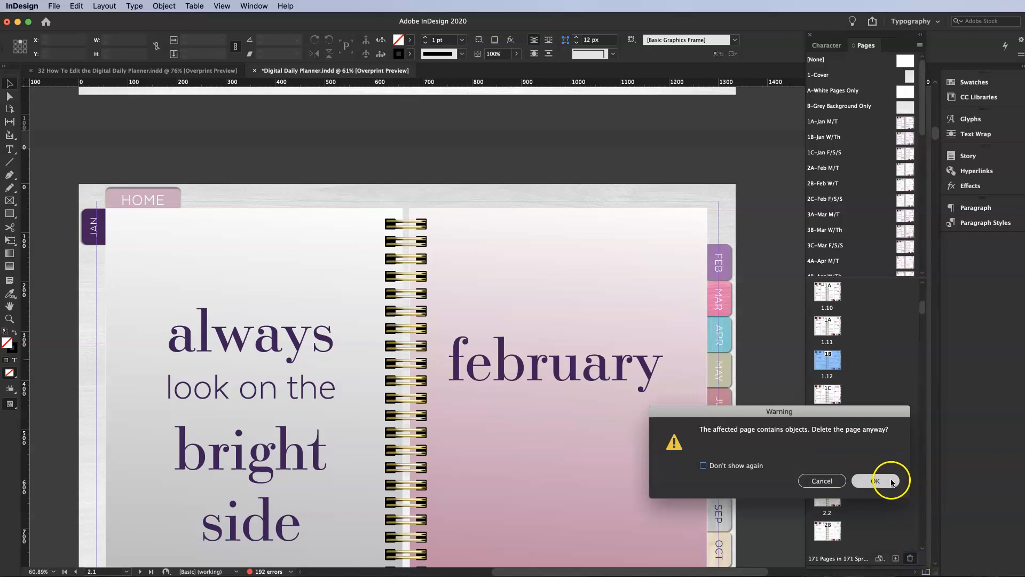
click(874, 480)
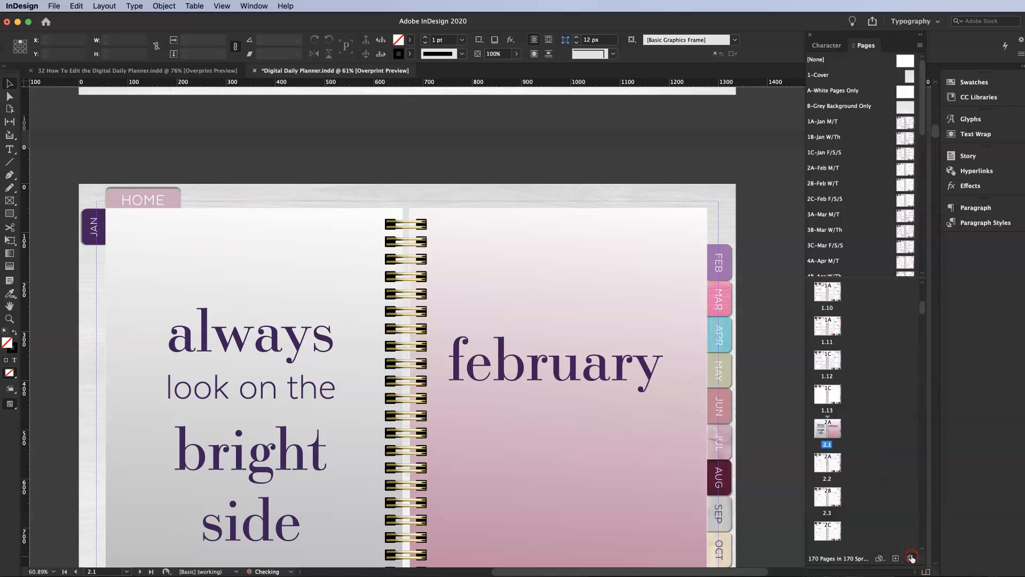
- Delete the remaining extra pages down to 168 and select page 1.24
click(910, 558)
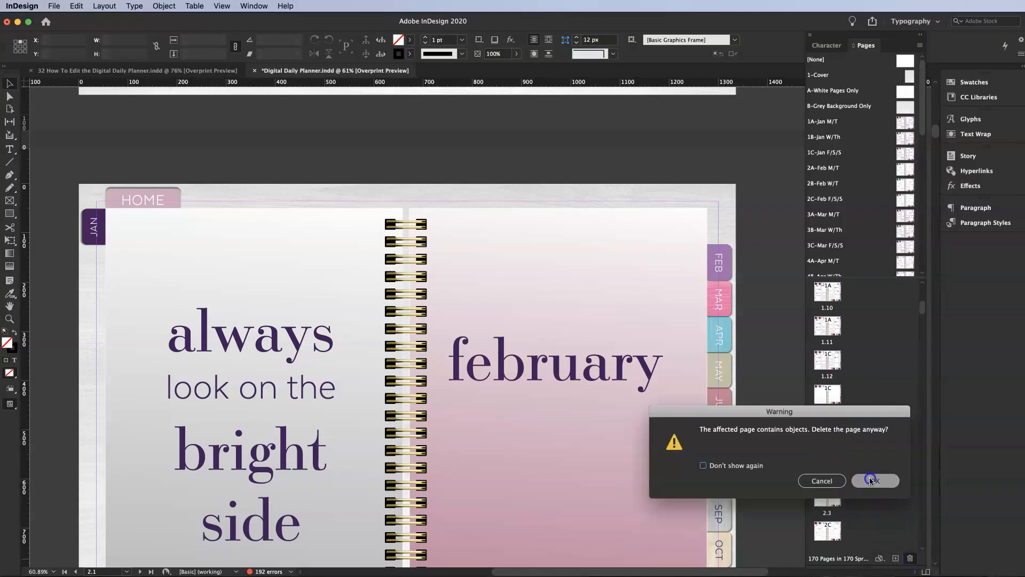
click(875, 481)
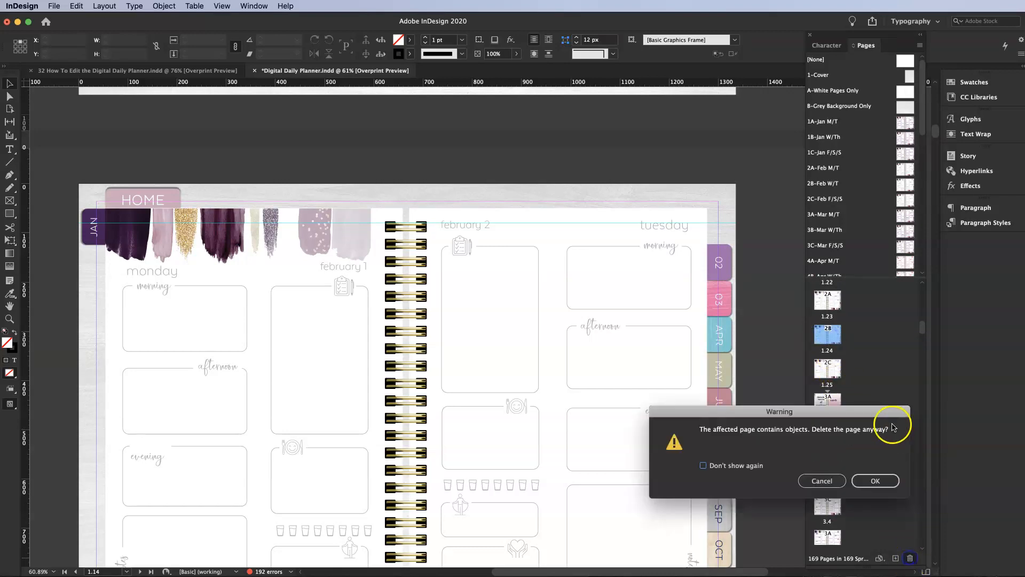
click(874, 480)
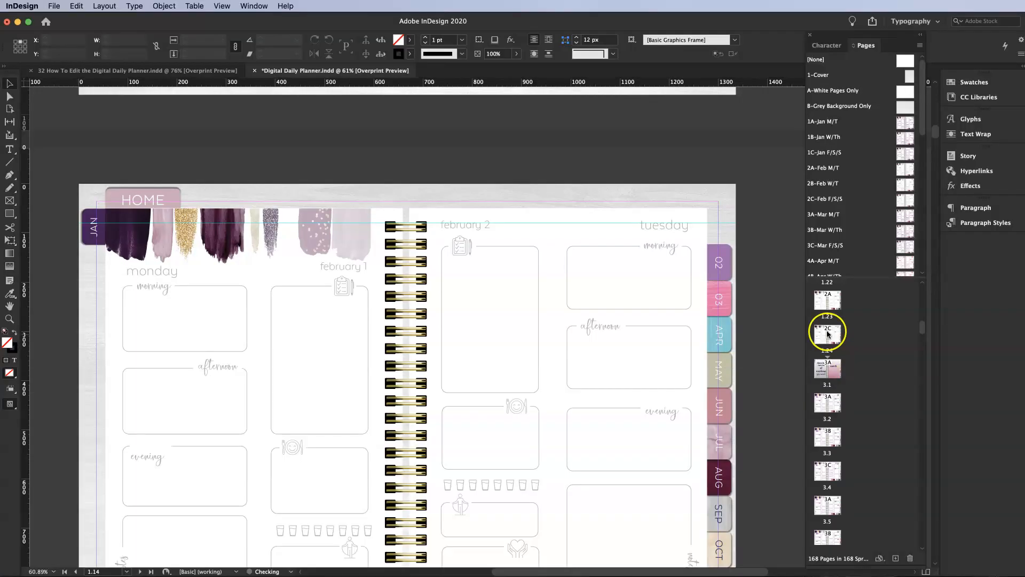
click(827, 334)
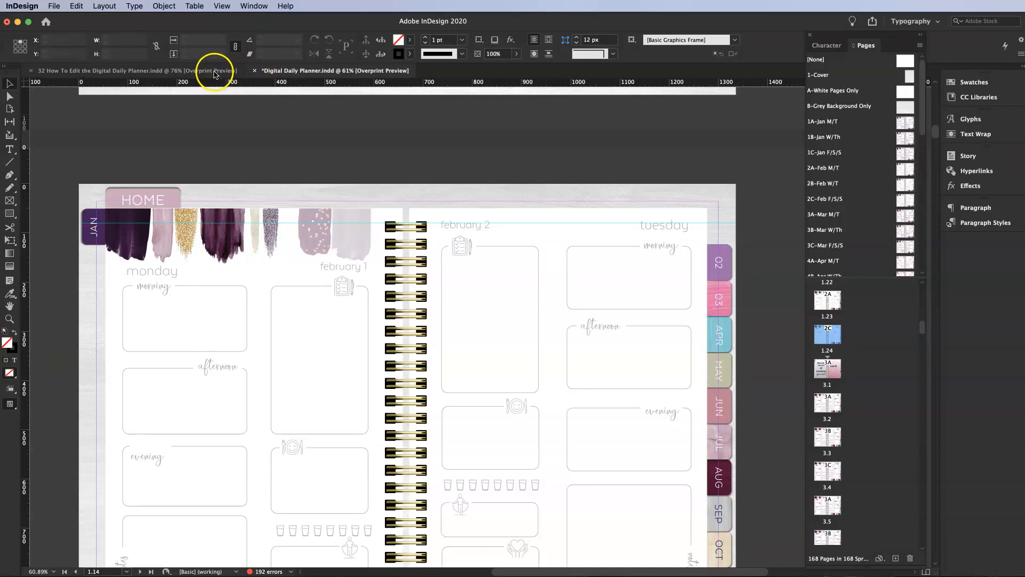
- Glance at the workbook's add/delete questions, return to the planner and bring up the File menu
click(134, 71)
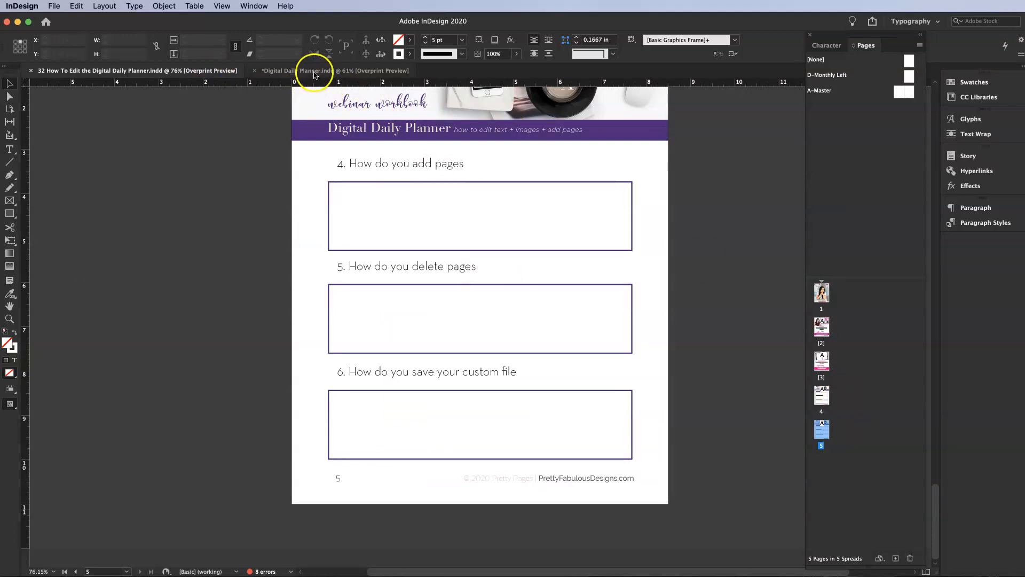
click(302, 71)
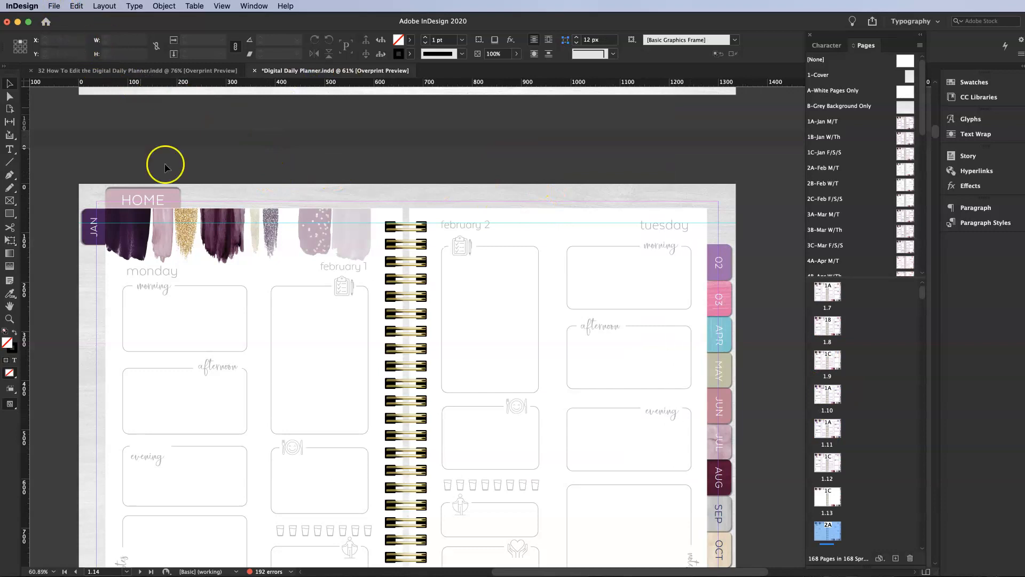
click(53, 7)
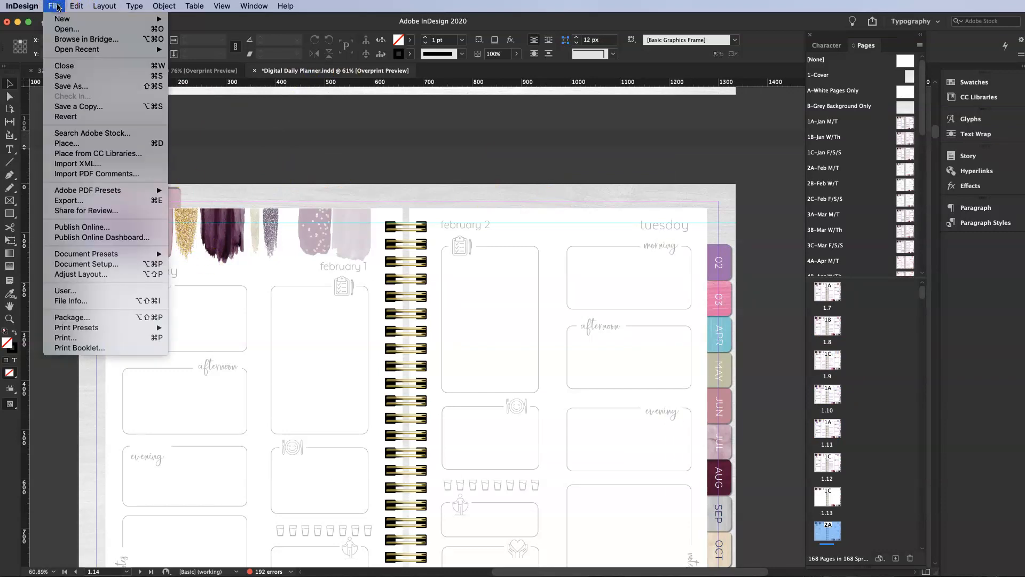
mouse_move(70, 86)
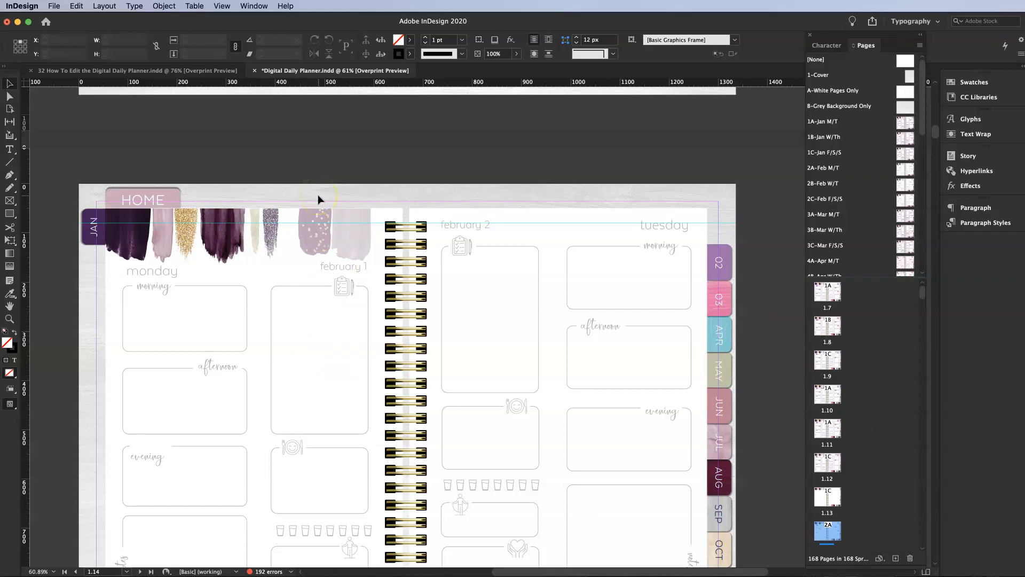
click(54, 7)
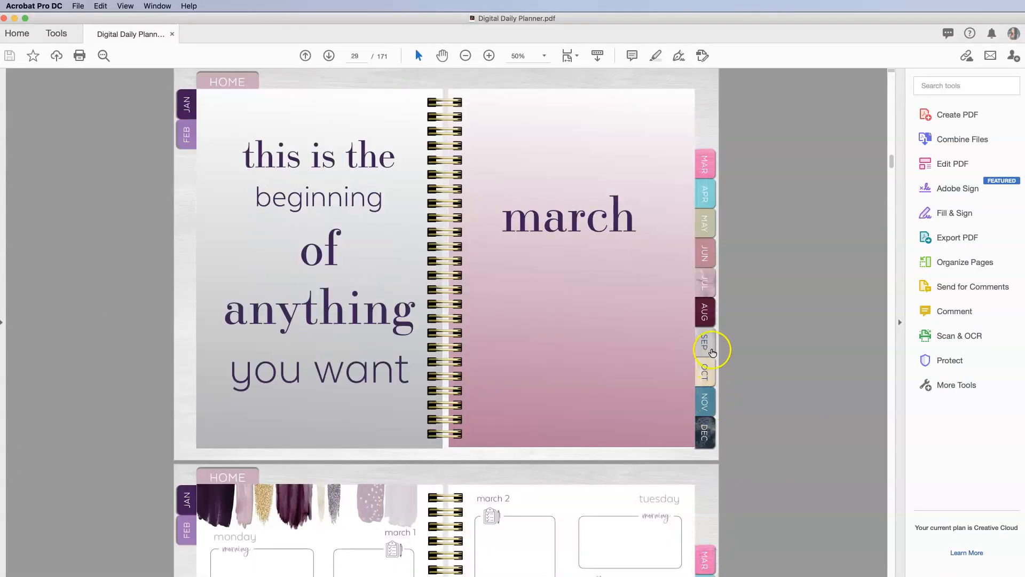
click(704, 375)
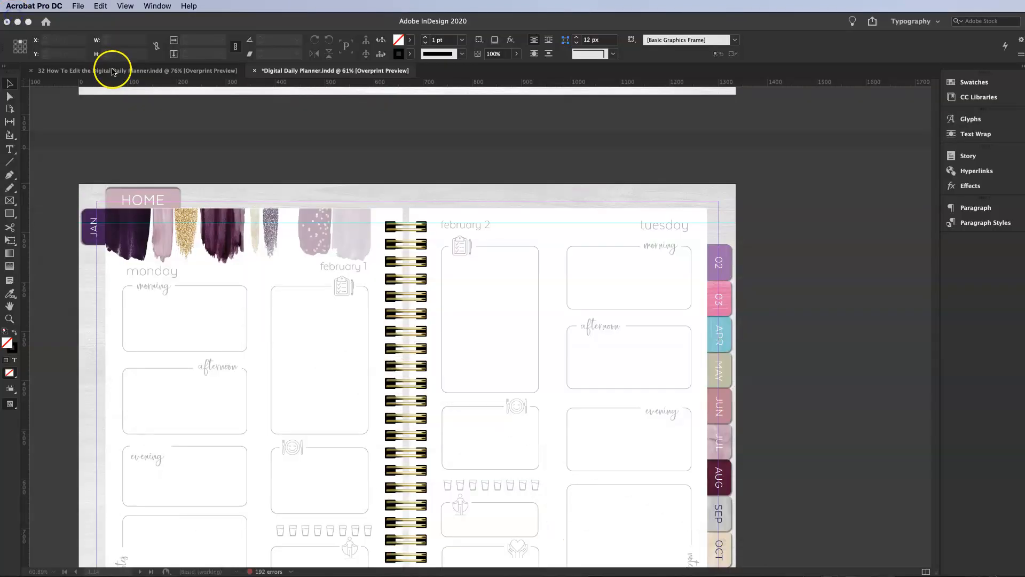
click(53, 6)
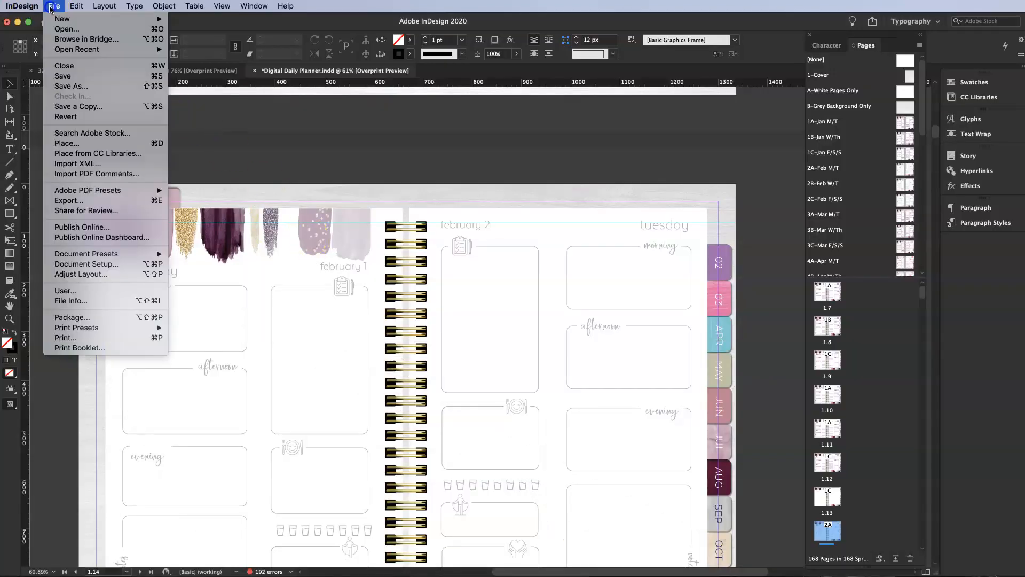
mouse_move(68, 200)
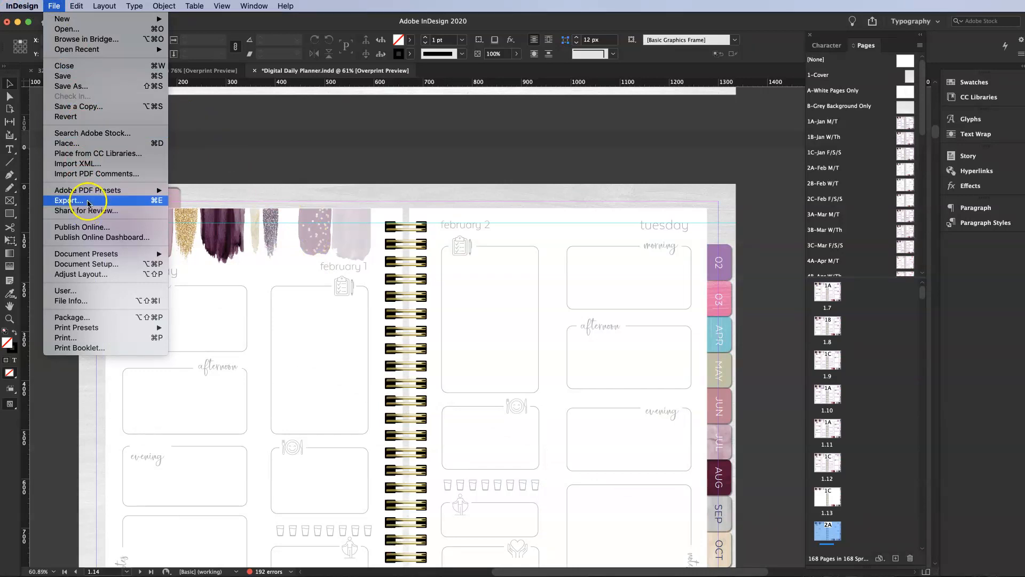
click(69, 200)
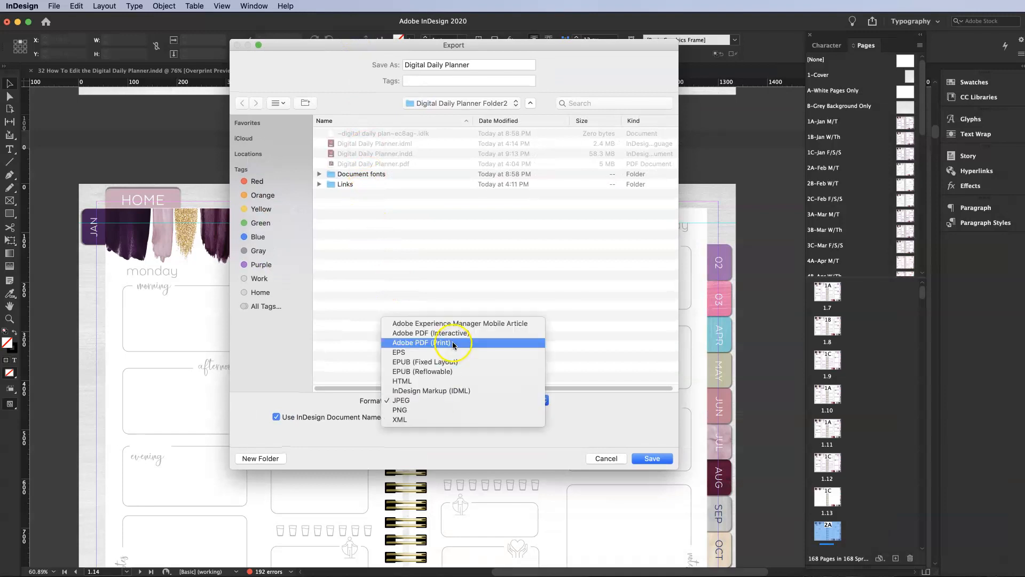
click(430, 332)
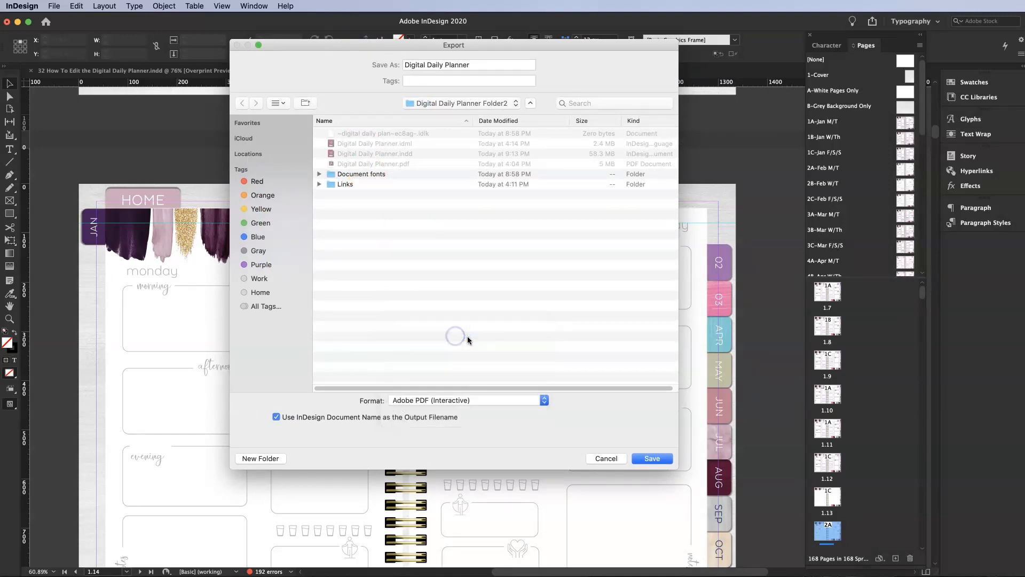
click(465, 400)
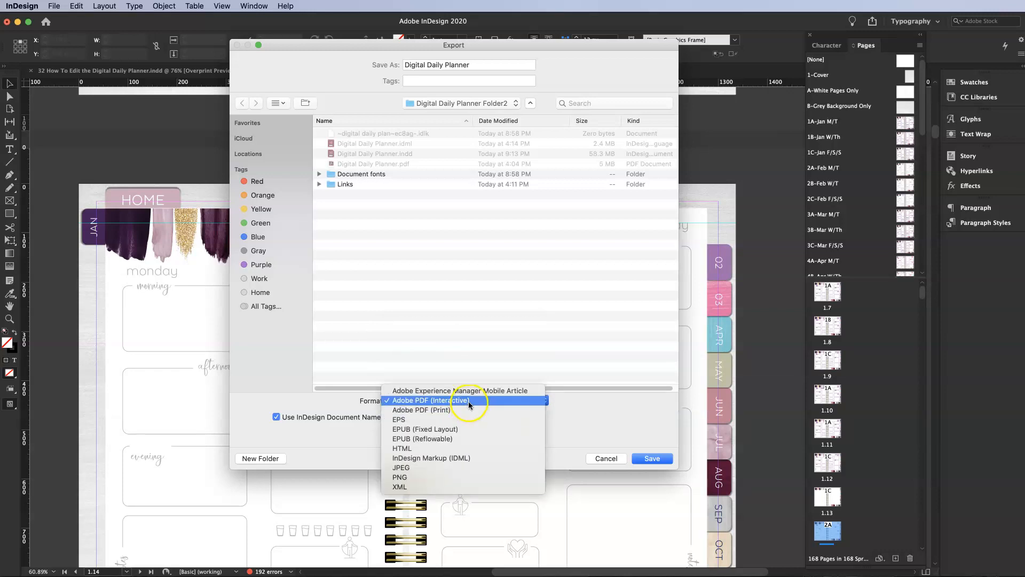
mouse_move(392, 169)
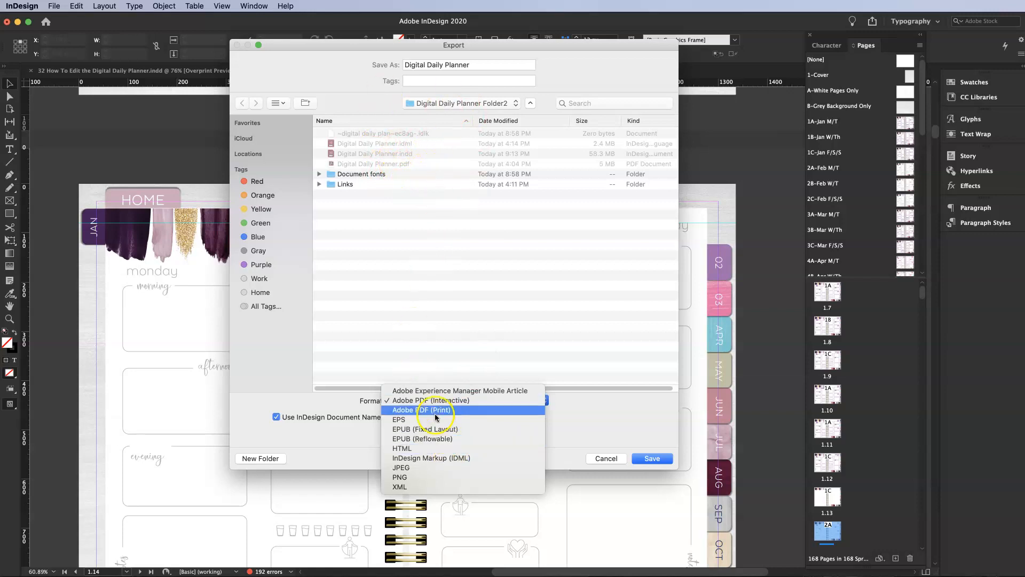
mouse_move(508, 415)
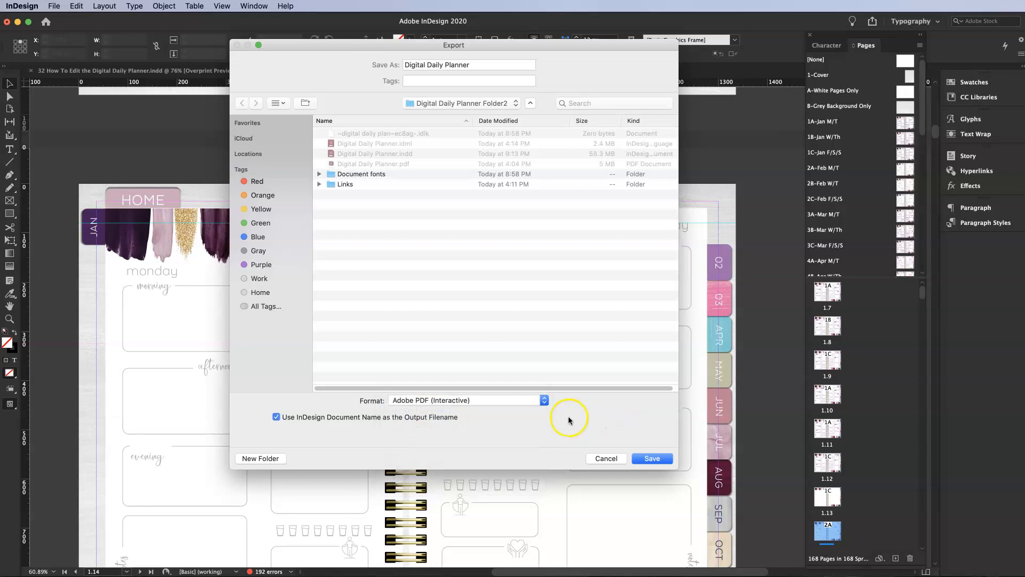
mouse_move(491, 410)
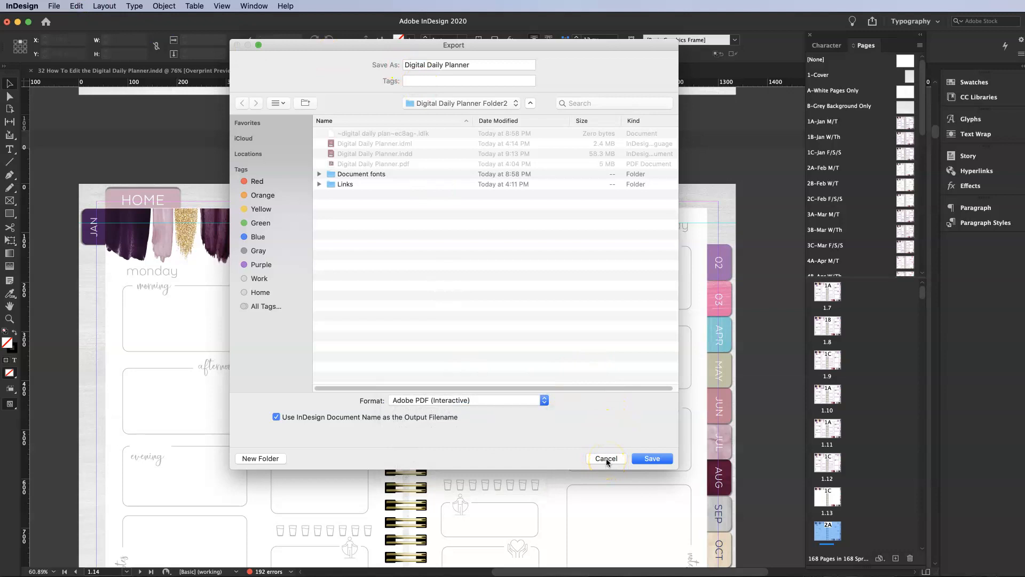
click(605, 458)
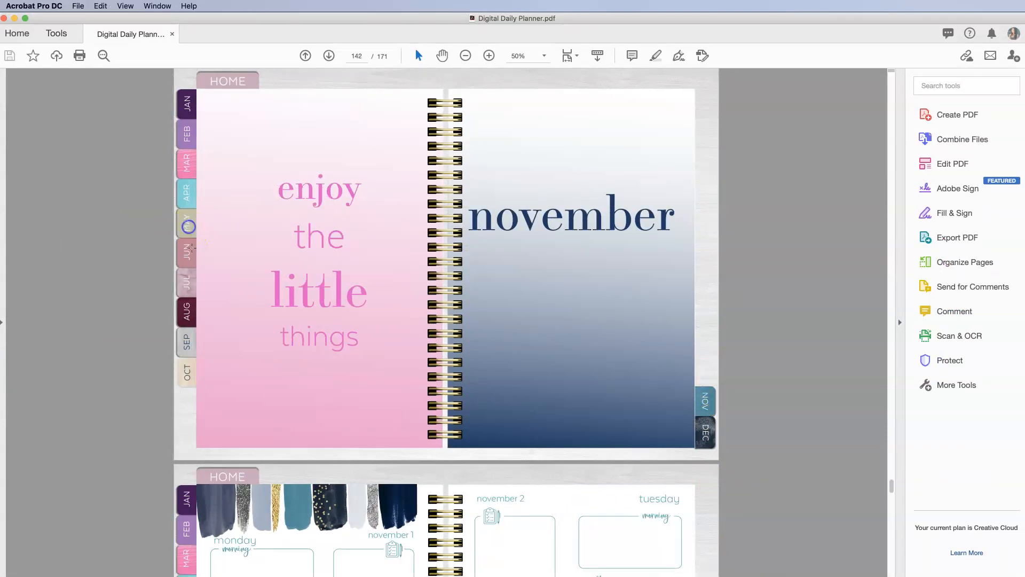
- Switch back from Acrobat to the planner document in InDesign
click(705, 222)
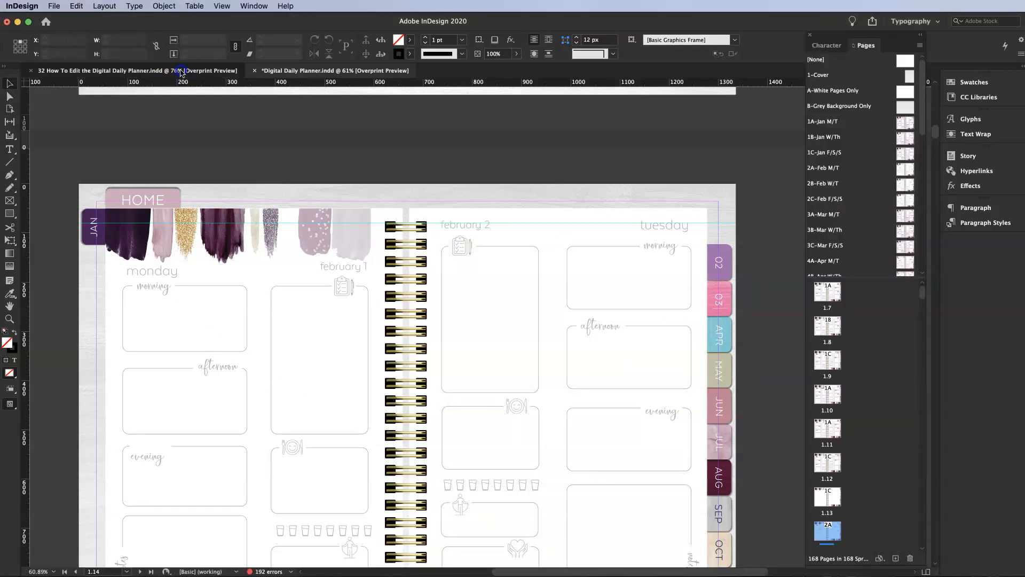
click(131, 71)
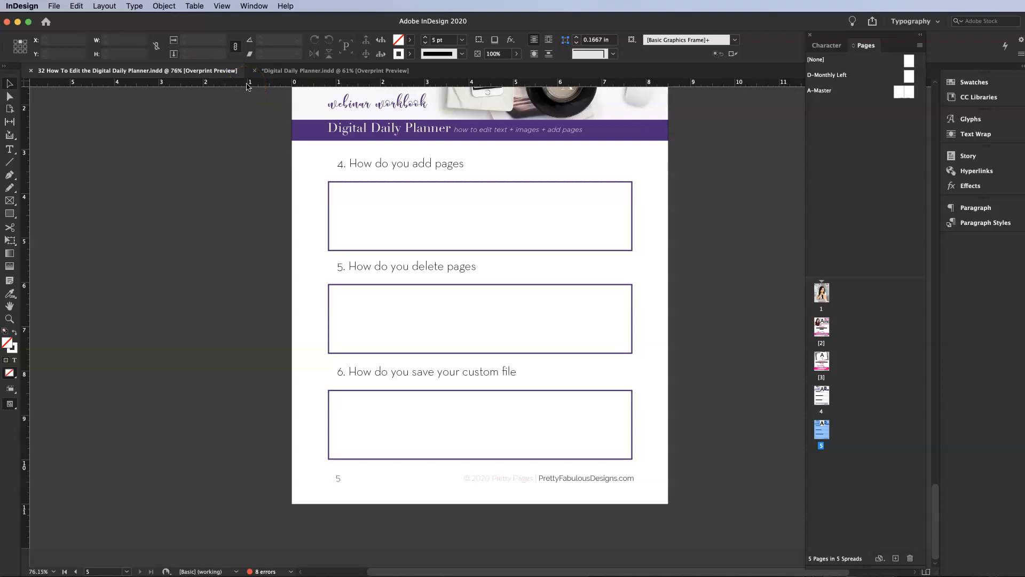
mouse_move(6, 82)
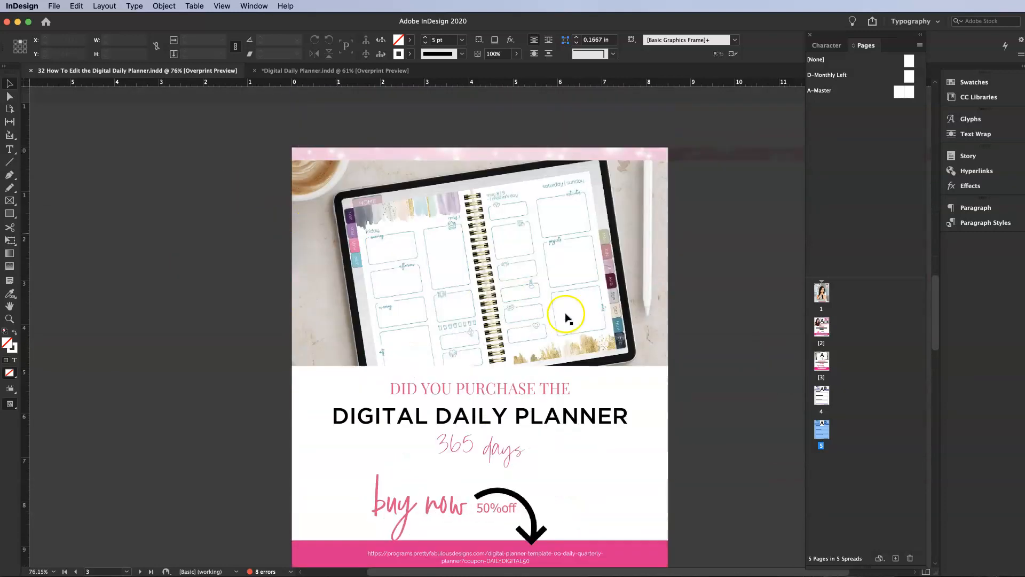
scroll(down, 3)
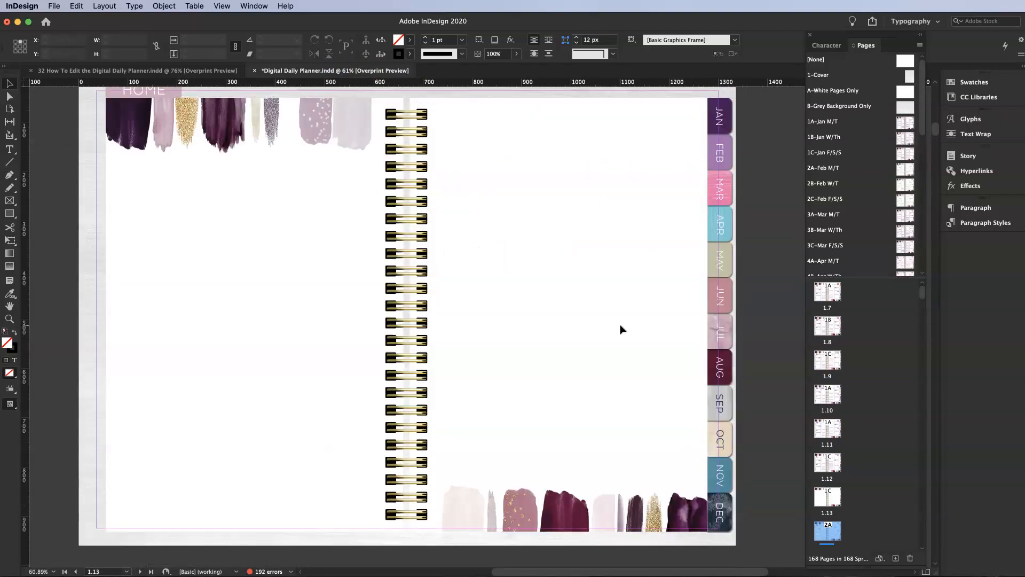
scroll(down, 3)
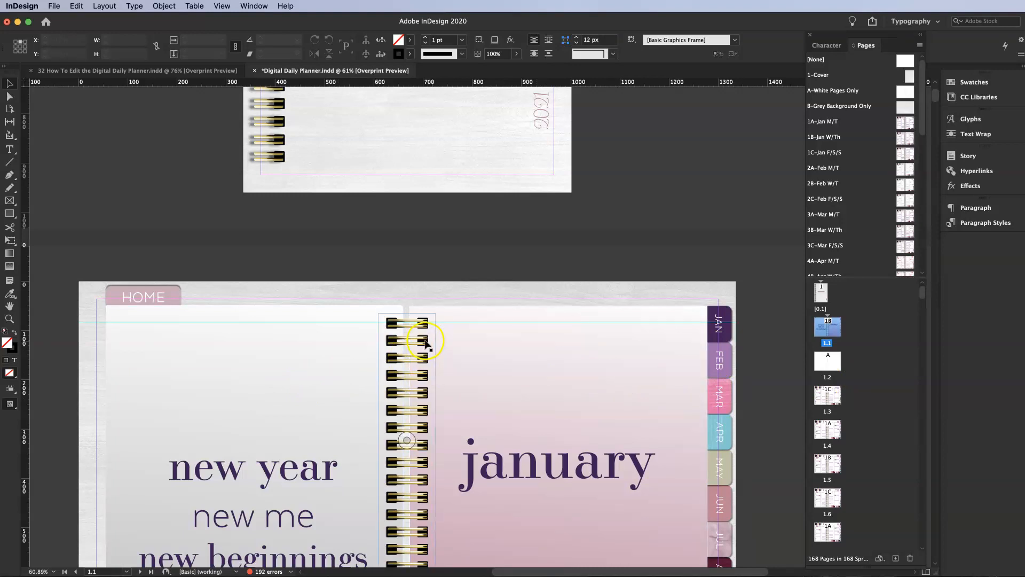
scroll(down, 3)
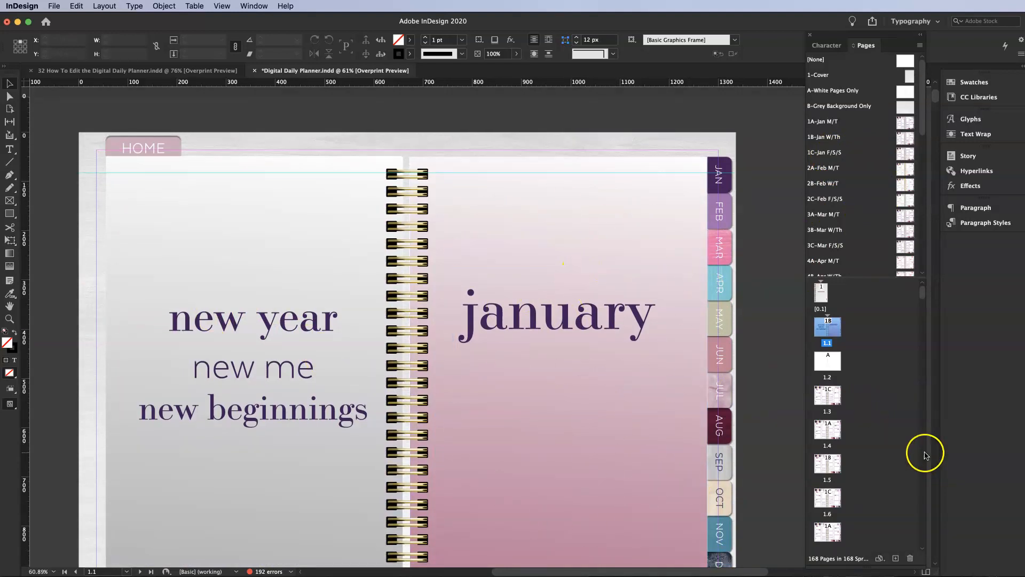
scroll(down, 3)
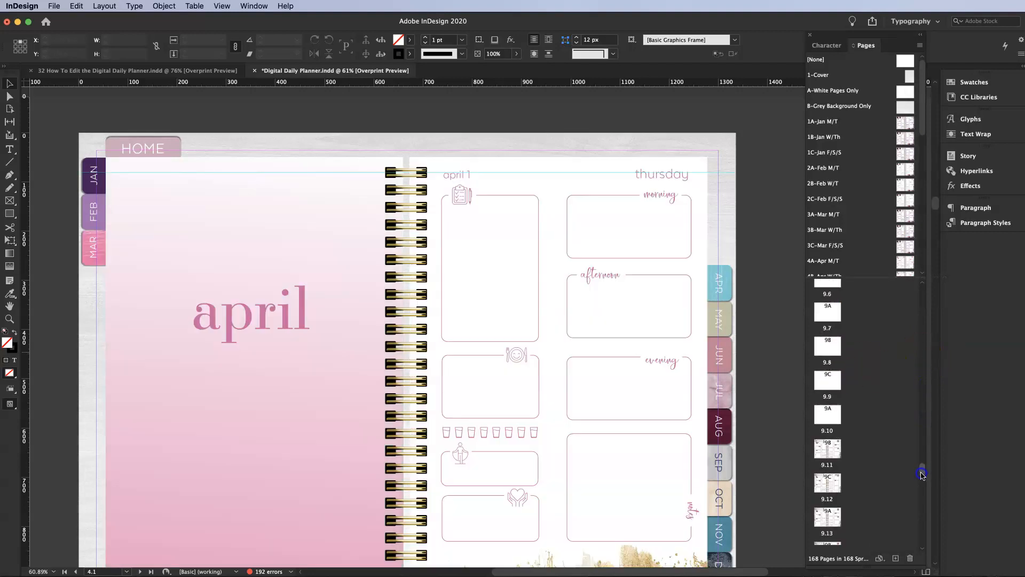
scroll(down, 3)
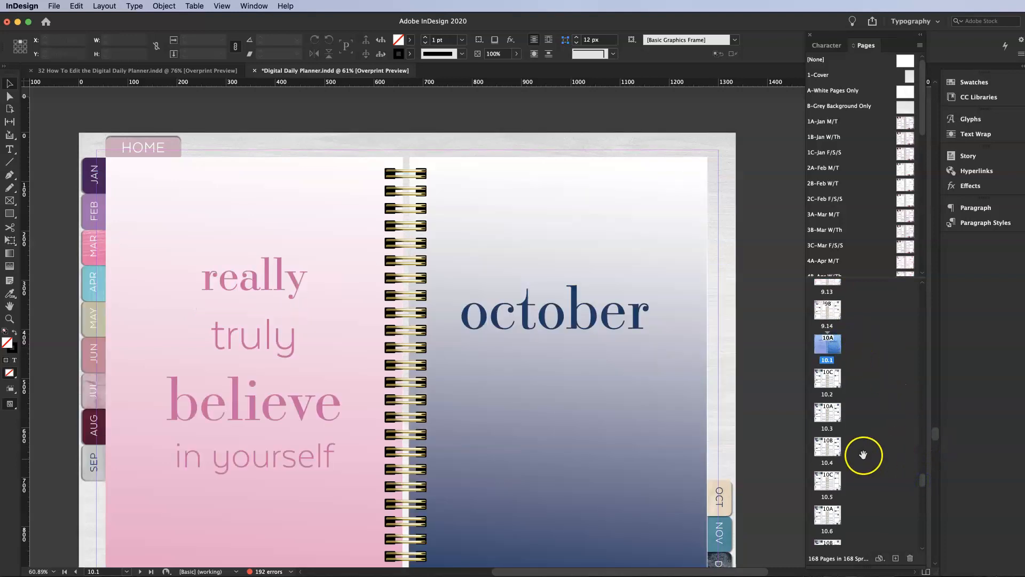
scroll(down, 3)
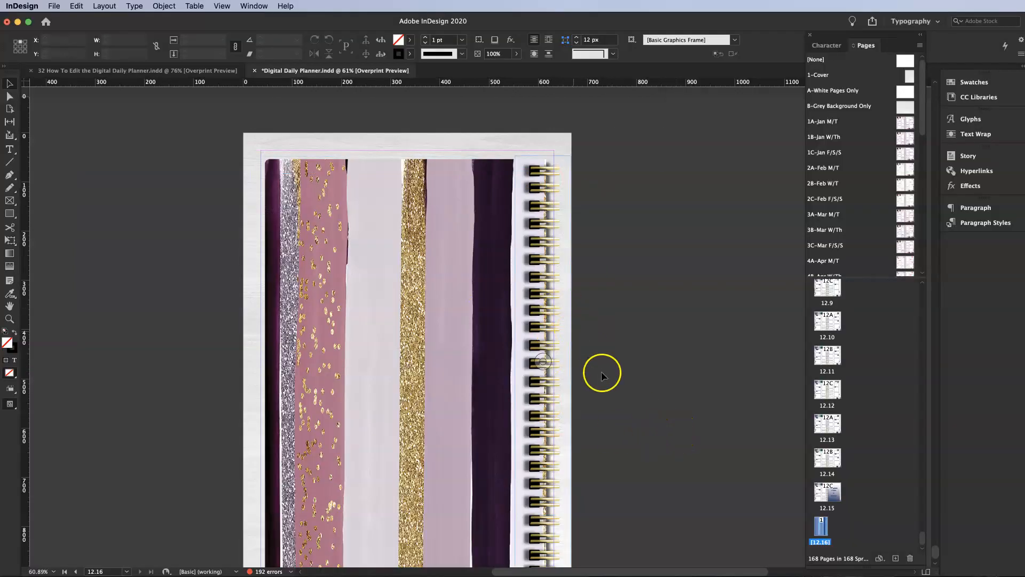
scroll(down, 3)
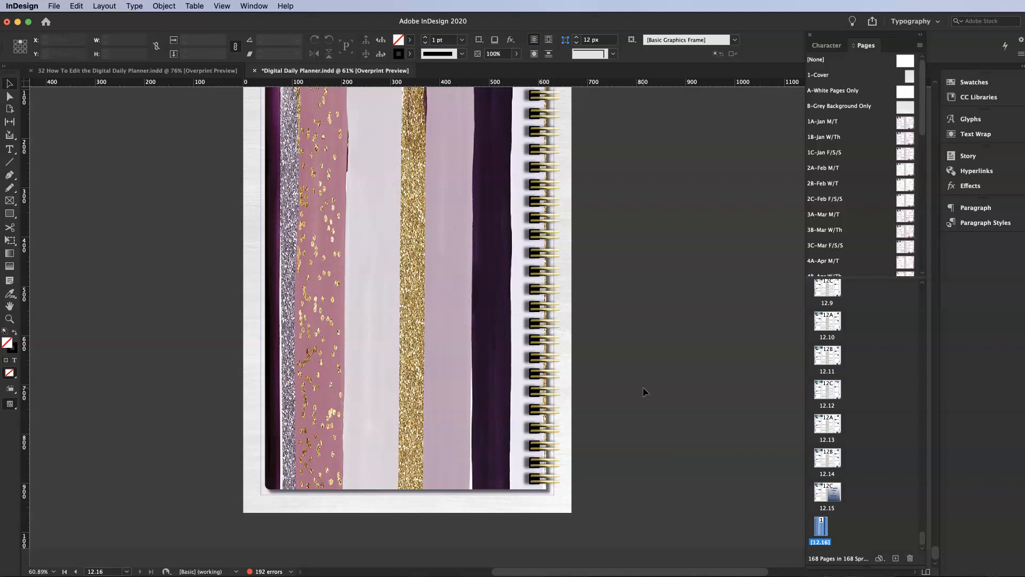
mouse_move(631, 379)
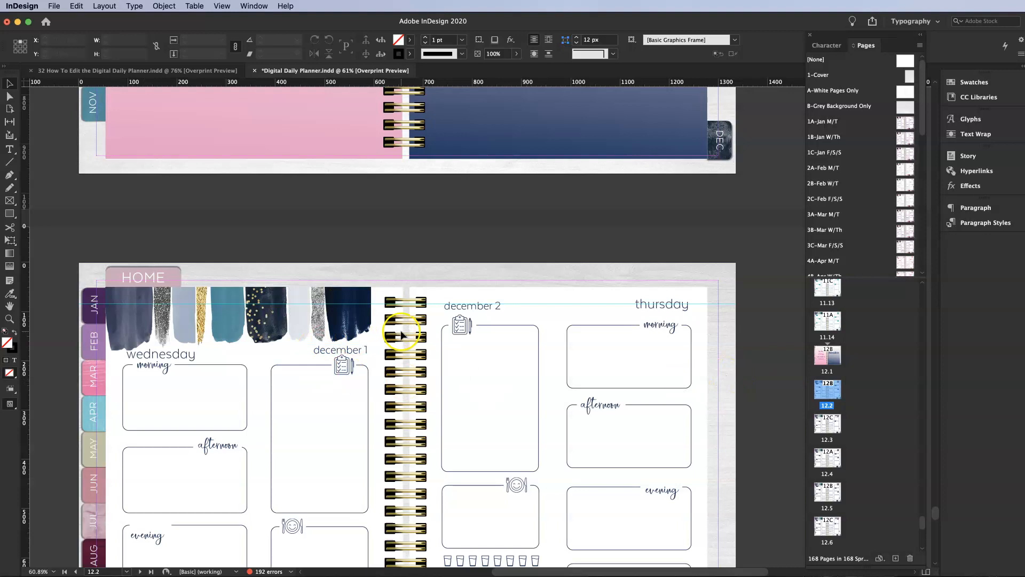
mouse_move(410, 439)
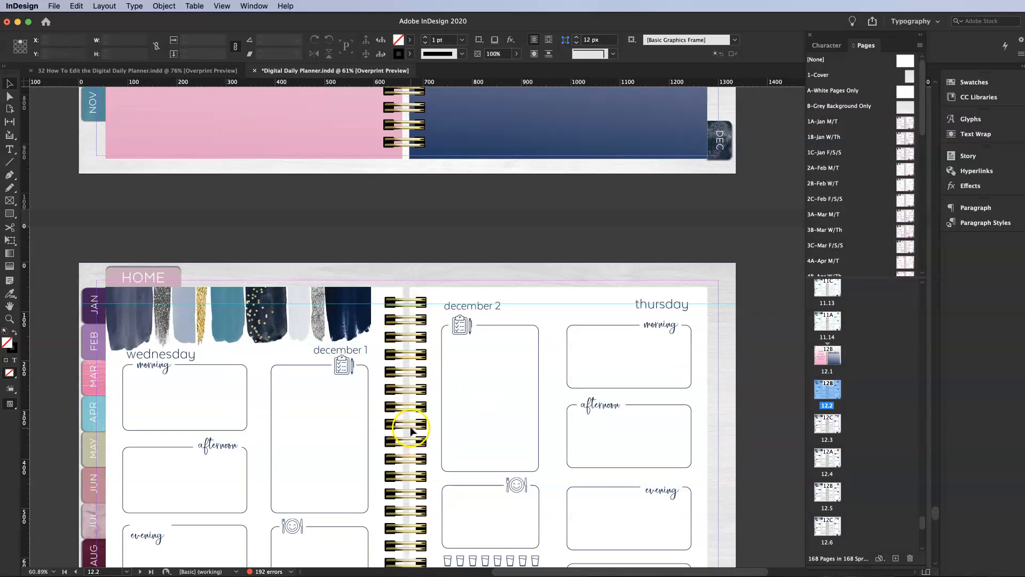
mouse_move(412, 320)
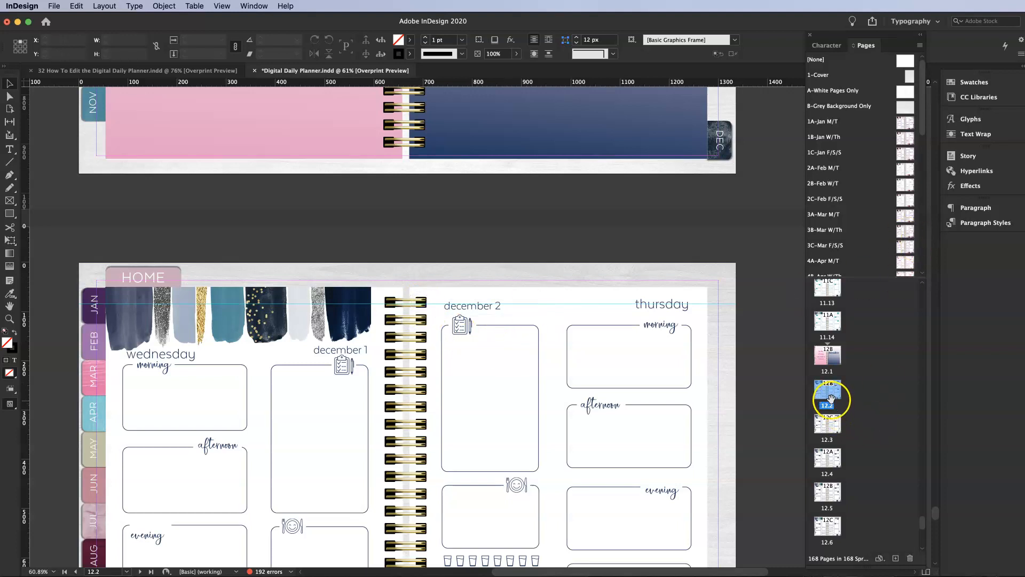
scroll(down, 3)
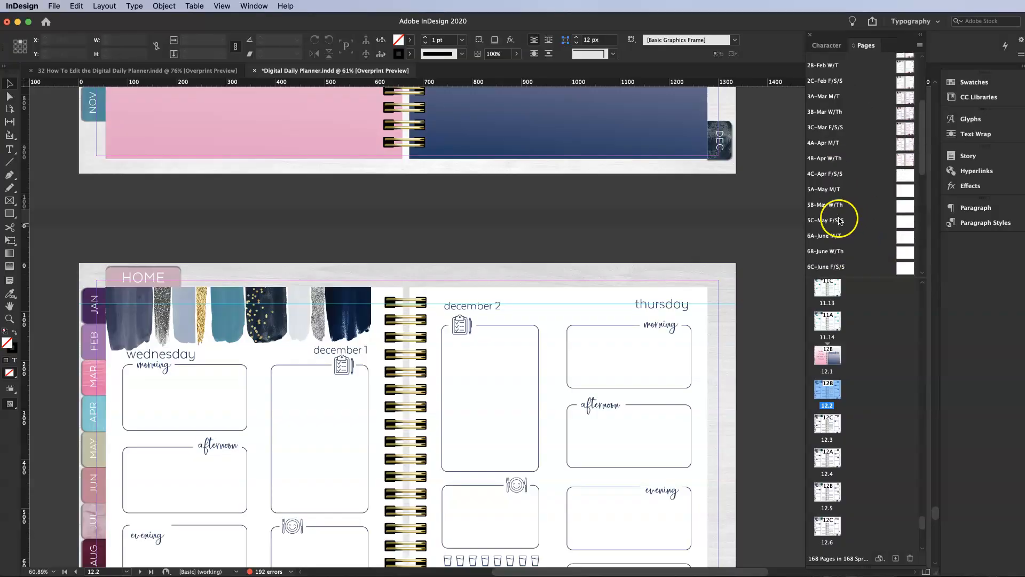
scroll(down, 3)
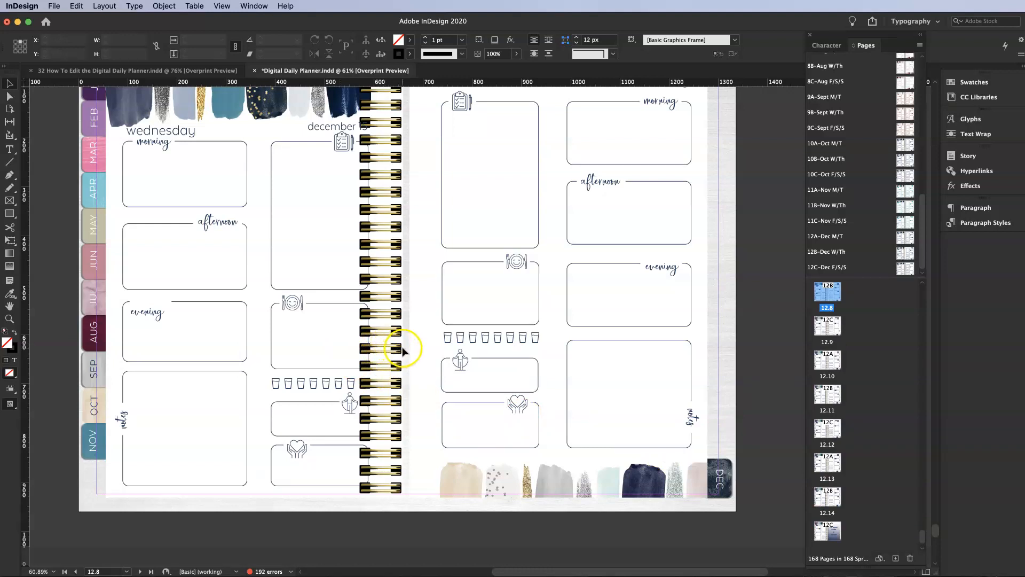
mouse_move(856, 314)
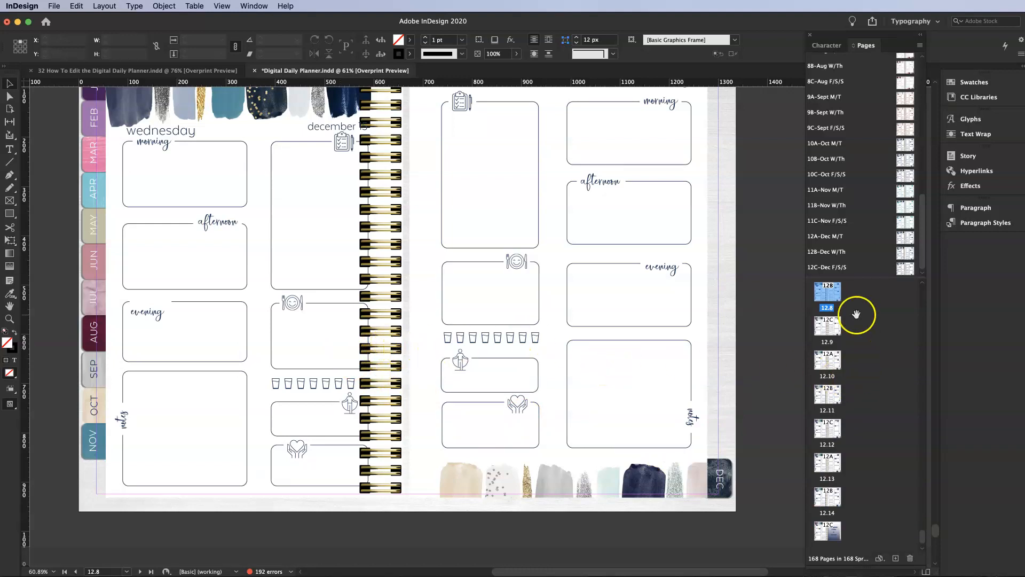
scroll(down, 3)
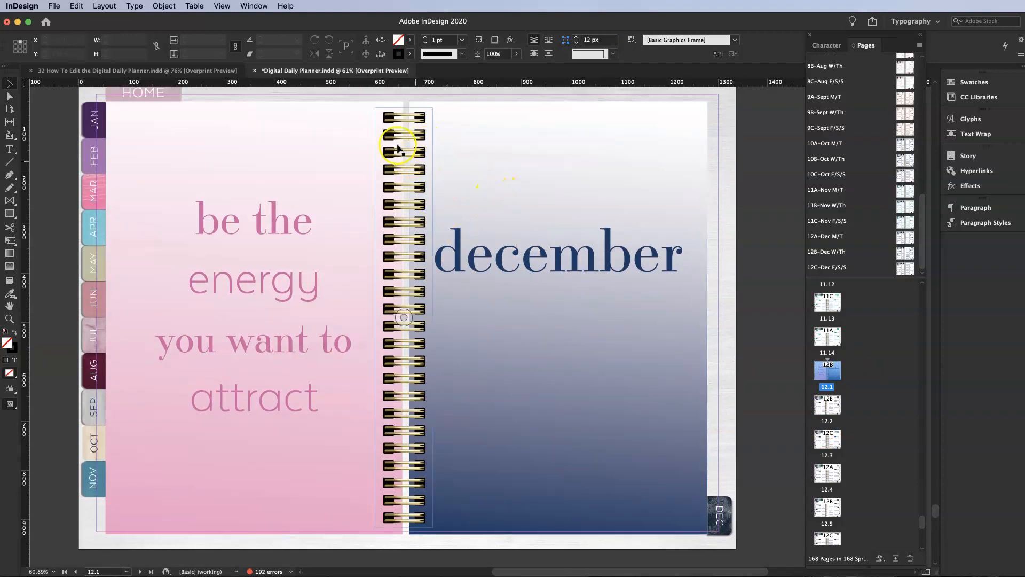
- Override all master page items on the December divider so the coil becomes selectable
click(404, 151)
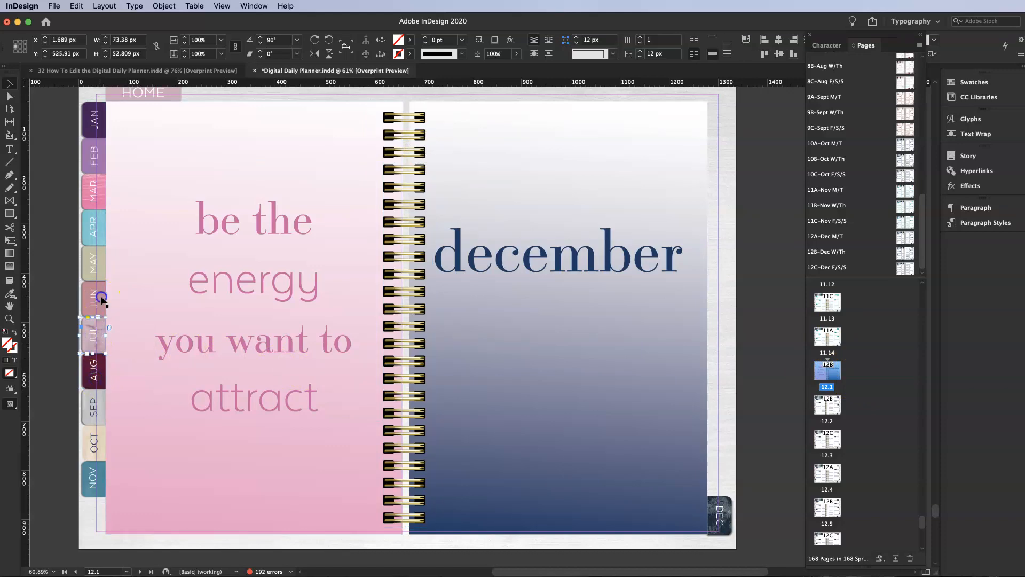
drag(95, 301, 94, 259)
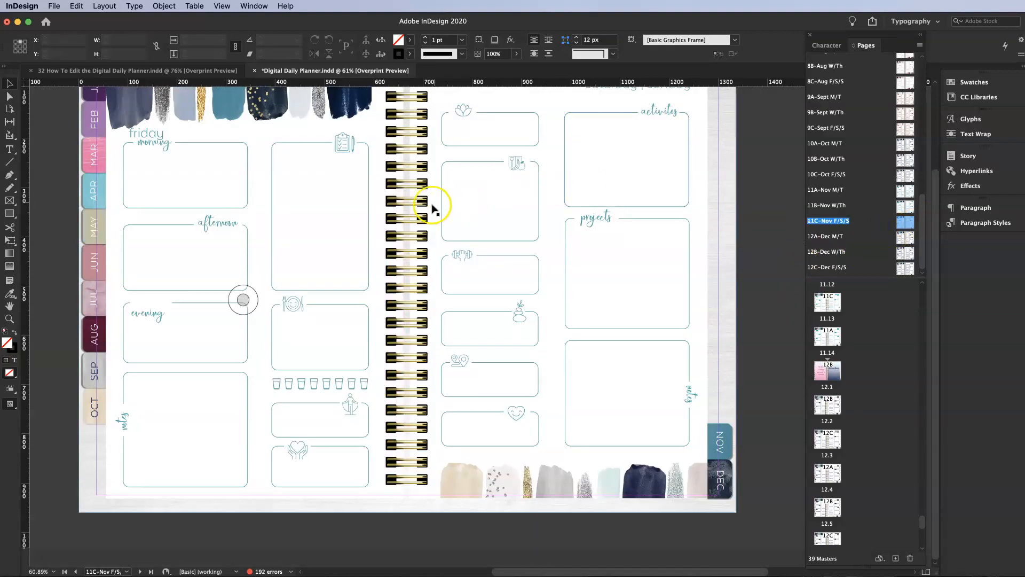
double_click(828, 369)
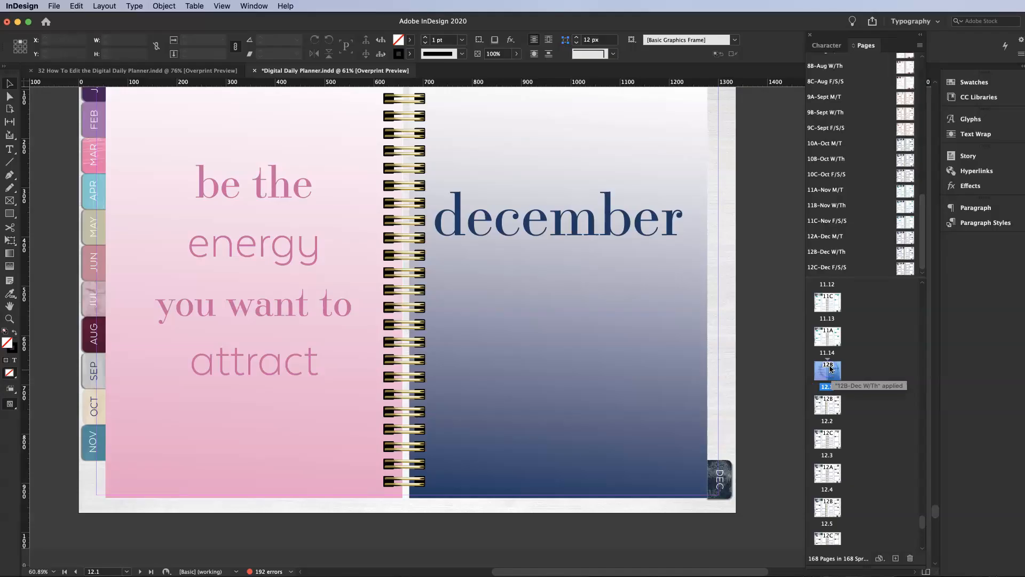
right_click(827, 370)
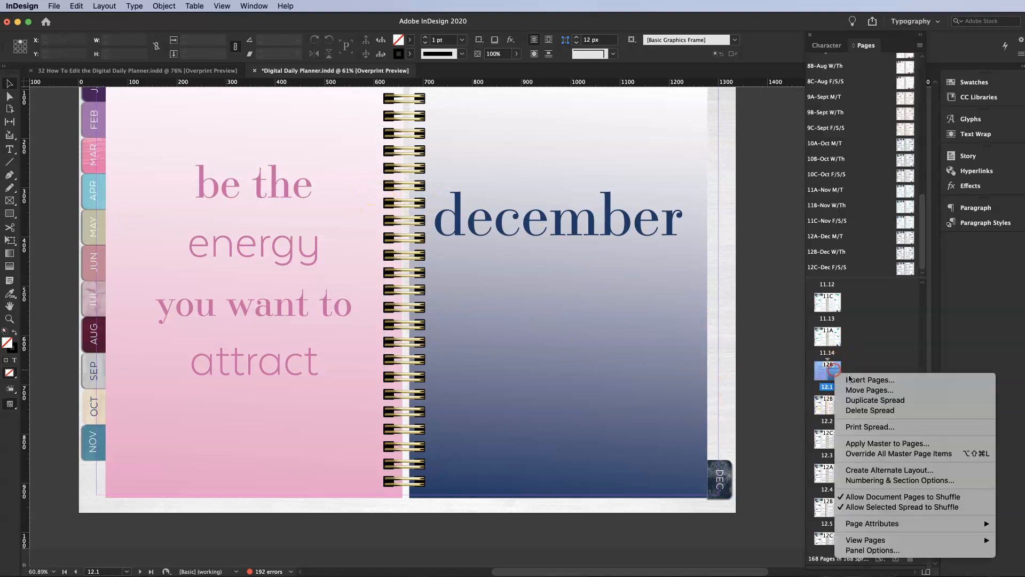
mouse_move(899, 453)
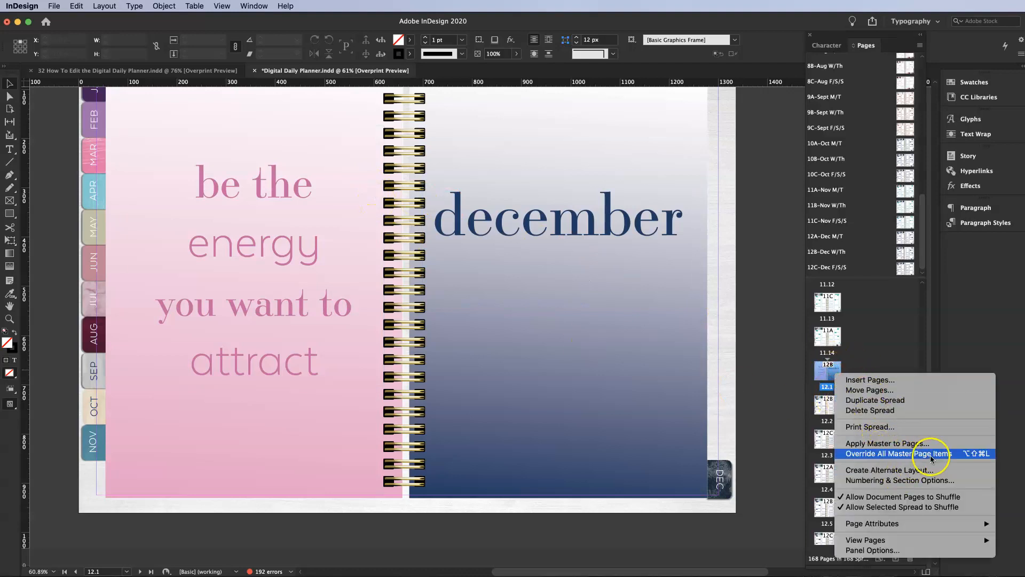
click(900, 453)
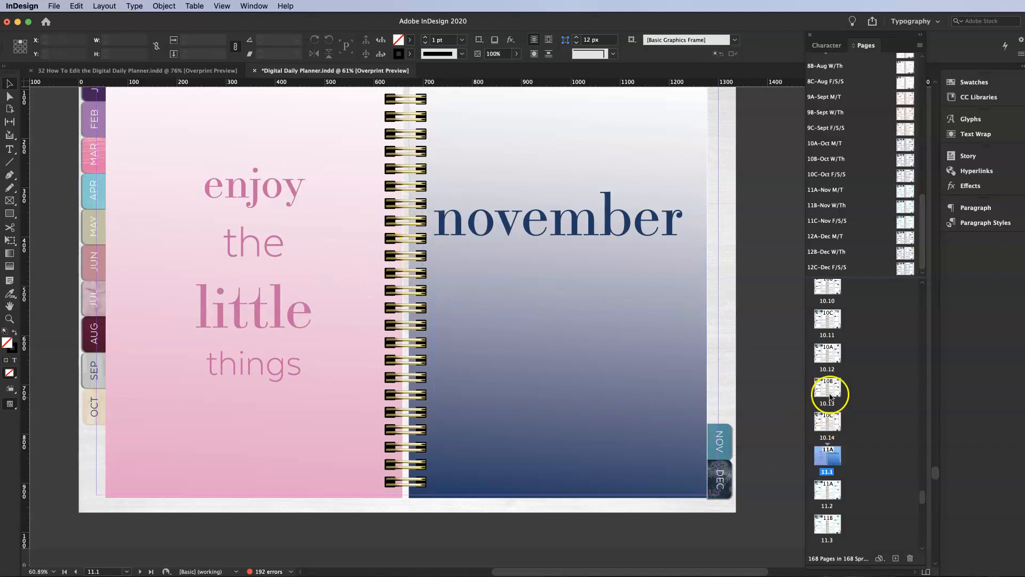
scroll(down, 3)
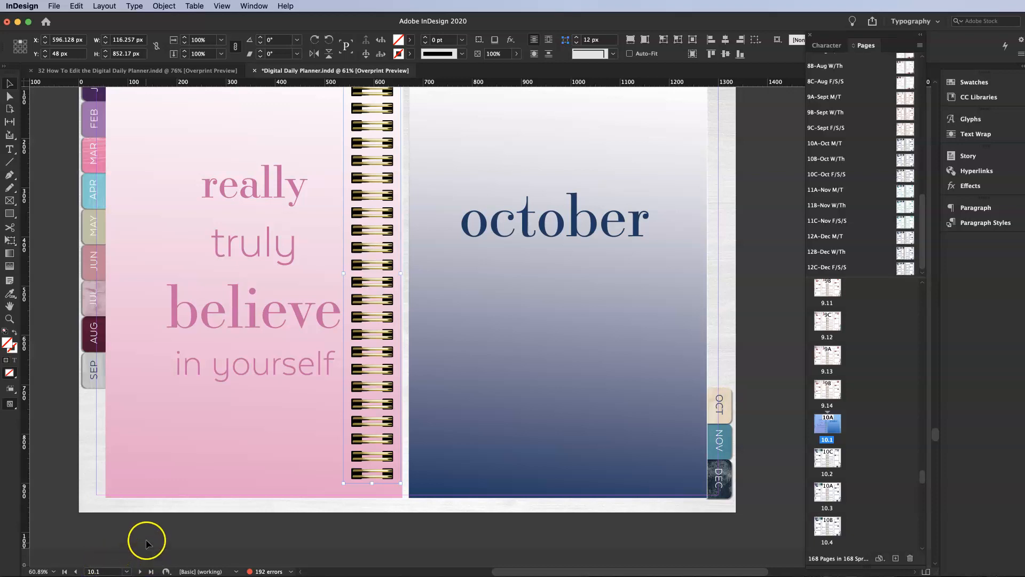
mouse_move(16, 548)
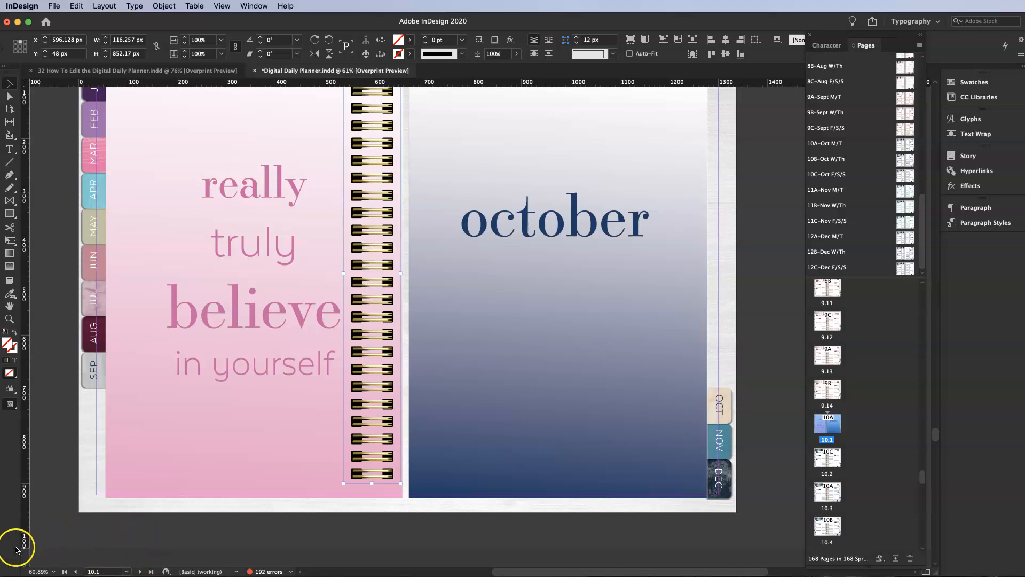